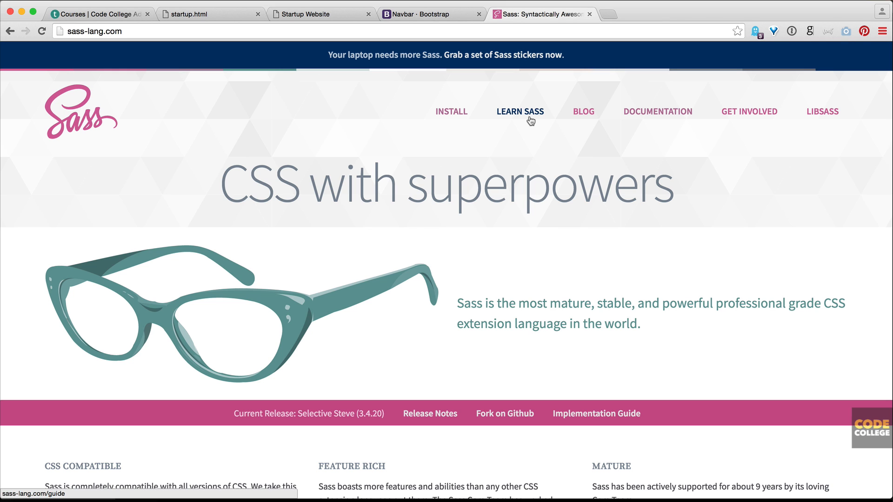
Step: Go to the Sass Basics guide via LEARN SASS and jump to its Variables section
{"action": "left_click", "coordinate": [519, 111]}
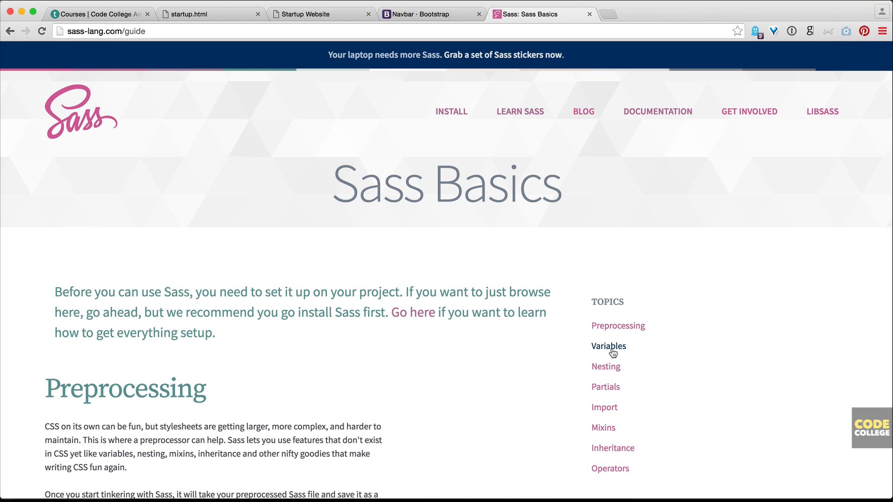
{"action": "left_click", "coordinate": [609, 346]}
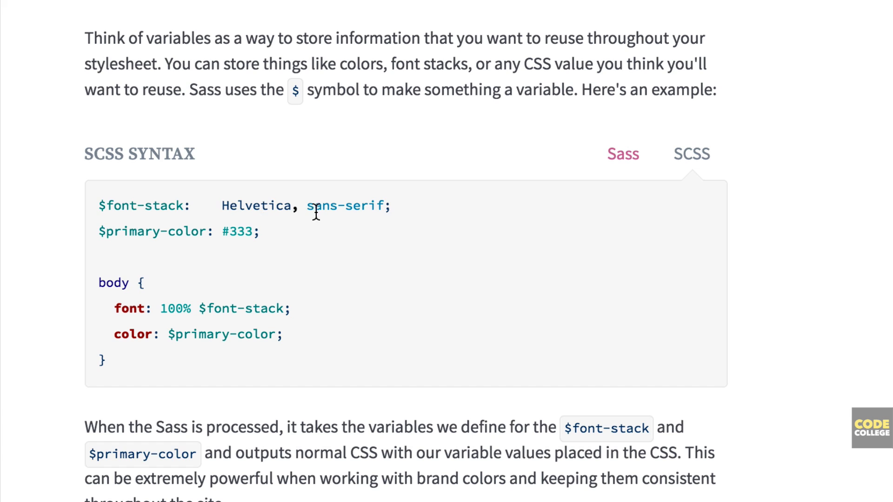
{"action": "mouse_move", "coordinate": [181, 320]}
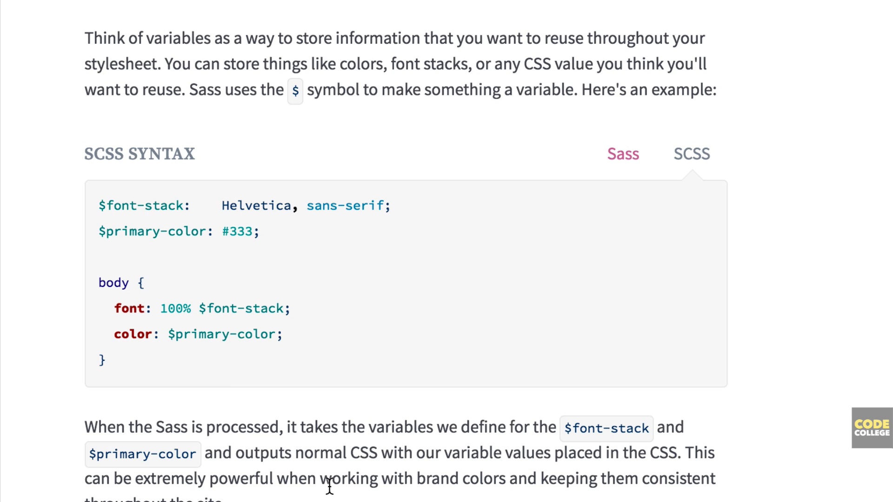
{"action": "mouse_move", "coordinate": [207, 444]}
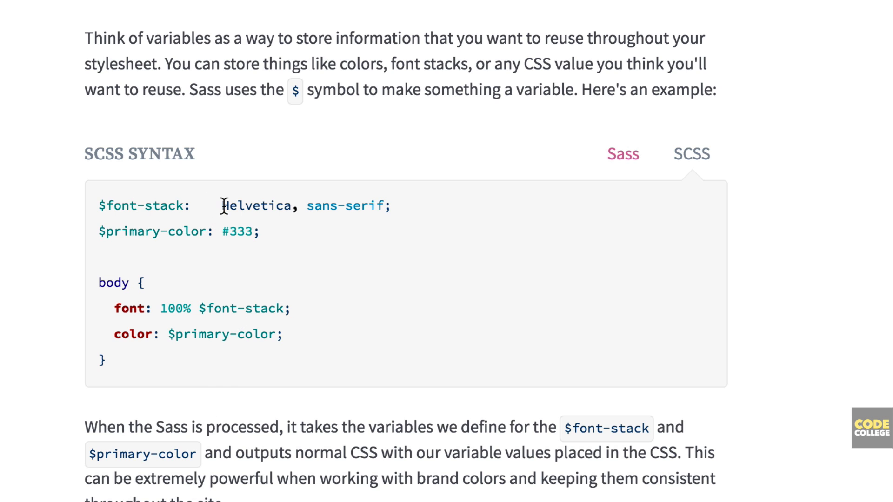
Step: Read down through the Variables and Nesting examples in the guide
{"action": "scroll", "scroll_direction": "down", "scroll_amount": 3}
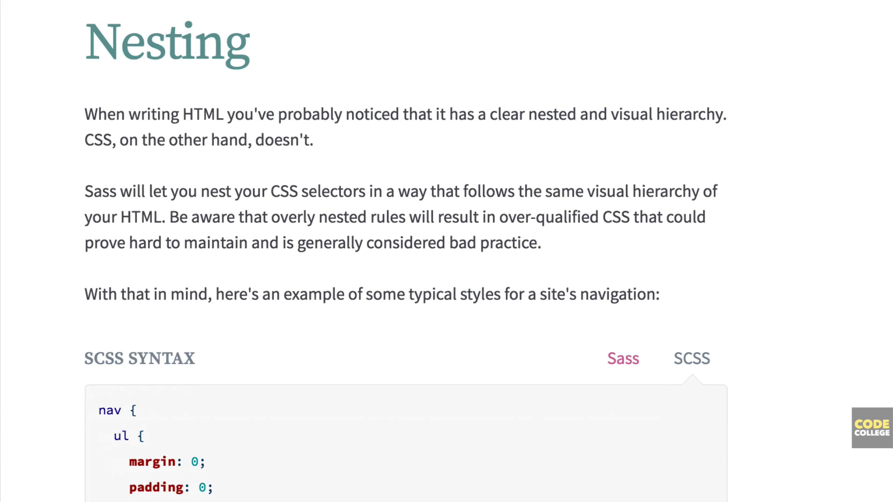
{"action": "scroll", "scroll_direction": "down", "scroll_amount": 3}
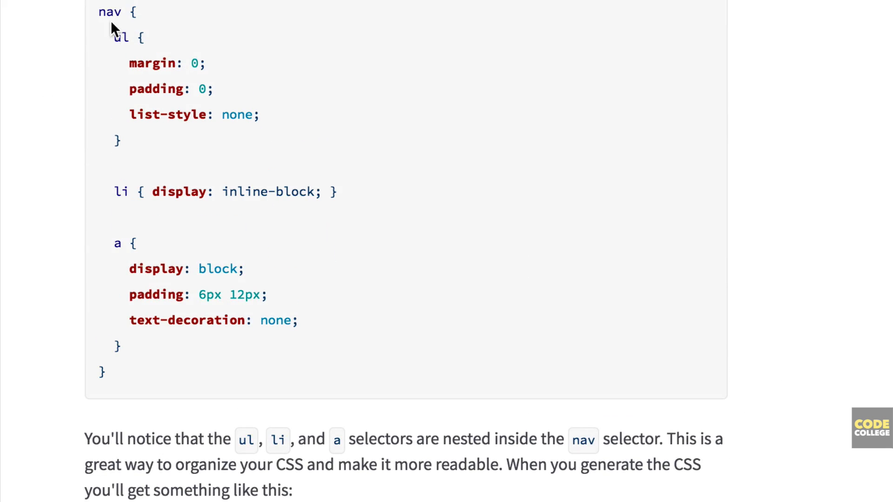
{"action": "scroll", "scroll_direction": "down", "scroll_amount": 3}
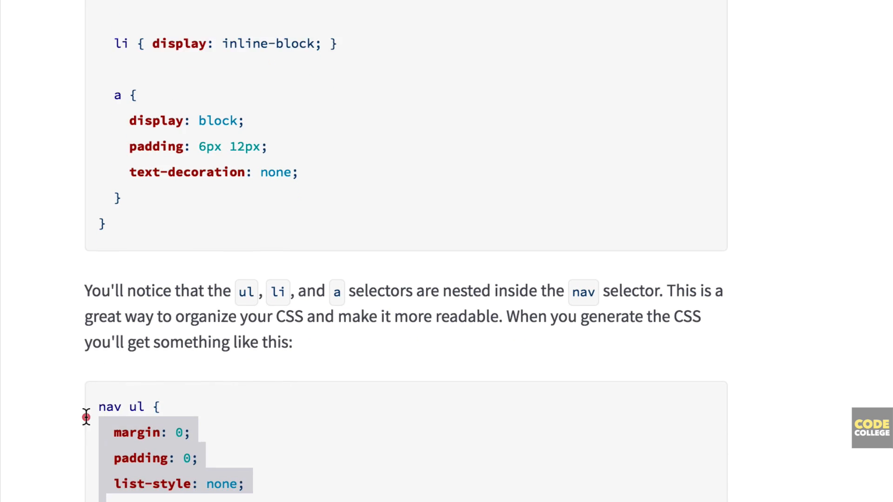
{"action": "scroll", "scroll_direction": "down", "scroll_amount": 3}
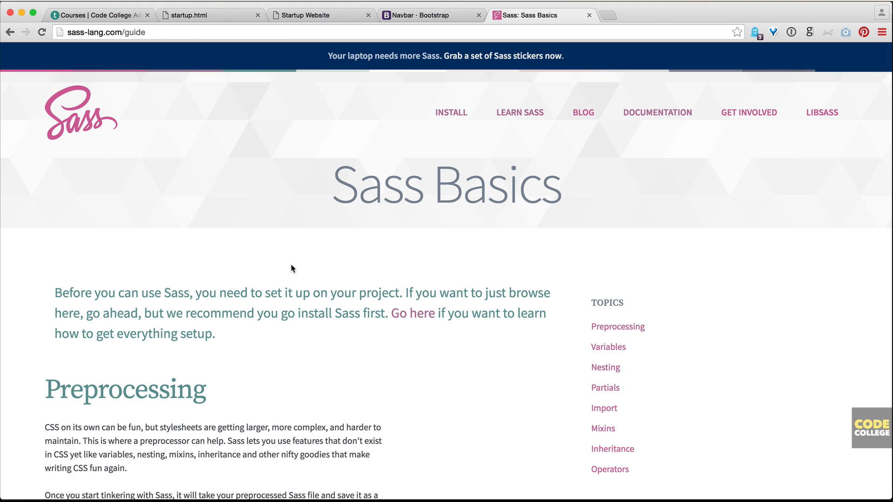
{"action": "mouse_move", "coordinate": [469, 135]}
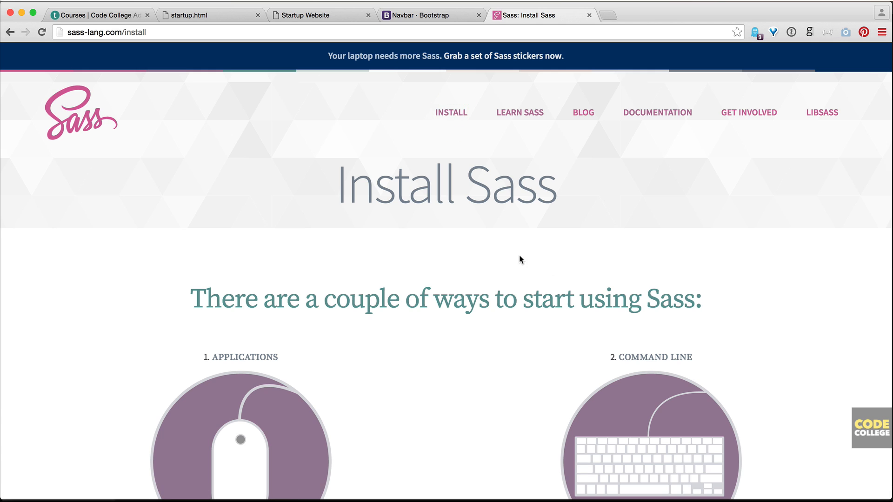
Step: Scroll the Install Sass page to the Applications and Command Line sections
{"action": "scroll", "scroll_direction": "down", "scroll_amount": 3}
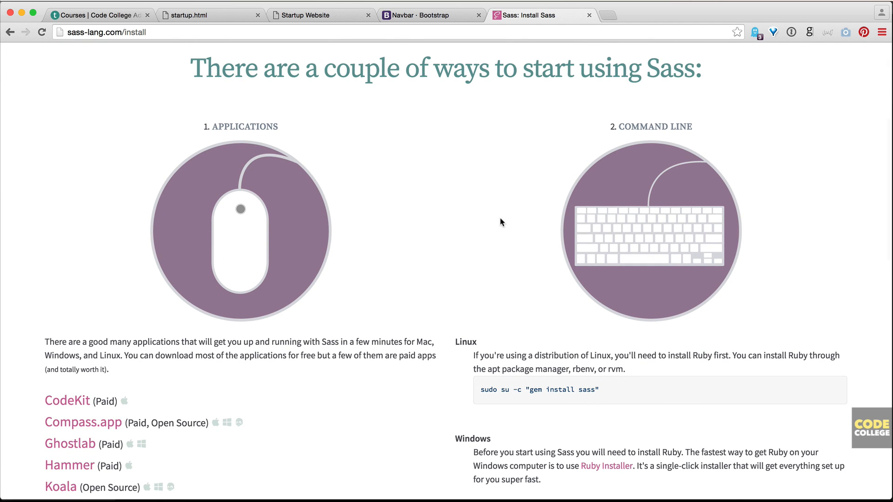
{"action": "scroll", "scroll_direction": "down", "scroll_amount": 3}
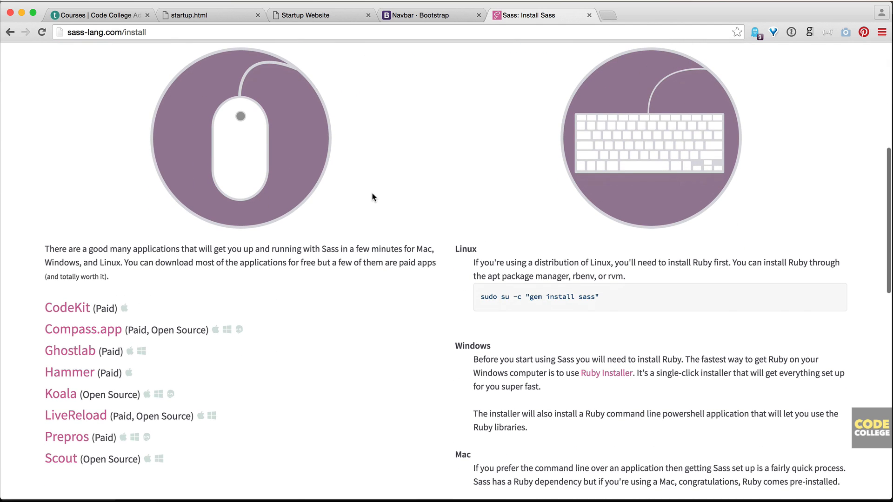
{"action": "mouse_move", "coordinate": [105, 368]}
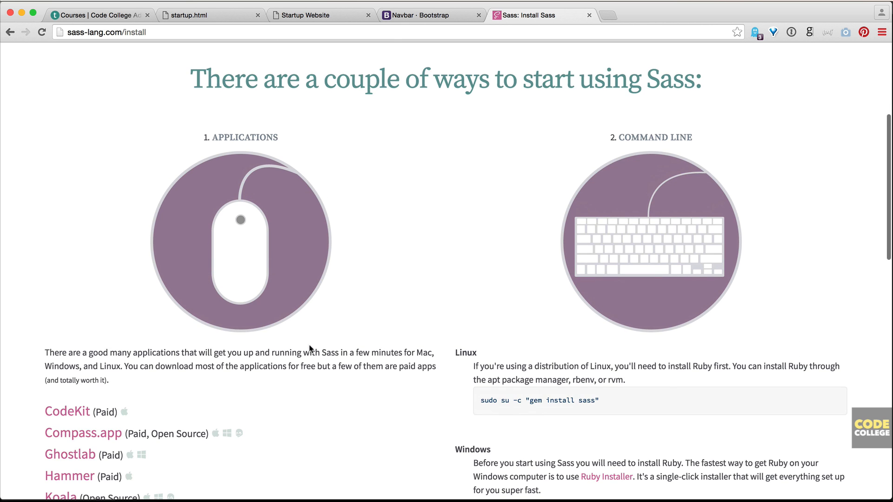
{"action": "scroll", "scroll_direction": "down", "scroll_amount": 3}
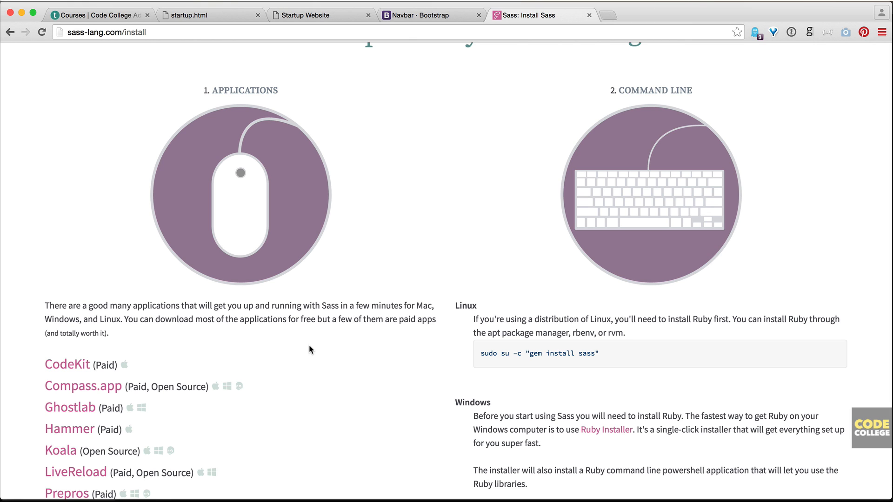
{"action": "mouse_move", "coordinate": [316, 334]}
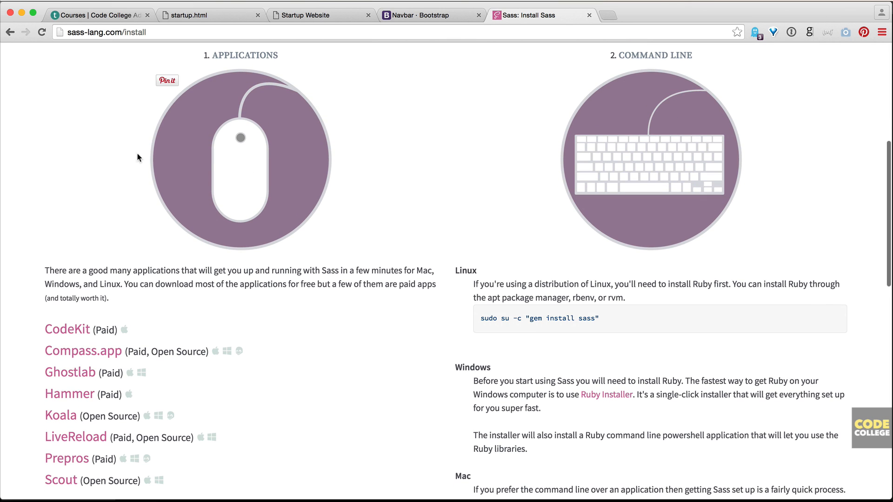
{"action": "mouse_move", "coordinate": [67, 330]}
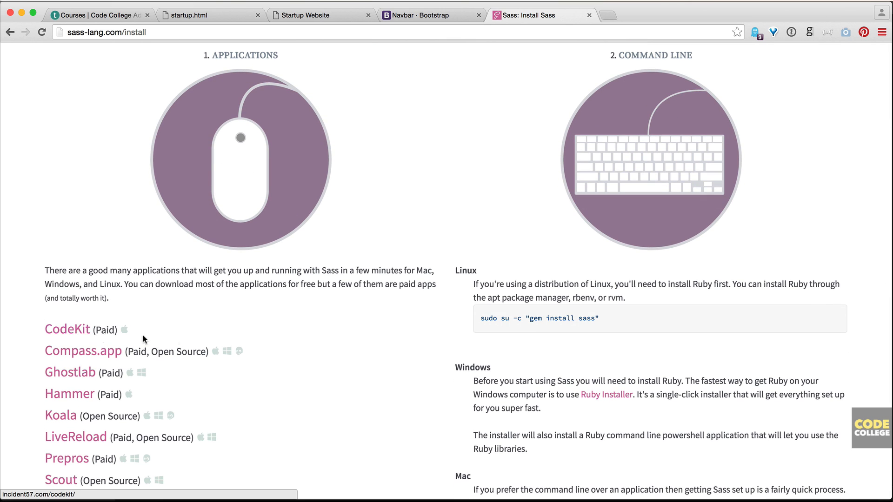
{"action": "scroll", "scroll_direction": "down", "scroll_amount": 3}
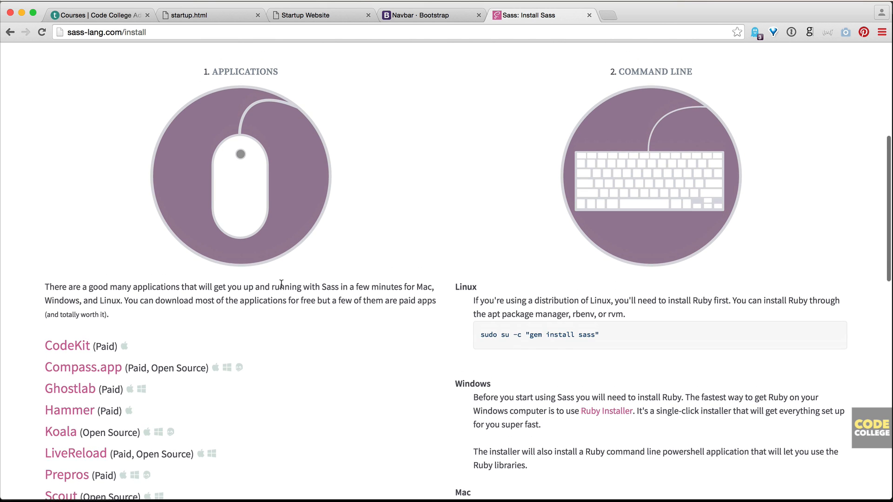
{"action": "scroll", "scroll_direction": "down", "scroll_amount": 3}
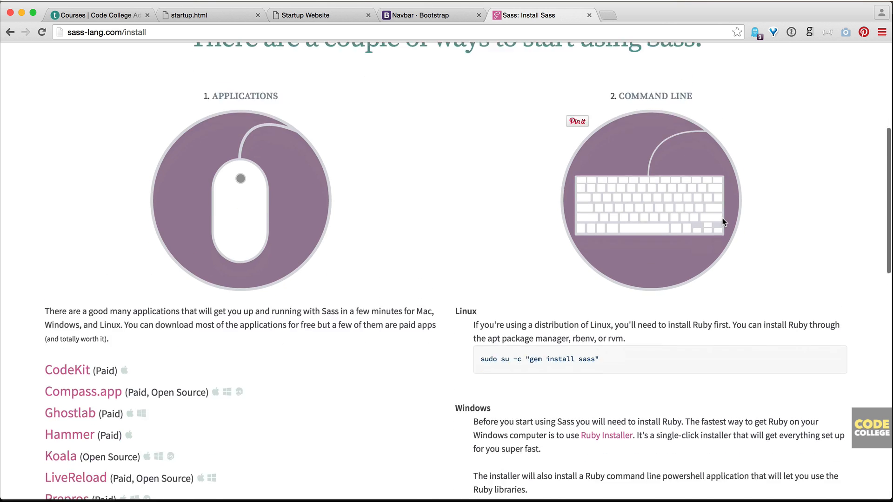
Step: Scroll to the command-line steps: gem install sass, sudo gem install sass, sass -v
{"action": "scroll", "scroll_direction": "down", "scroll_amount": 3}
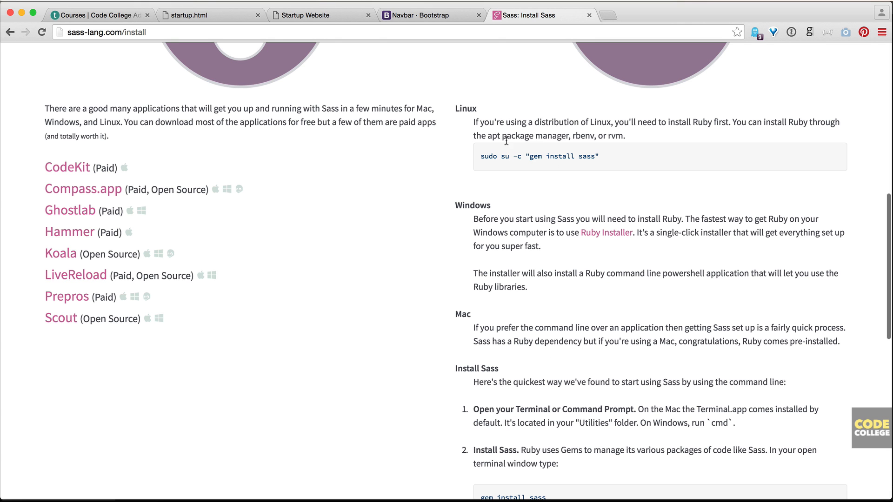
{"action": "scroll", "scroll_direction": "down", "scroll_amount": 3}
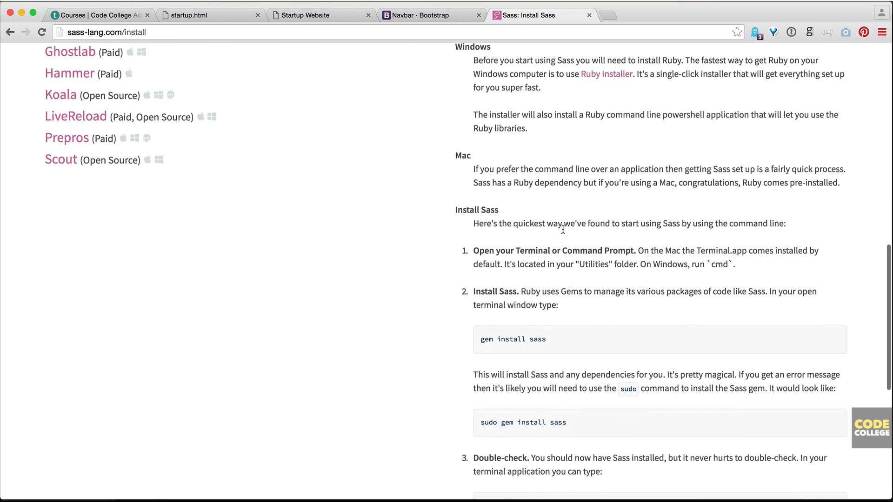
{"action": "scroll", "scroll_direction": "down", "scroll_amount": 3}
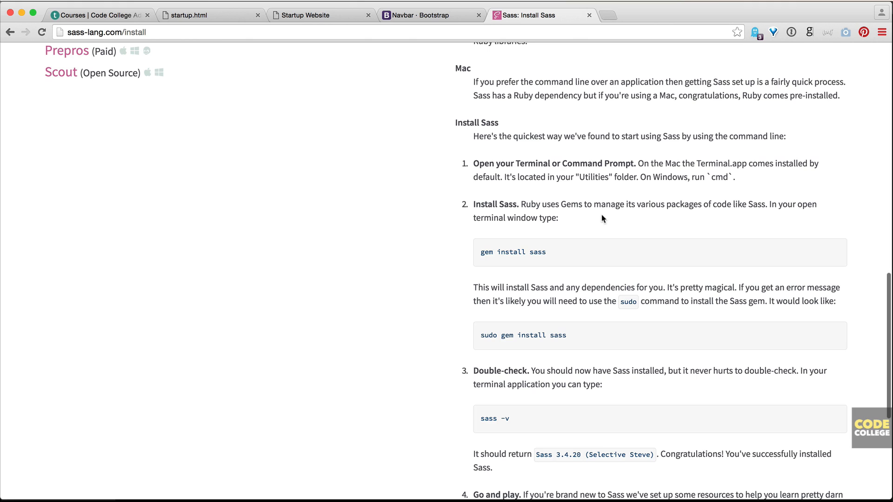
{"action": "mouse_move", "coordinate": [720, 224]}
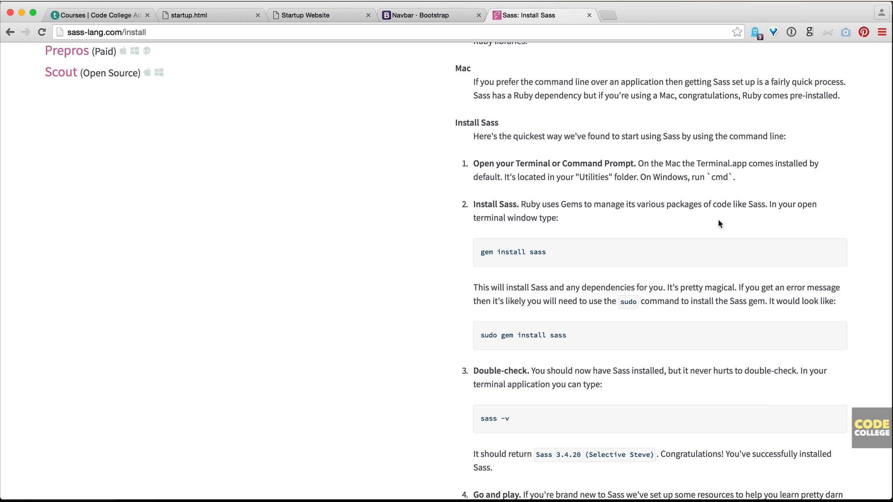
{"action": "mouse_move", "coordinate": [545, 162]}
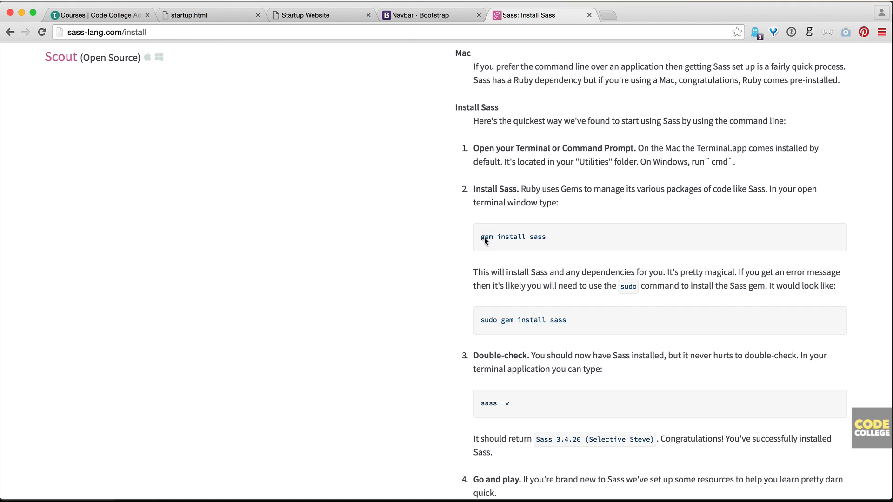
{"action": "scroll", "scroll_direction": "down", "scroll_amount": 3}
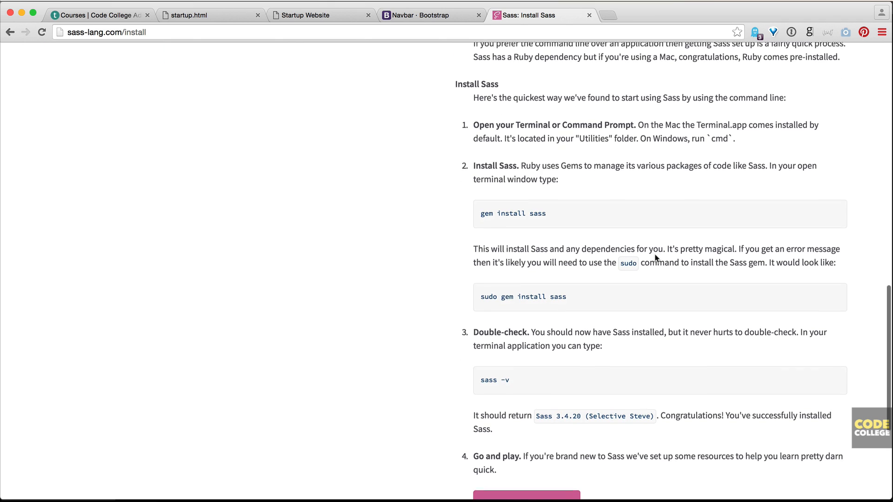
{"action": "scroll", "scroll_direction": "down", "scroll_amount": 3}
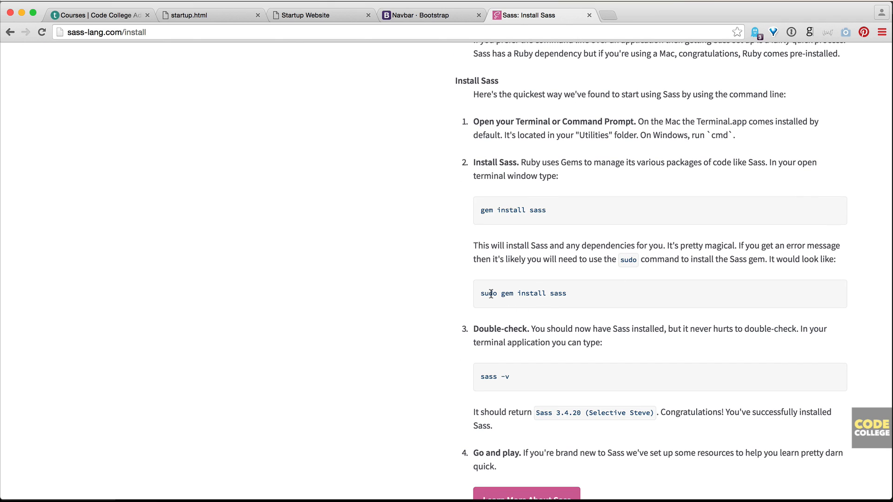
{"action": "mouse_move", "coordinate": [605, 306]}
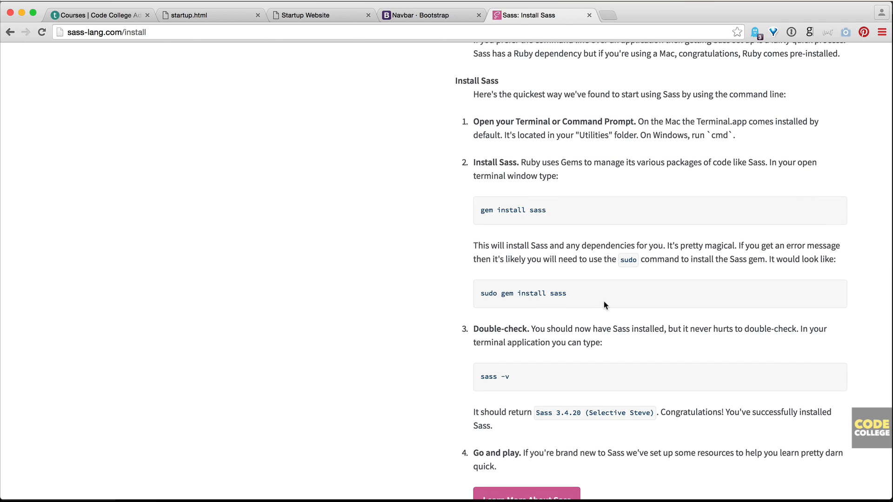
{"action": "scroll", "scroll_direction": "down", "scroll_amount": 3}
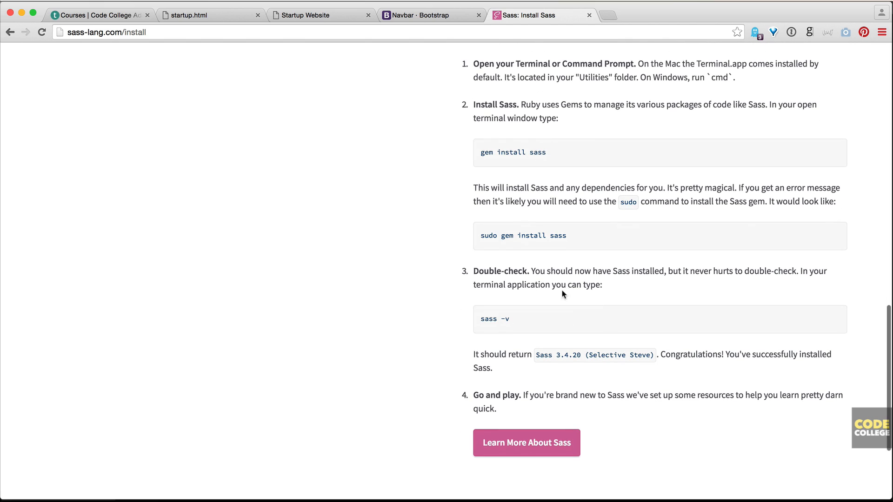
{"action": "mouse_move", "coordinate": [545, 281]}
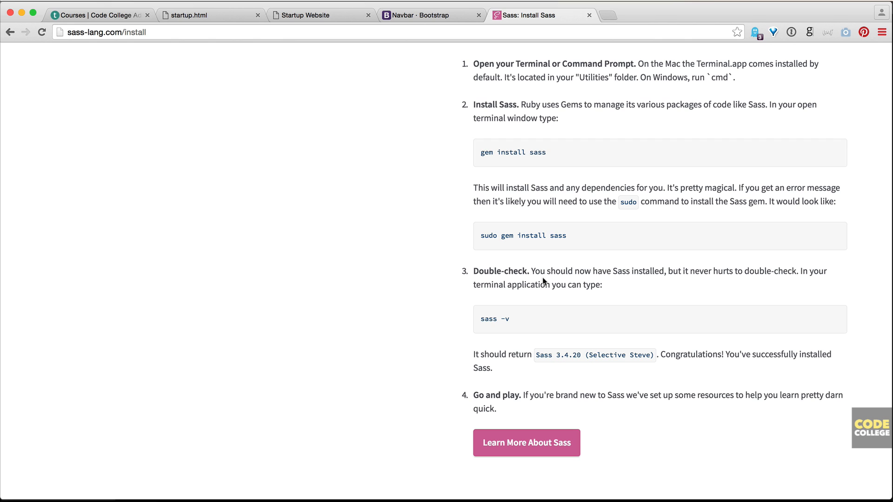
Step: Launch Terminal from Spotlight and run sass -v to check the installed Sass version
{"action": "key", "text": "cmd+space"}
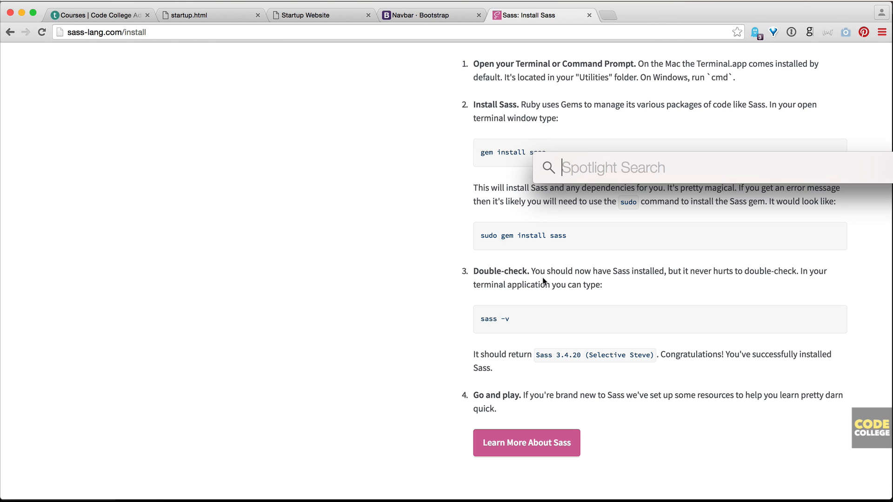
{"action": "type", "text": "sa"}
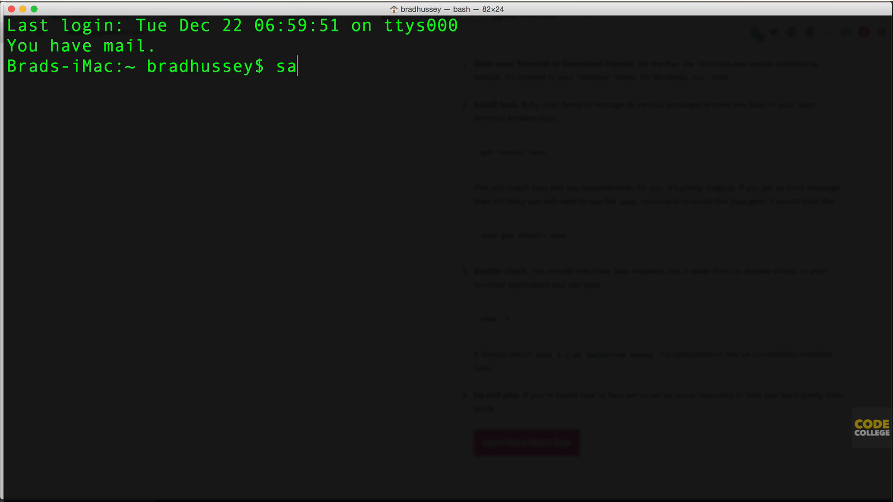
{"action": "type", "text": "ss -v"}
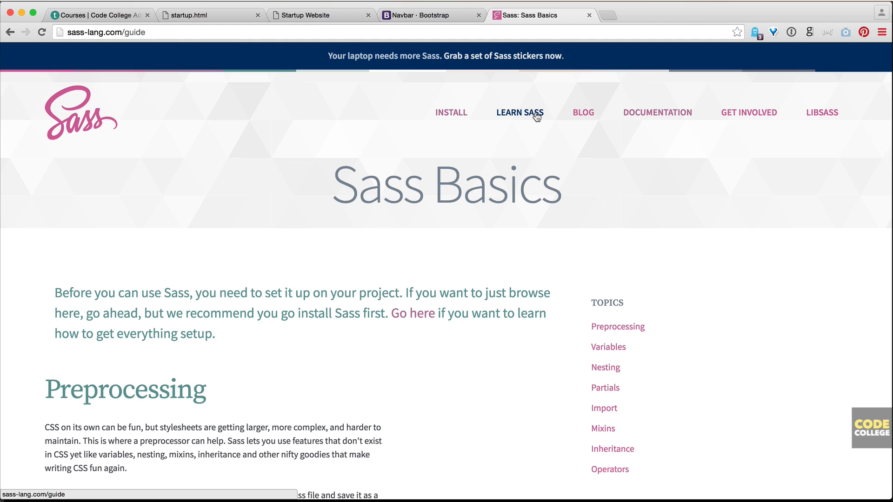
Step: Scroll the Sass Basics guide down to the Preprocessing section's sass --watch example
{"action": "scroll", "scroll_direction": "down", "scroll_amount": 3}
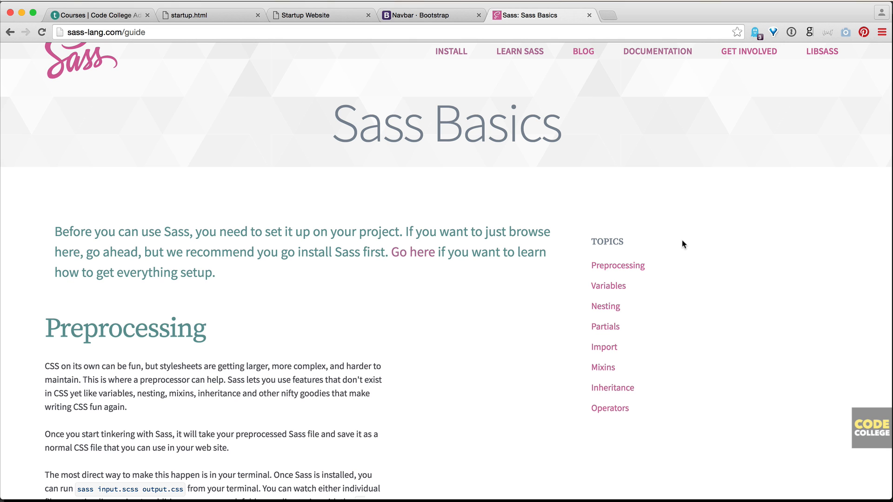
{"action": "scroll", "scroll_direction": "down", "scroll_amount": 3}
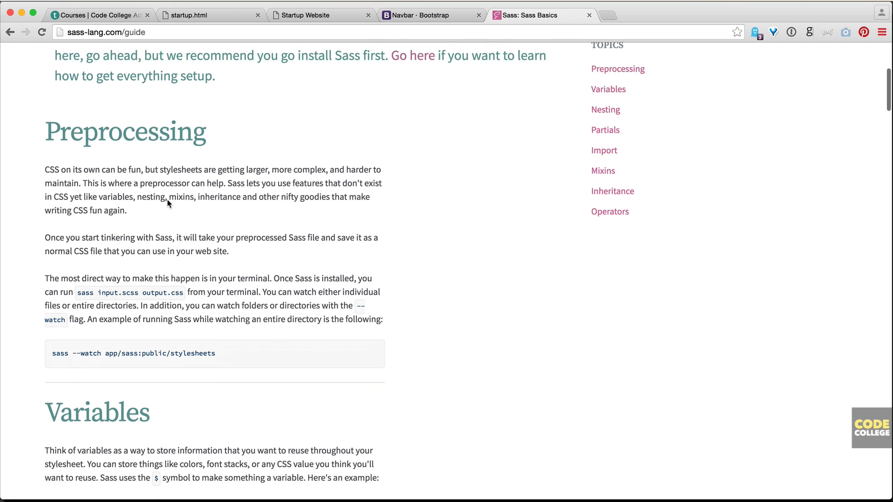
{"action": "scroll", "scroll_direction": "down", "scroll_amount": 3}
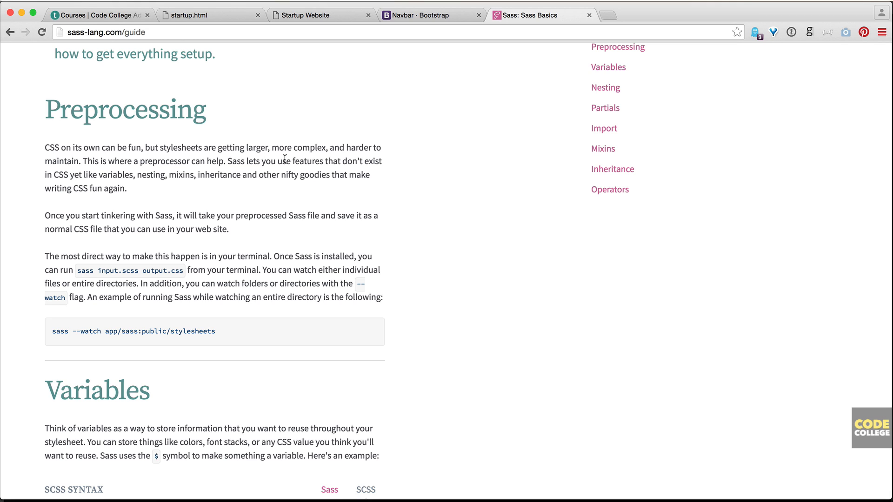
{"action": "mouse_move", "coordinate": [336, 334]}
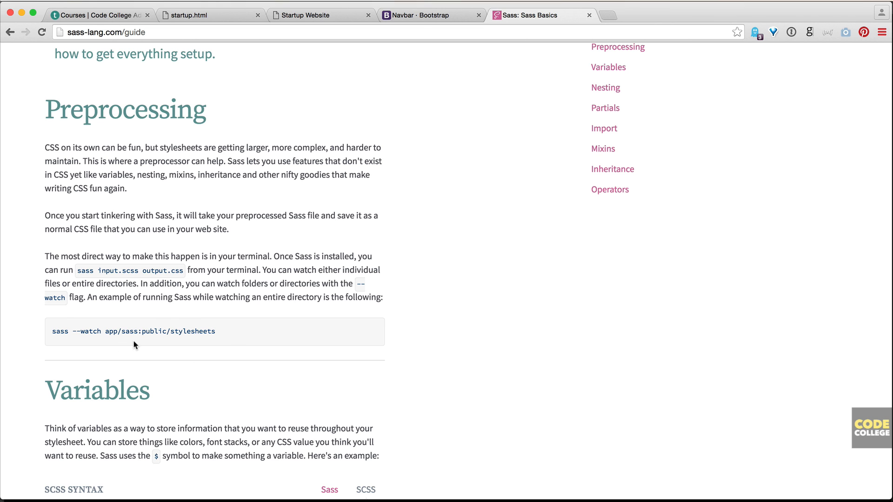
{"action": "mouse_move", "coordinate": [686, 396]}
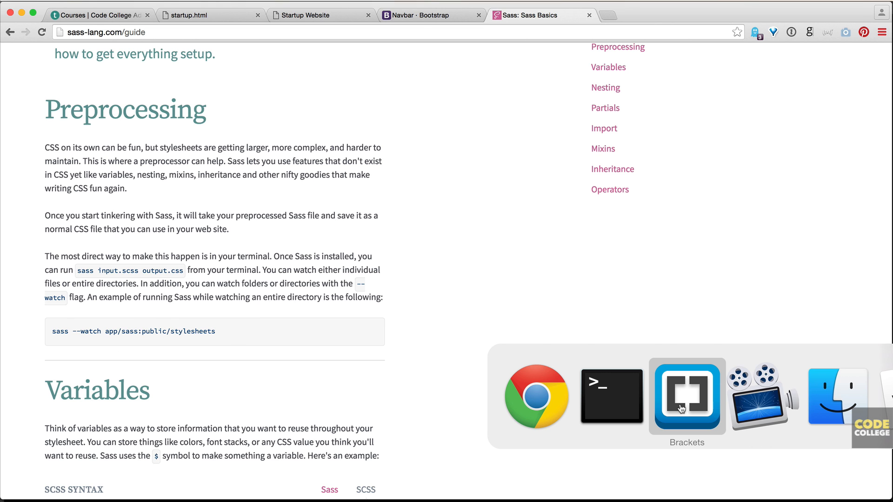
Step: Switch to Brackets and expand bower_components > bootstrap > scss in the file tree
{"action": "left_click", "coordinate": [686, 396]}
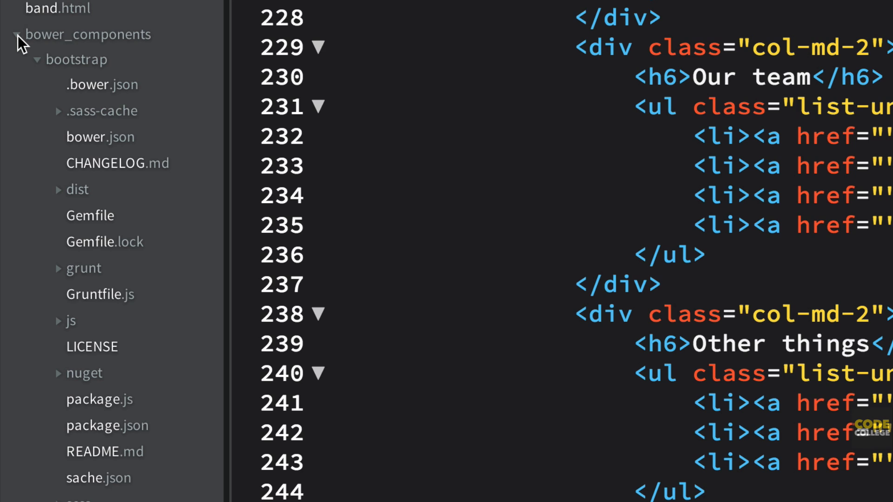
{"action": "scroll", "scroll_direction": "down", "scroll_amount": 3}
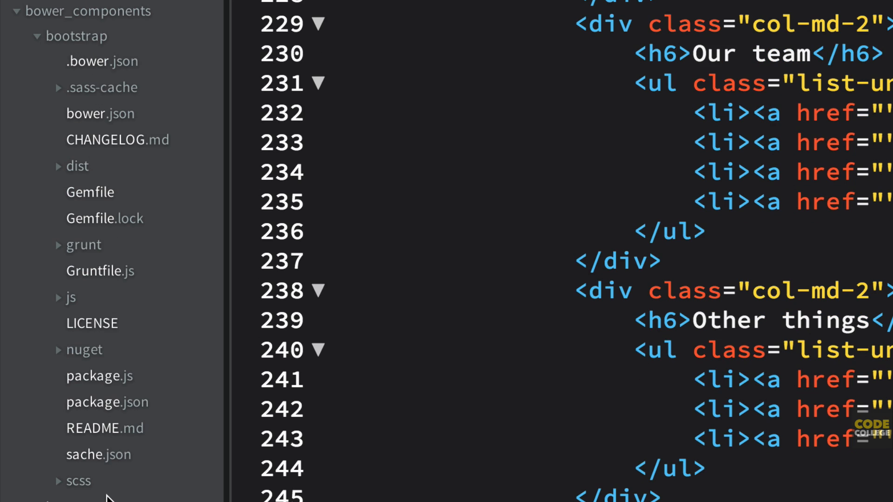
{"action": "mouse_move", "coordinate": [85, 480]}
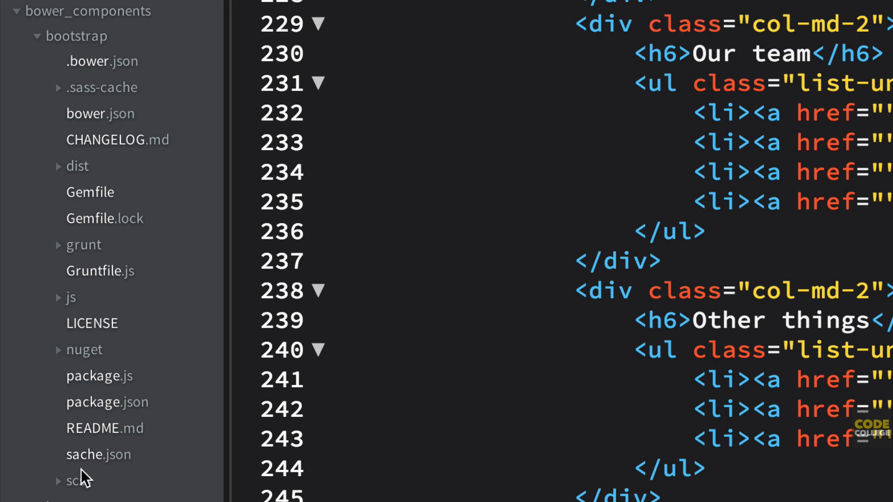
{"action": "mouse_move", "coordinate": [85, 37]}
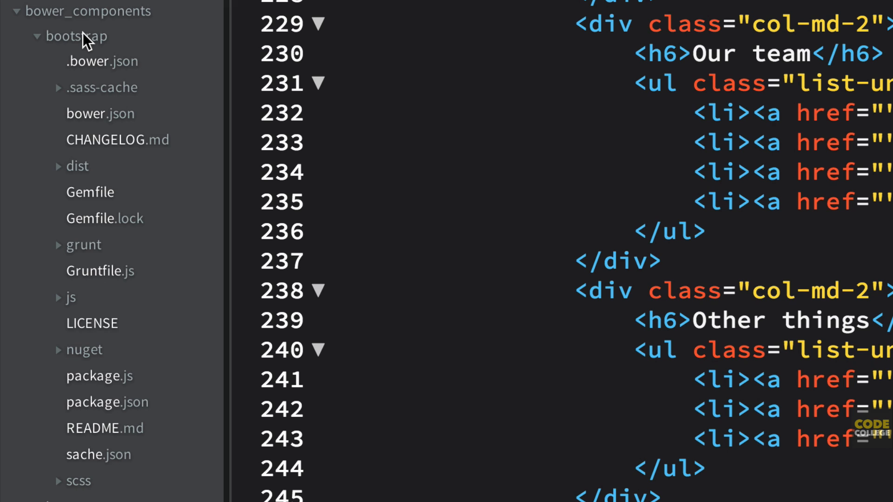
{"action": "mouse_move", "coordinate": [76, 485]}
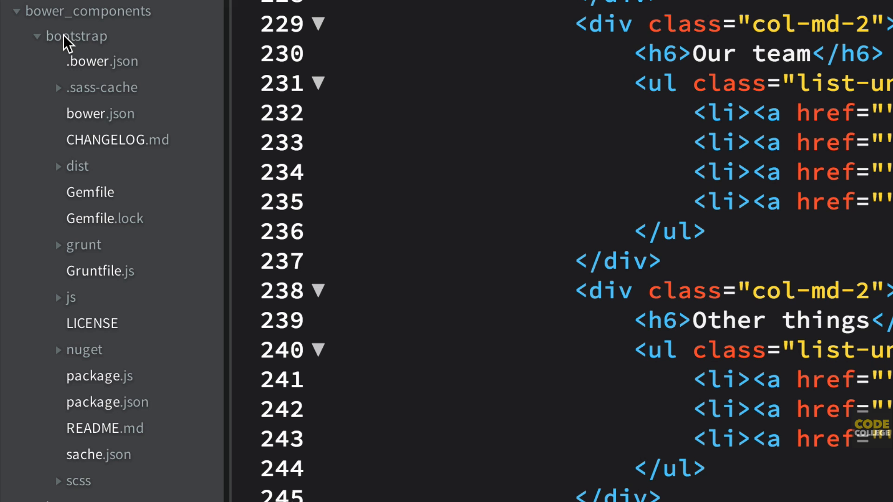
{"action": "mouse_move", "coordinate": [85, 19]}
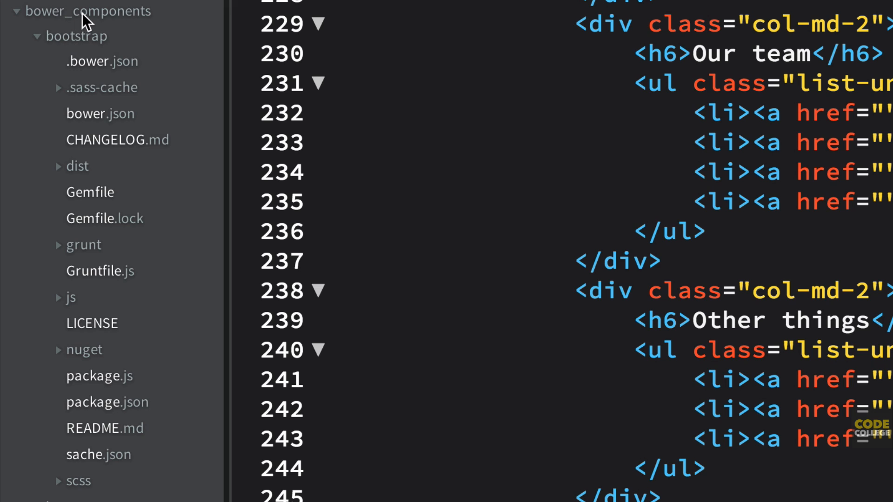
{"action": "mouse_move", "coordinate": [62, 361]}
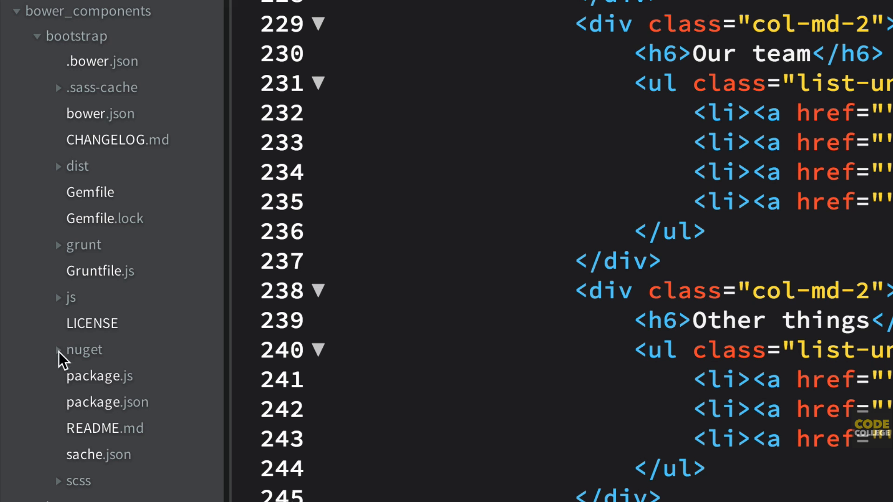
{"action": "mouse_move", "coordinate": [88, 62]}
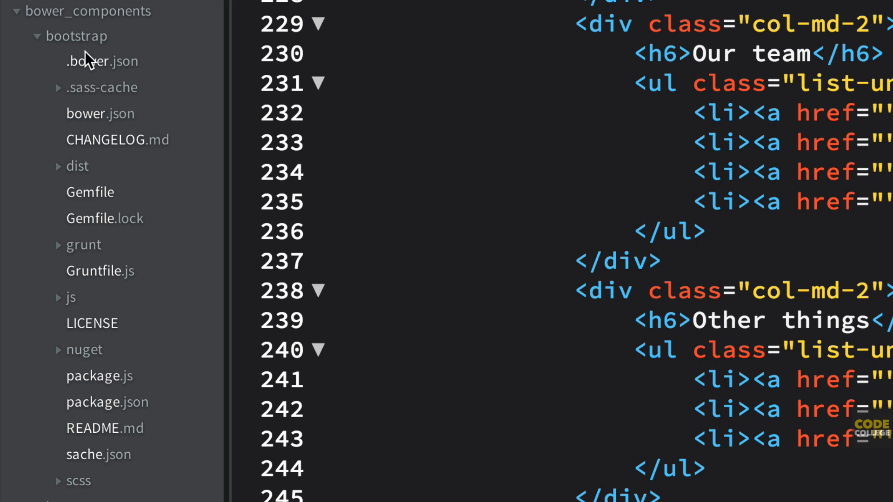
{"action": "mouse_move", "coordinate": [96, 335]}
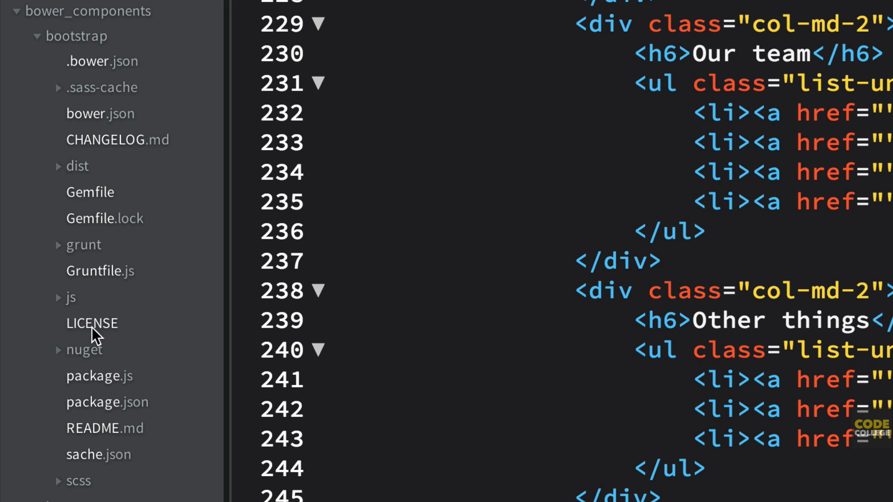
{"action": "mouse_move", "coordinate": [124, 93]}
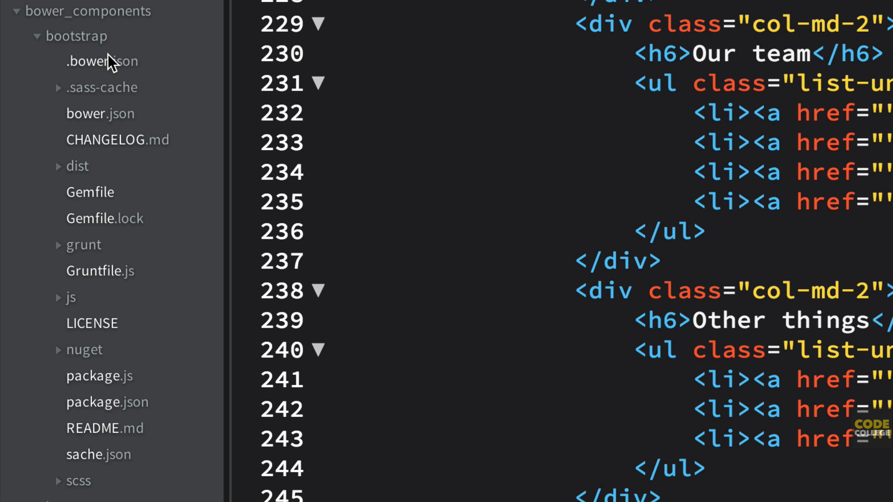
{"action": "mouse_move", "coordinate": [75, 493]}
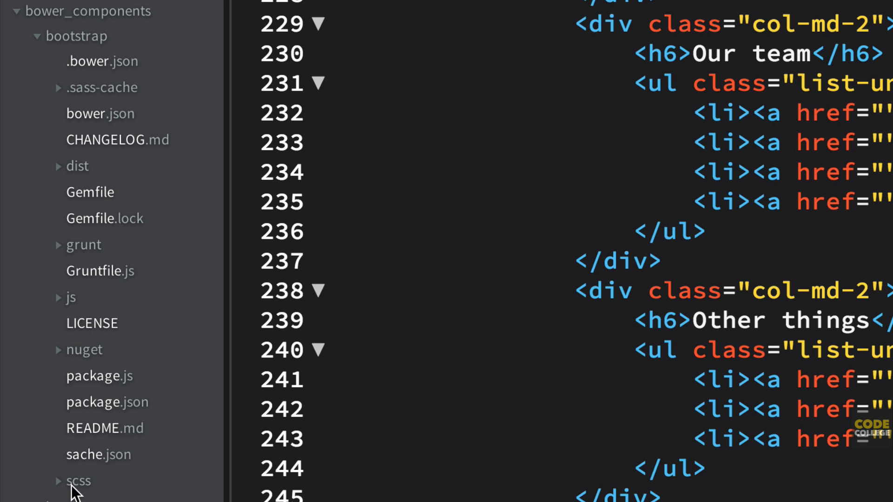
{"action": "left_click", "coordinate": [78, 481]}
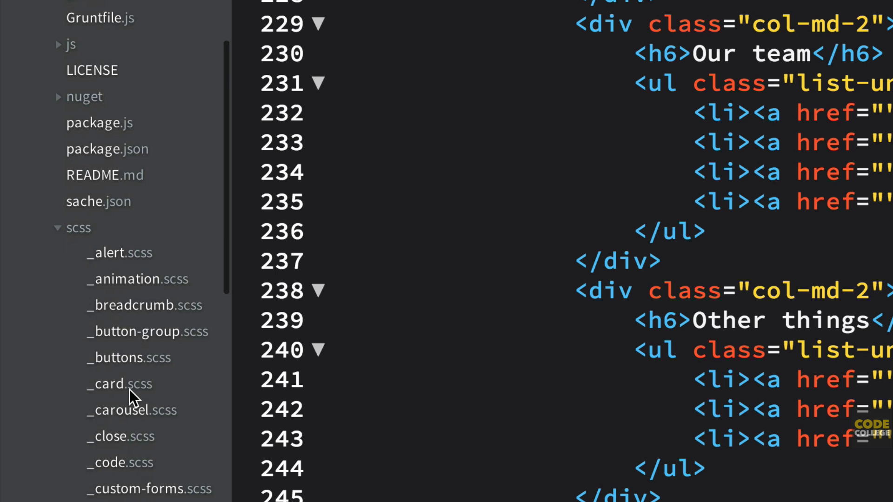
{"action": "scroll", "scroll_direction": "down", "scroll_amount": 3}
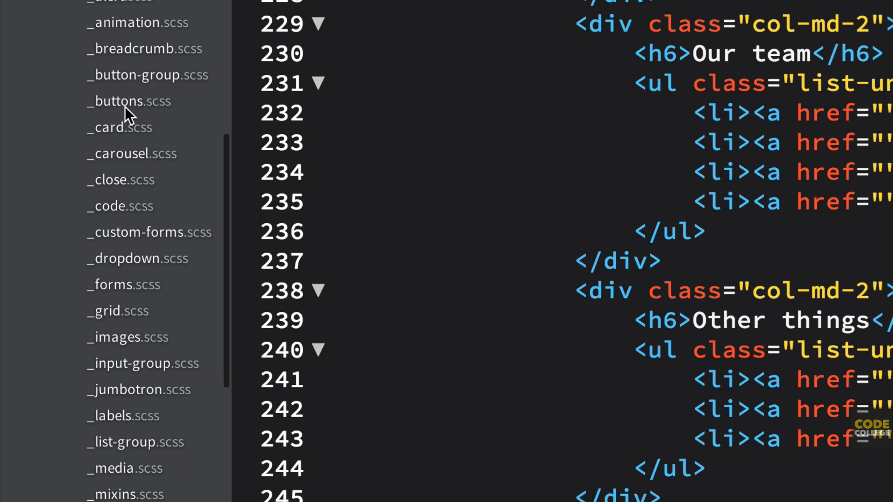
{"action": "mouse_move", "coordinate": [86, 146]}
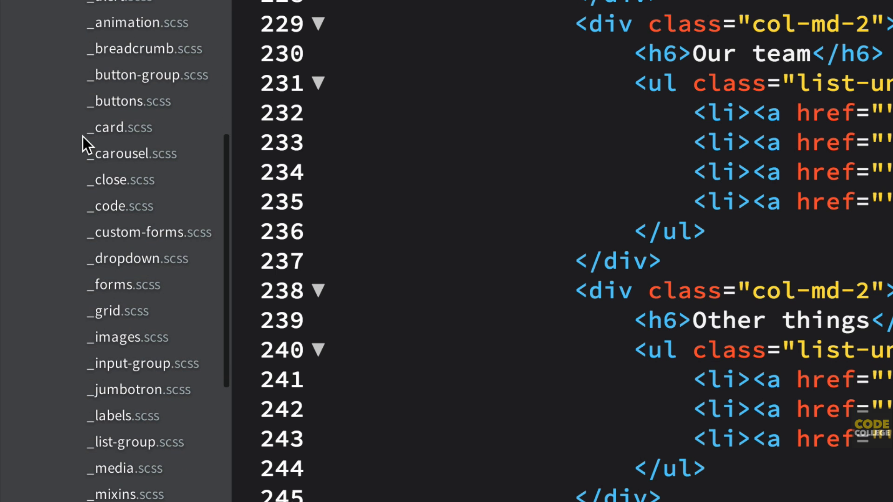
{"action": "mouse_move", "coordinate": [123, 14]}
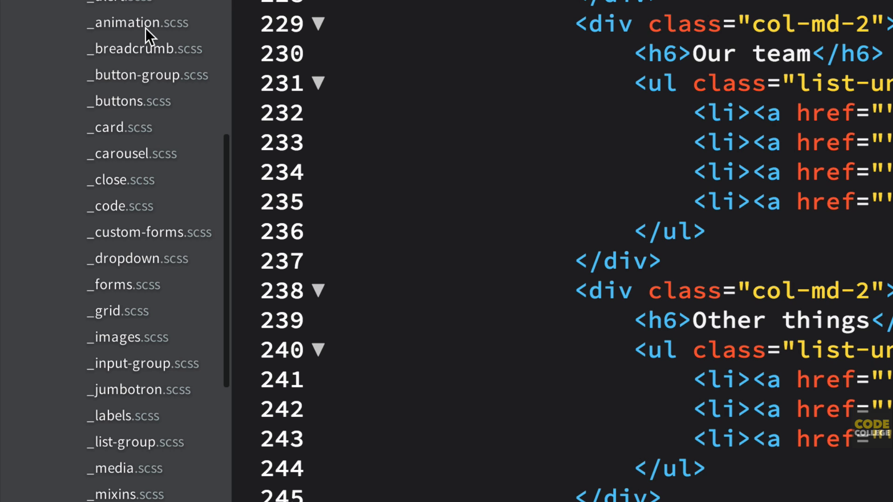
{"action": "mouse_move", "coordinate": [140, 22]}
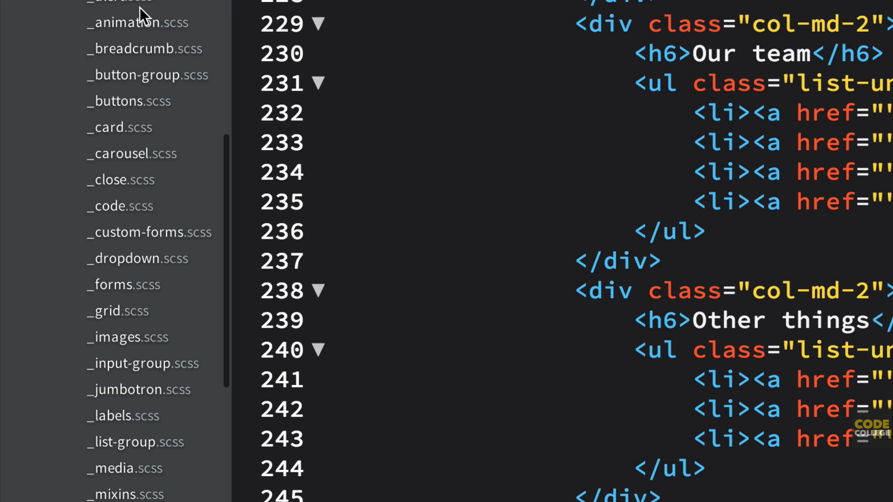
{"action": "mouse_move", "coordinate": [103, 9]}
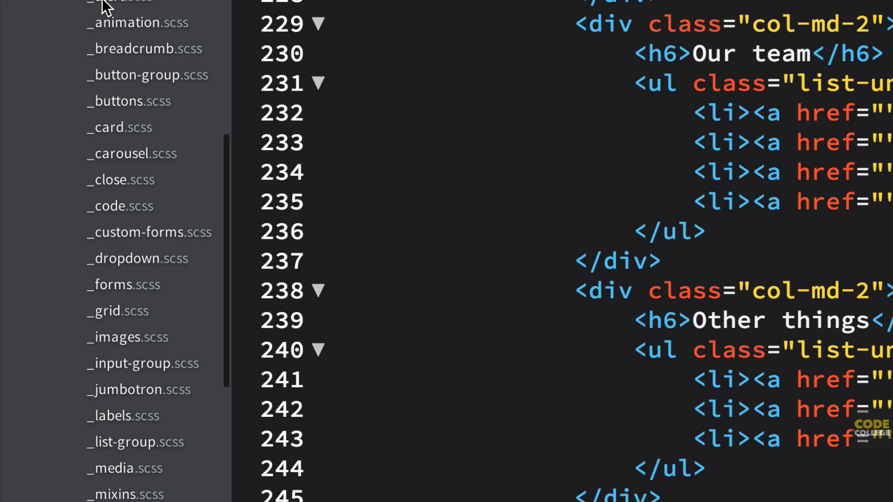
{"action": "mouse_move", "coordinate": [120, 8]}
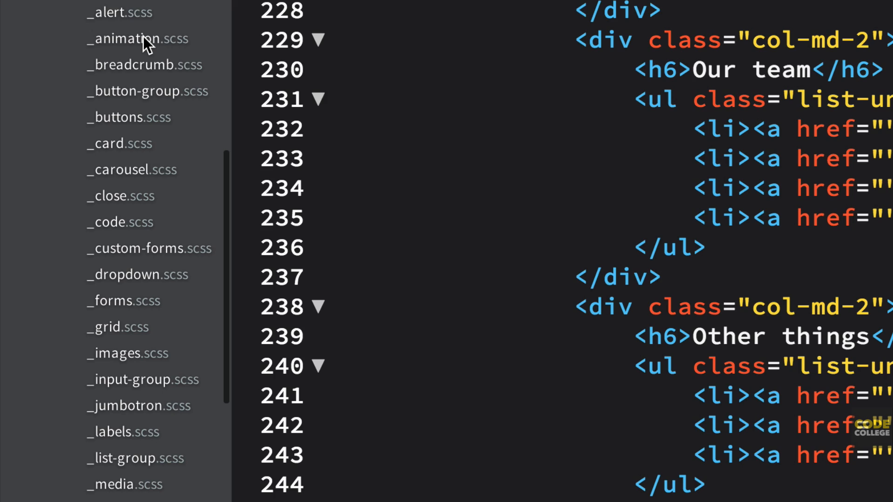
Step: Preview the _breadcrumb, _animation, _buttons and _card partials
{"action": "left_click", "coordinate": [145, 64]}
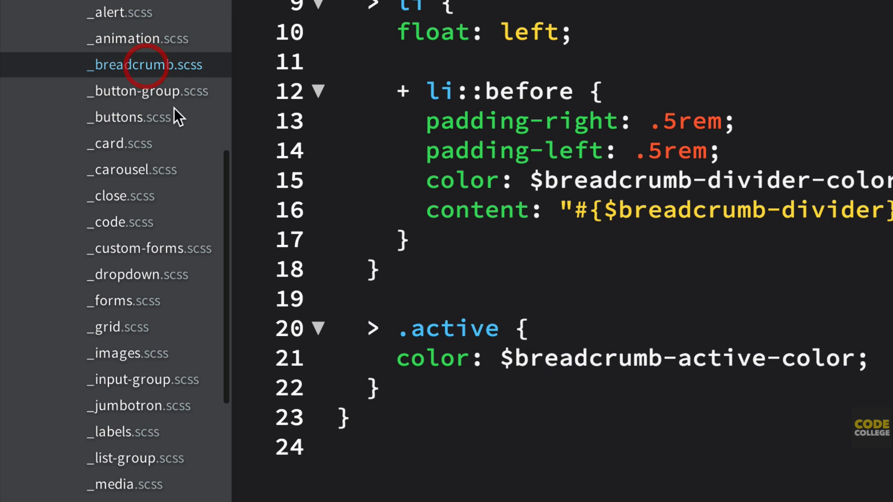
{"action": "mouse_move", "coordinate": [102, 40]}
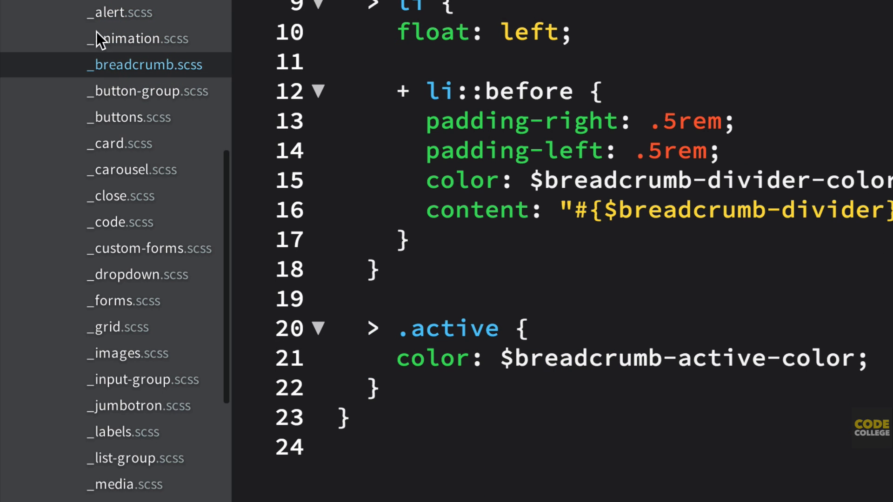
{"action": "mouse_move", "coordinate": [96, 85]}
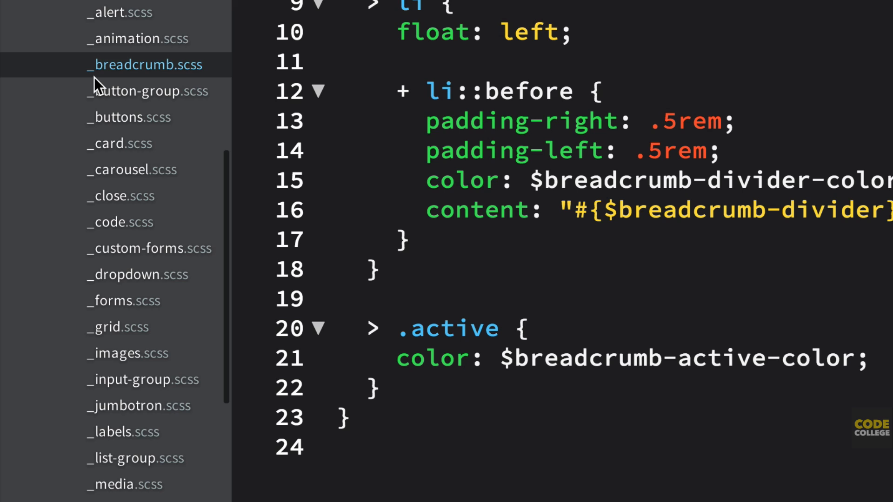
{"action": "left_click", "coordinate": [140, 38]}
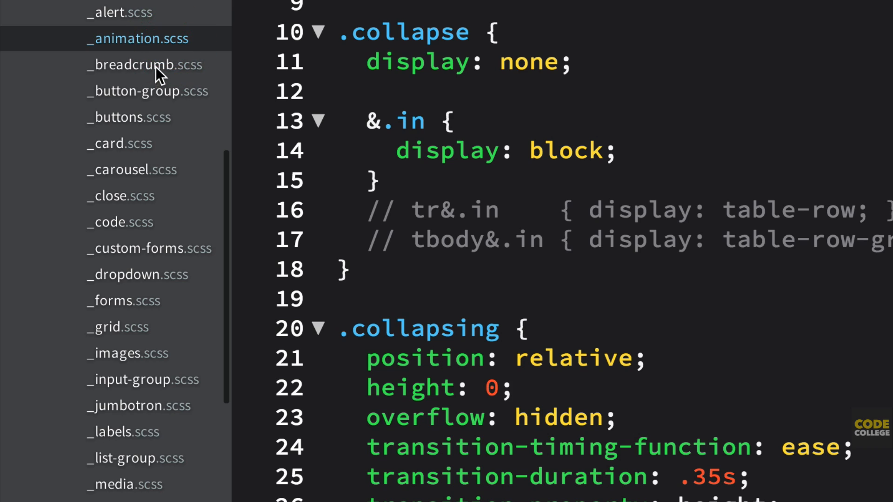
{"action": "left_click", "coordinate": [144, 64]}
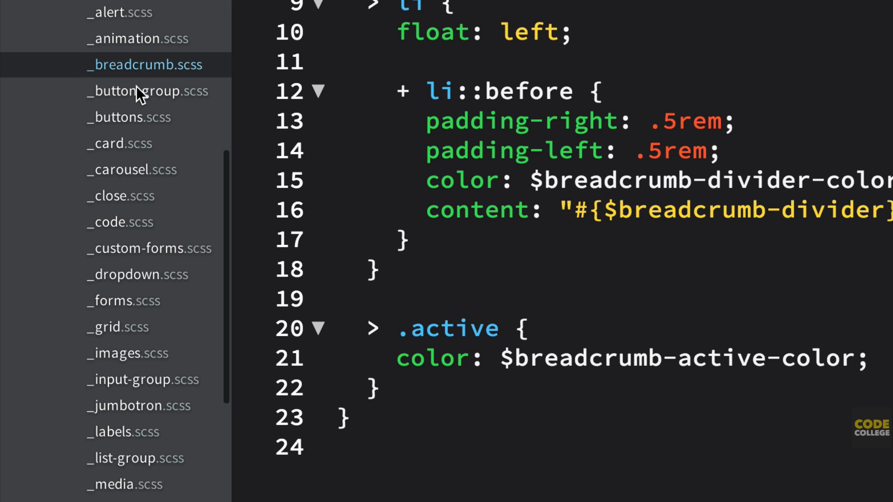
{"action": "left_click", "coordinate": [131, 117]}
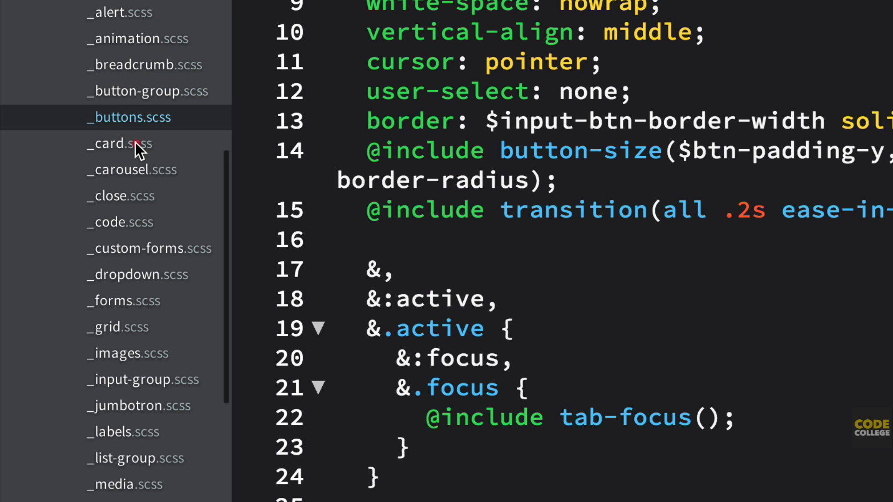
{"action": "left_click", "coordinate": [120, 143]}
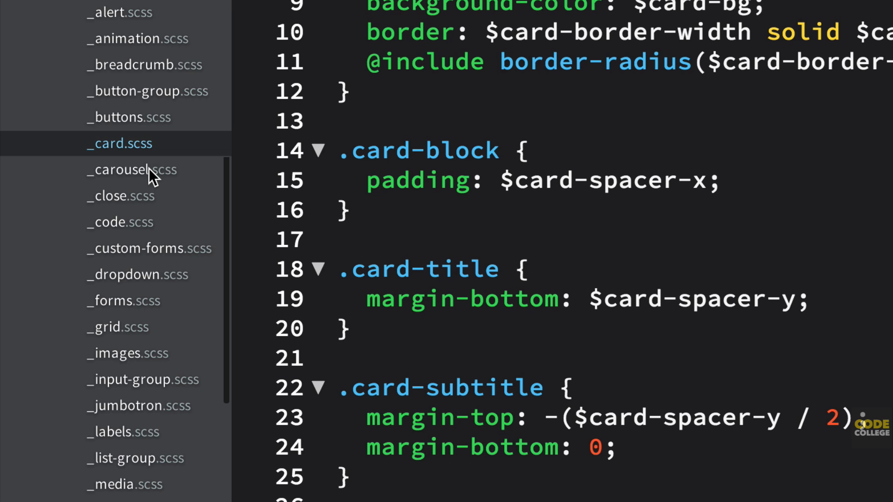
{"action": "scroll", "scroll_direction": "down", "scroll_amount": 3}
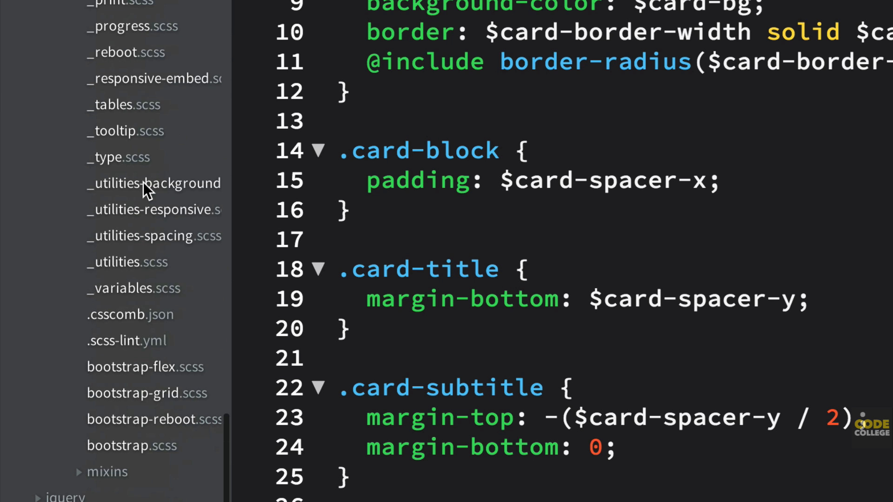
{"action": "left_click", "coordinate": [140, 445]}
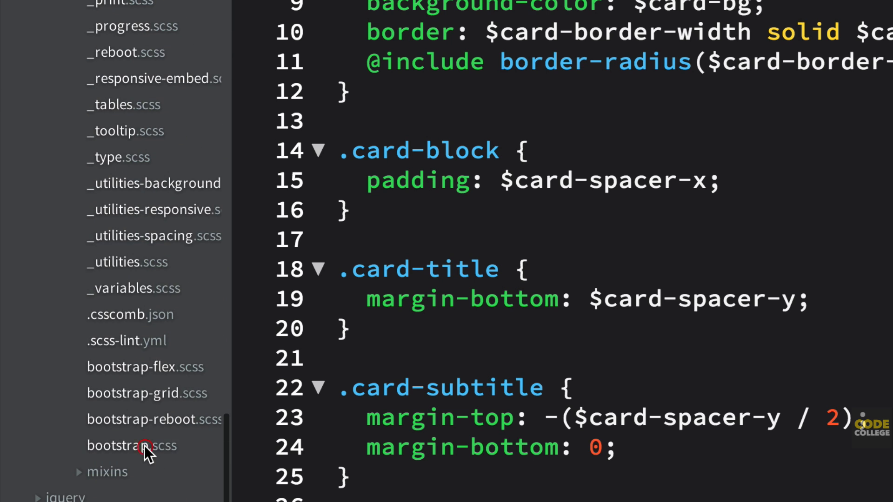
{"action": "left_click", "coordinate": [131, 446]}
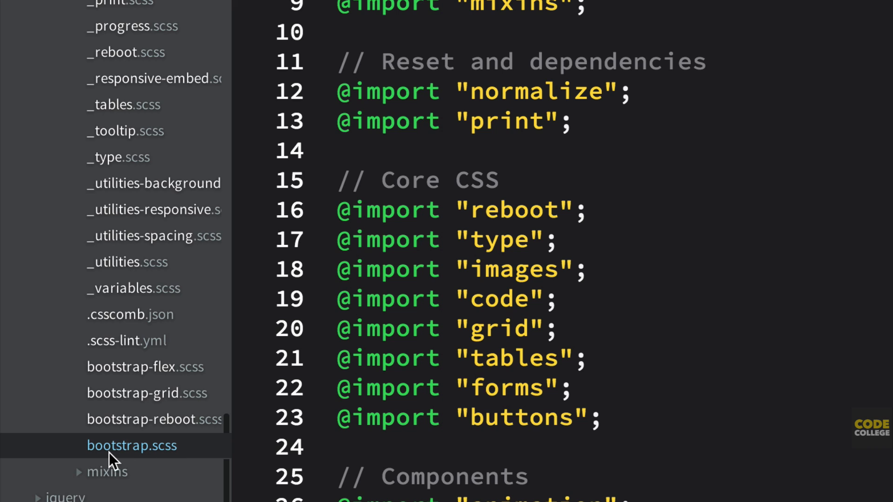
{"action": "mouse_move", "coordinate": [145, 458]}
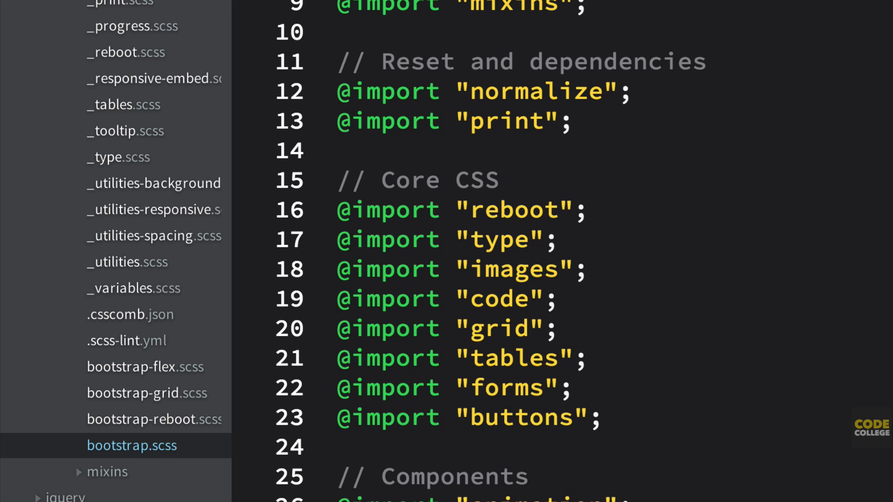
{"action": "left_click", "coordinate": [410, 7]}
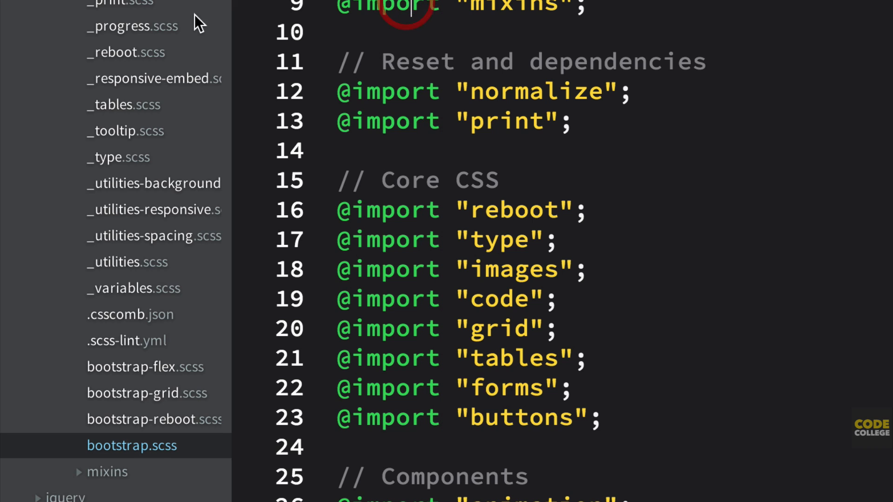
{"action": "mouse_move", "coordinate": [443, 239]}
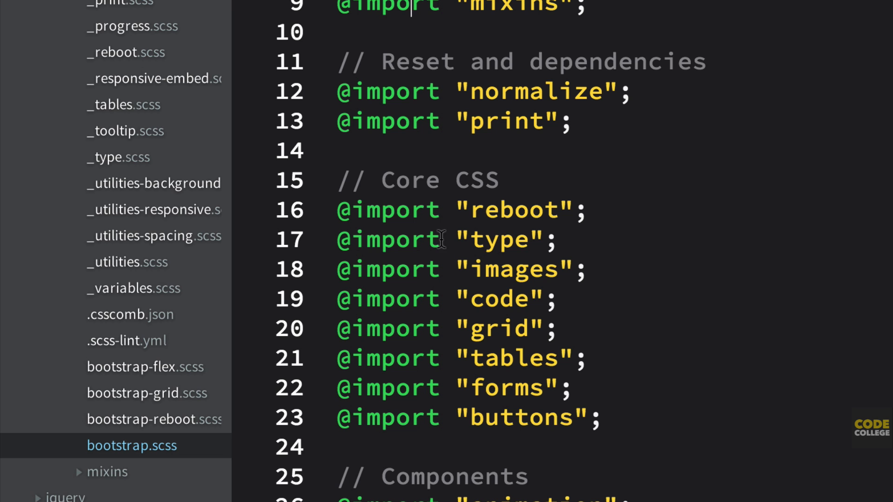
{"action": "scroll", "scroll_direction": "down", "scroll_amount": 3}
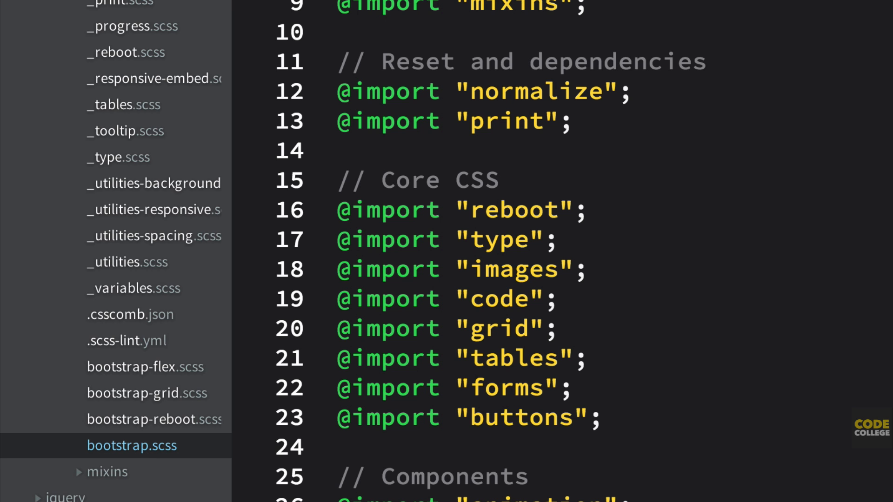
{"action": "scroll", "scroll_direction": "down", "scroll_amount": 3}
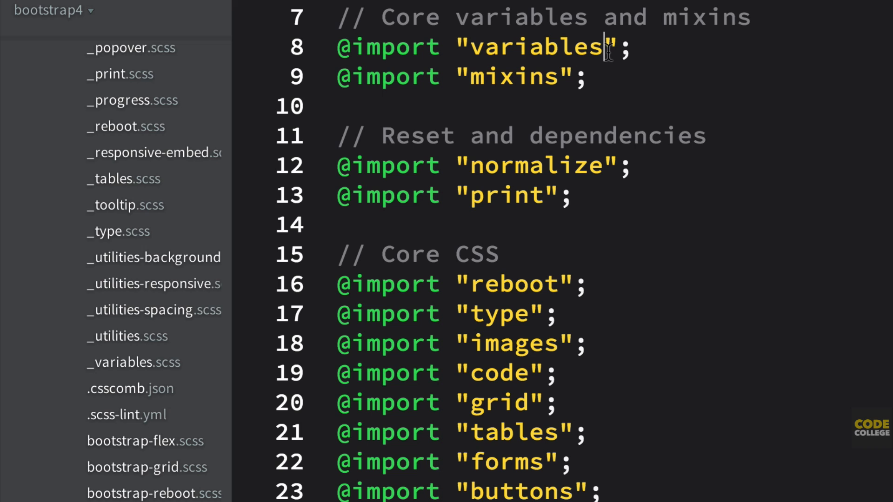
{"action": "mouse_move", "coordinate": [559, 91]}
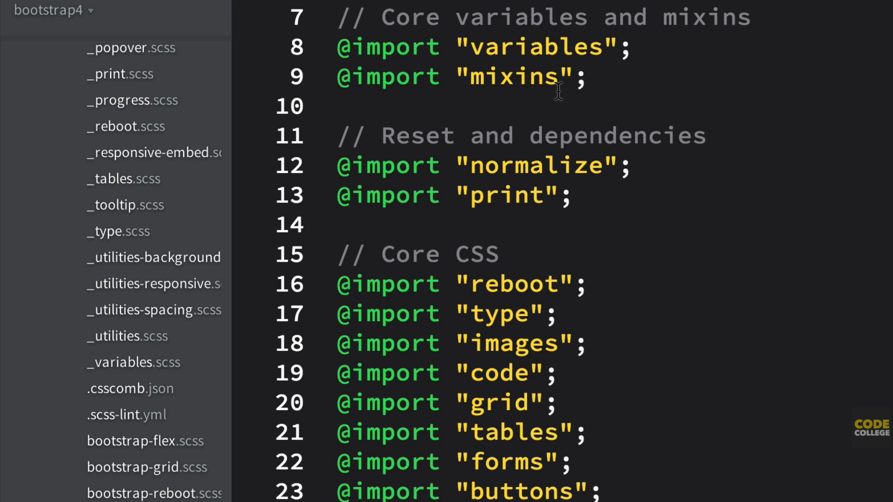
{"action": "mouse_move", "coordinate": [615, 22]}
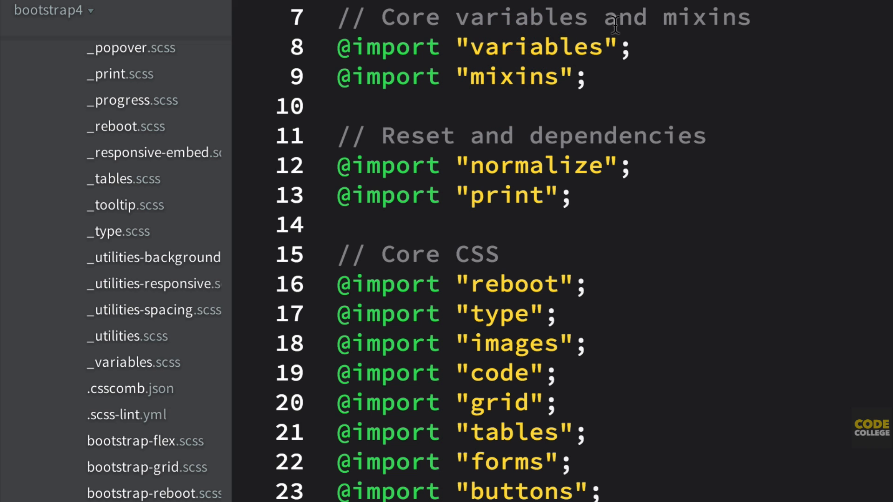
{"action": "mouse_move", "coordinate": [741, 141]}
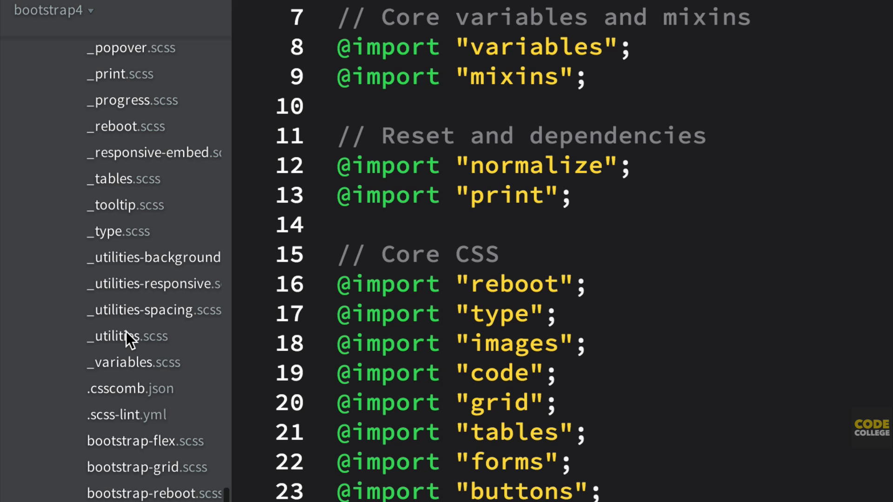
{"action": "mouse_move", "coordinate": [147, 304]}
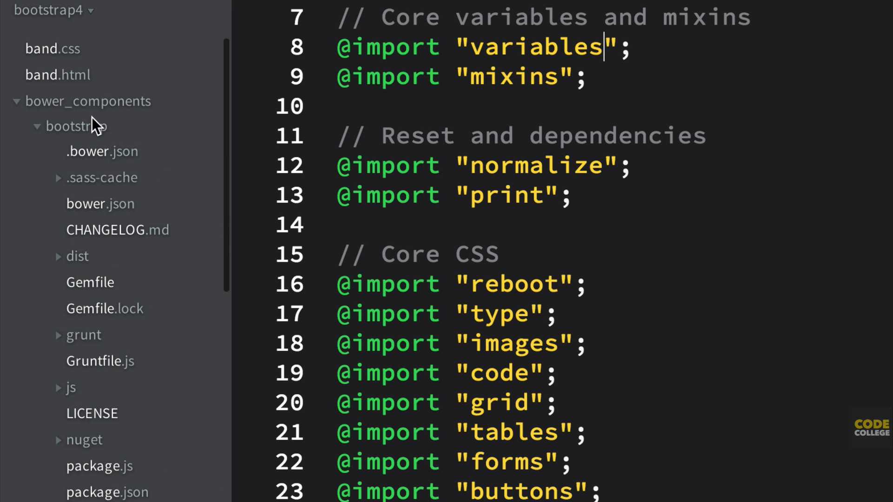
{"action": "mouse_move", "coordinate": [143, 123]}
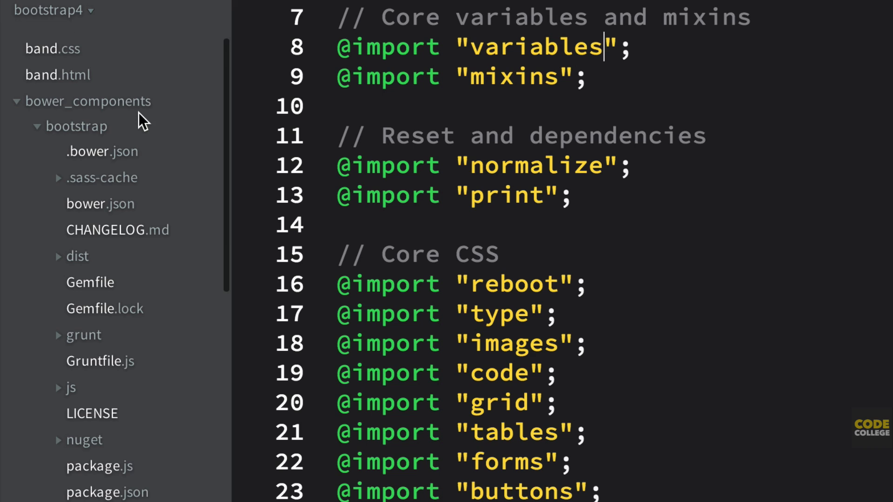
{"action": "mouse_move", "coordinate": [54, 46]}
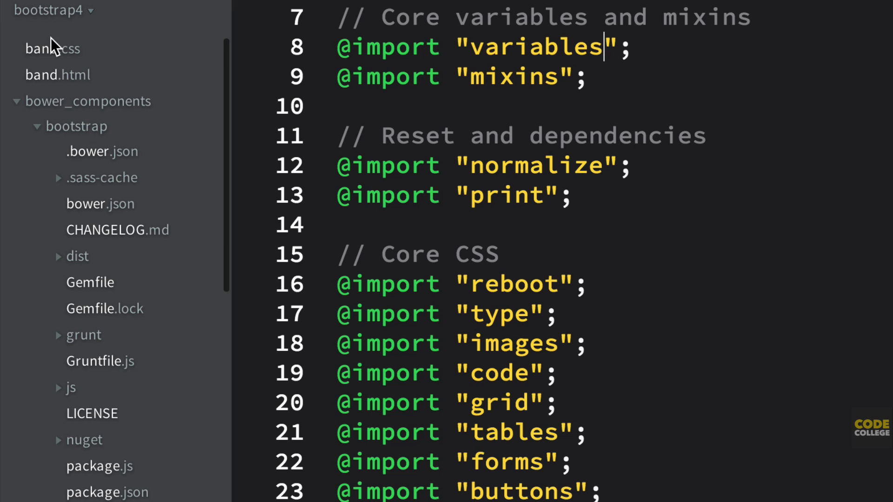
{"action": "mouse_move", "coordinate": [164, 123]}
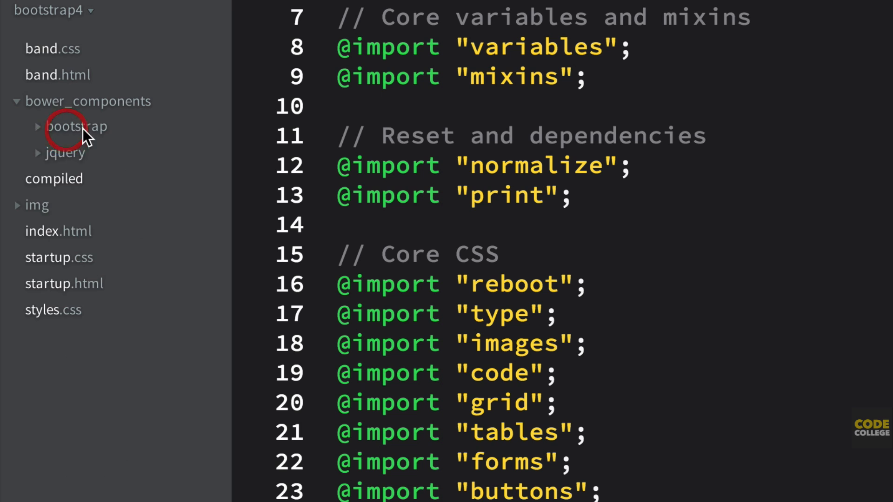
{"action": "left_click", "coordinate": [77, 126]}
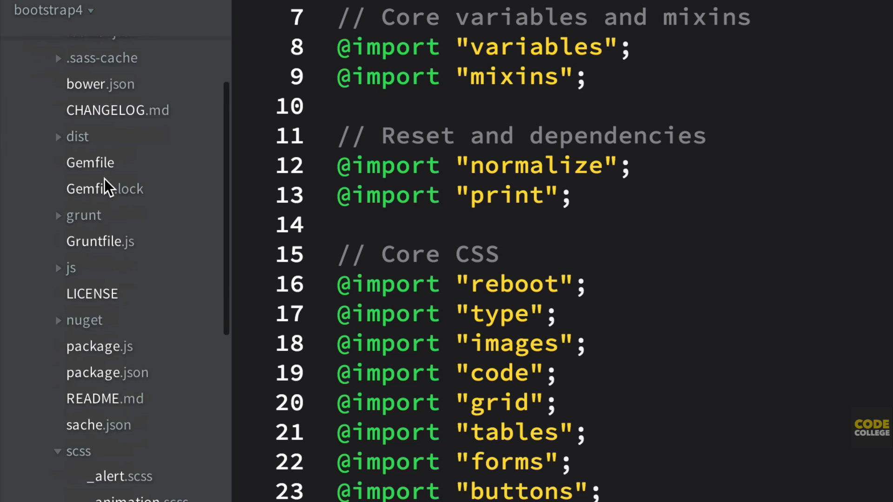
{"action": "scroll", "scroll_direction": "down", "scroll_amount": 3}
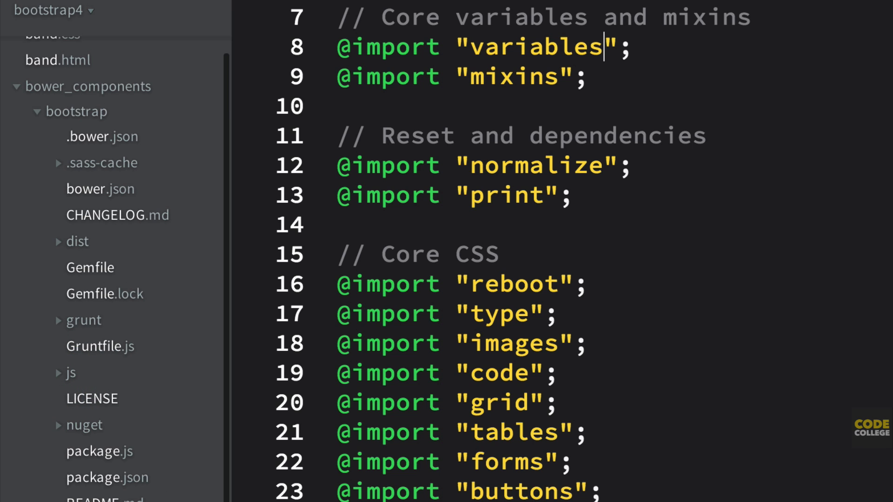
{"action": "mouse_move", "coordinate": [569, 312]}
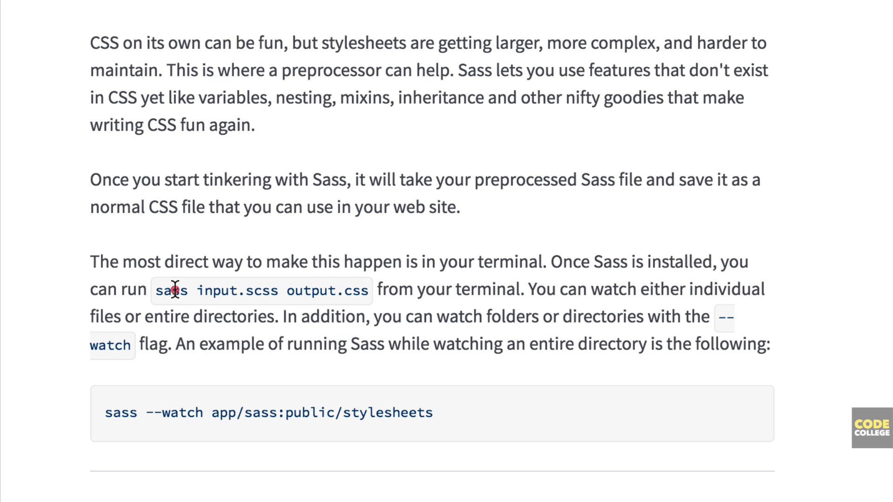
Step: Highlight input.scss and its output in the guide's example sass command
{"action": "left_click_drag", "start_coordinate": [197, 290], "coordinate": [285, 290]}
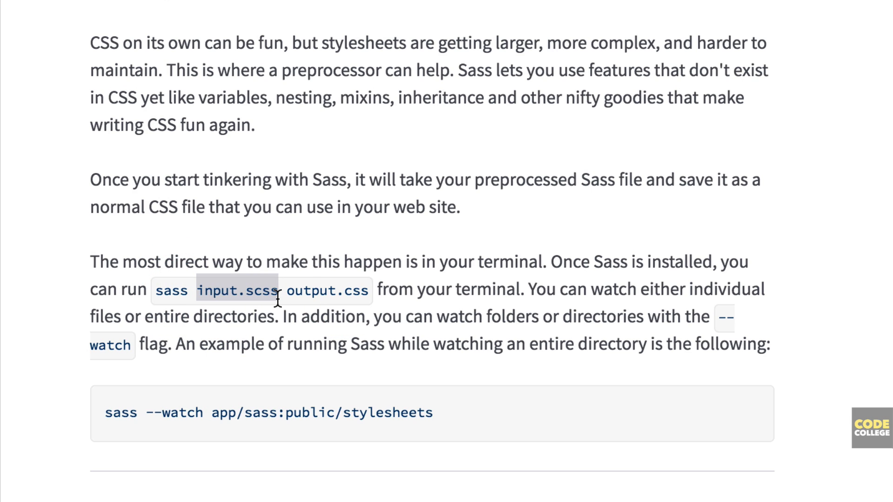
{"action": "mouse_move", "coordinate": [835, 379]}
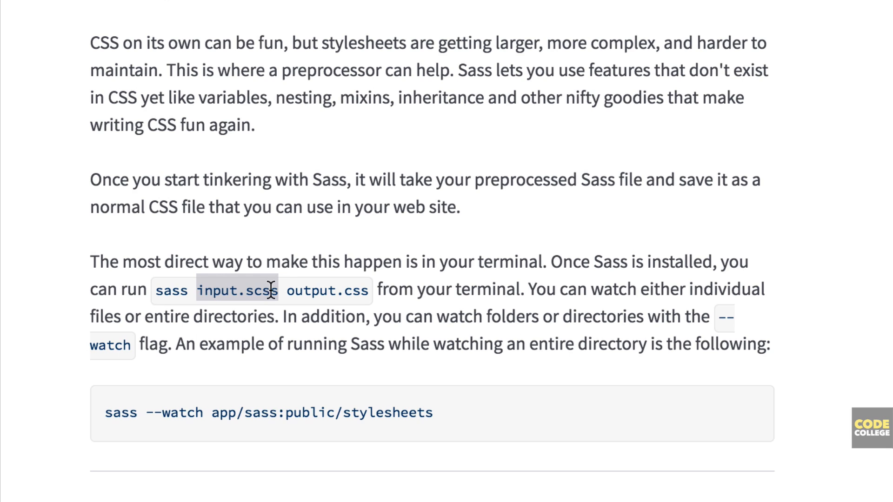
{"action": "left_click_drag", "start_coordinate": [274, 290], "coordinate": [373, 290]}
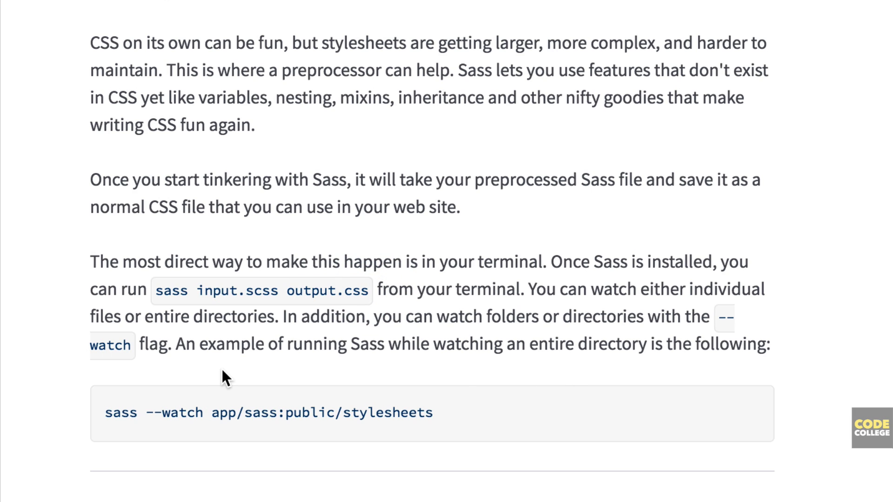
{"action": "mouse_move", "coordinate": [238, 379]}
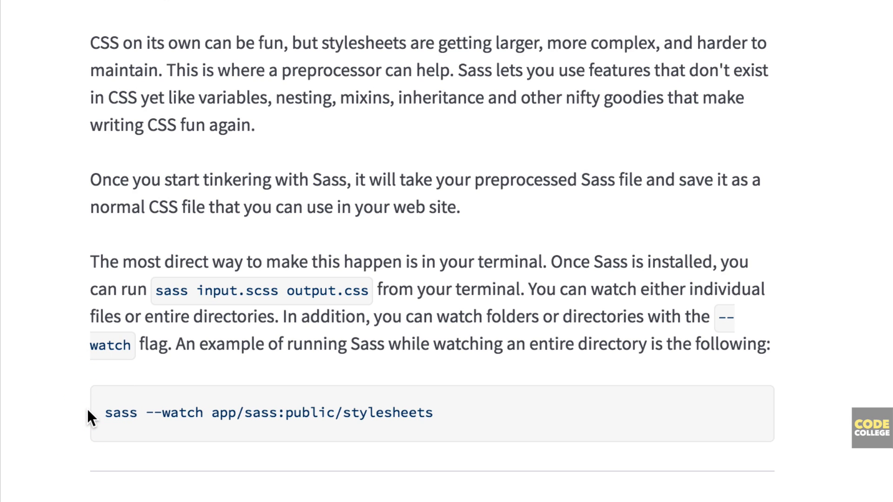
{"action": "mouse_move", "coordinate": [169, 432]}
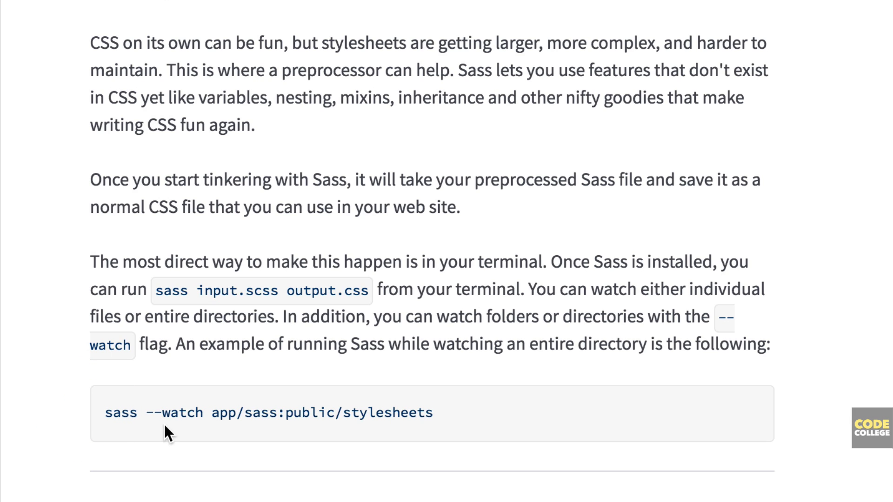
Step: Highlight the --watch flag and the public/stylesheets output path in the directory example
{"action": "double_click", "coordinate": [182, 414]}
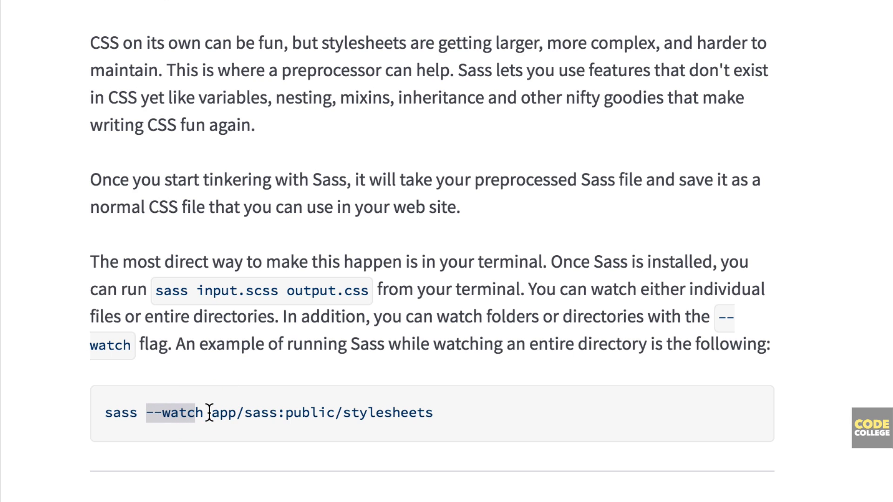
{"action": "double_click", "coordinate": [275, 412]}
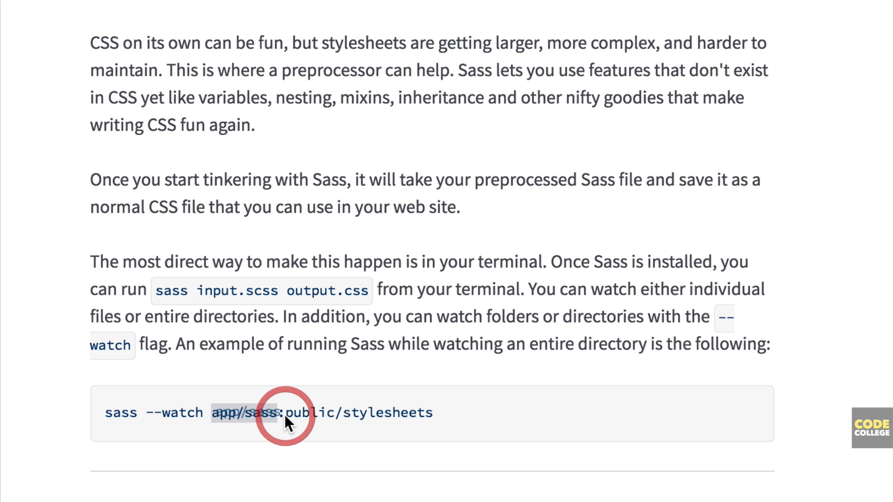
{"action": "left_click", "coordinate": [285, 413]}
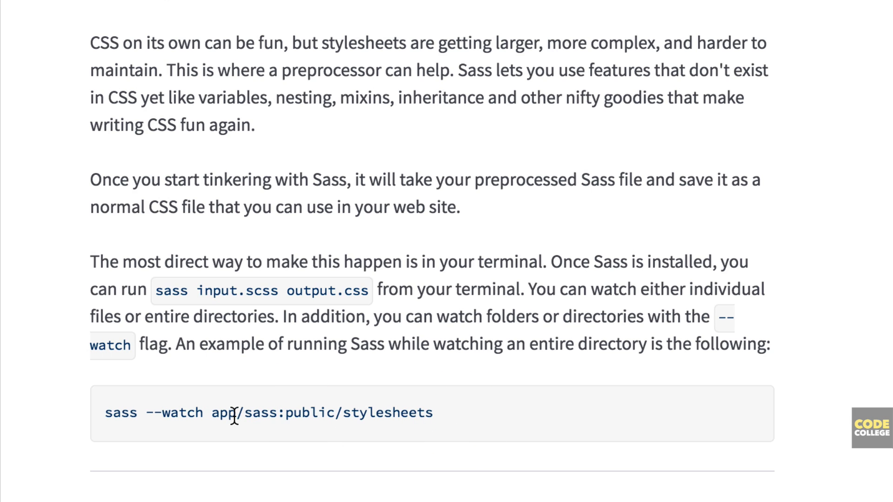
{"action": "mouse_move", "coordinate": [233, 416]}
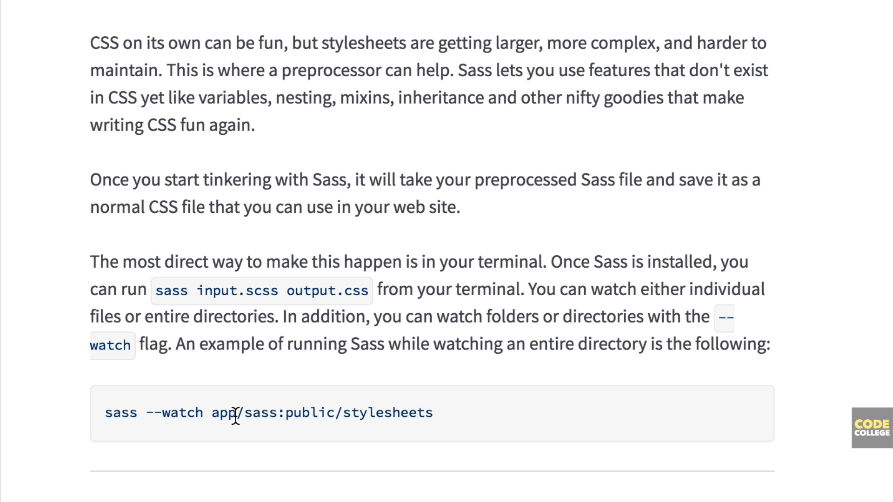
{"action": "mouse_move", "coordinate": [286, 413]}
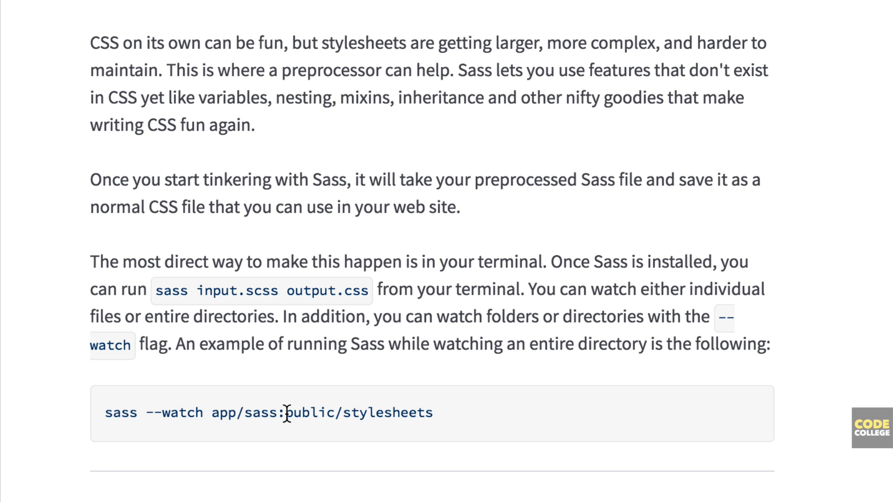
{"action": "left_click_drag", "start_coordinate": [285, 412], "coordinate": [432, 412]}
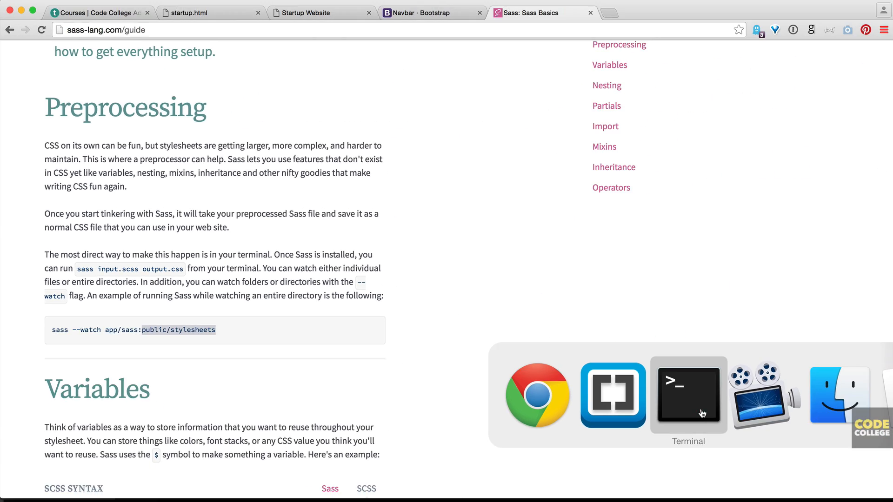
Step: In Terminal, cd into ~/Desktop/bootstrap4/bower_components/bootstrap
{"action": "left_click", "coordinate": [688, 395]}
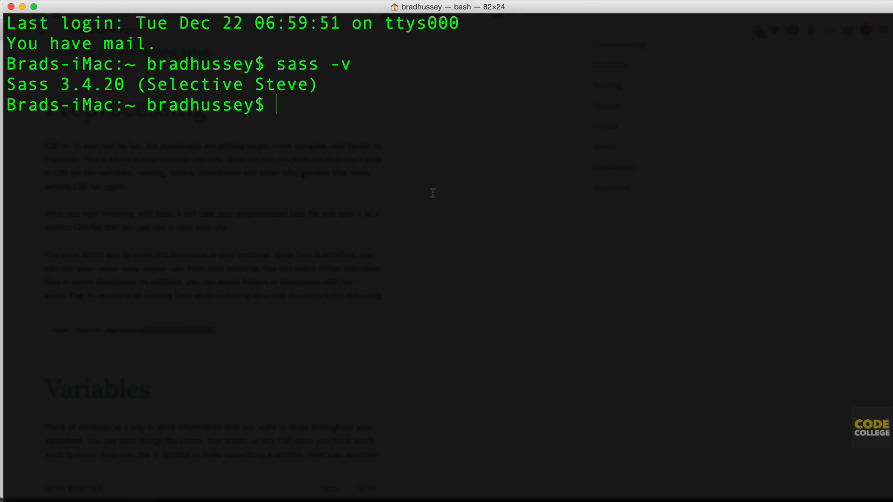
{"action": "type", "text": "cd"}
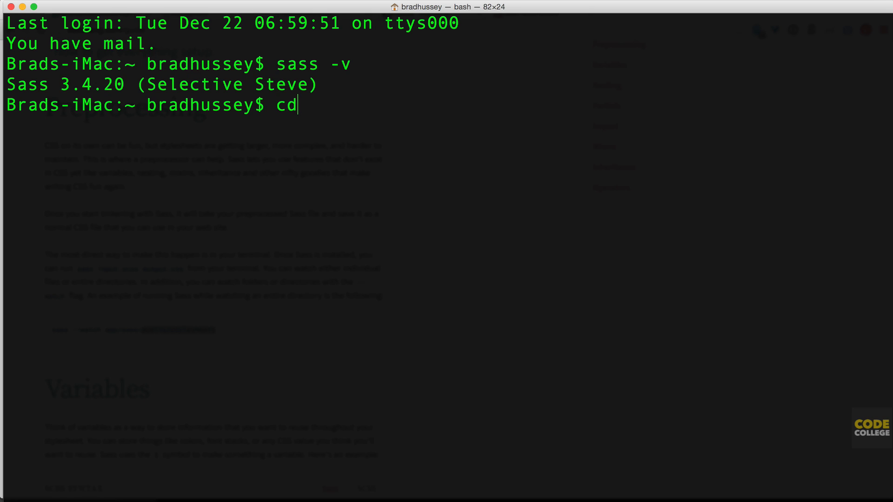
{"action": "type", "text": "~/De"}
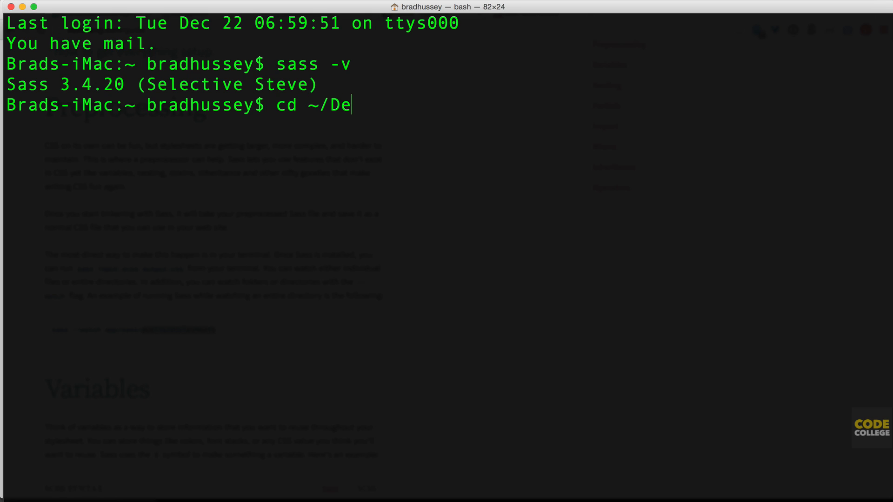
{"action": "type", "text": "sktop/bootstrap"}
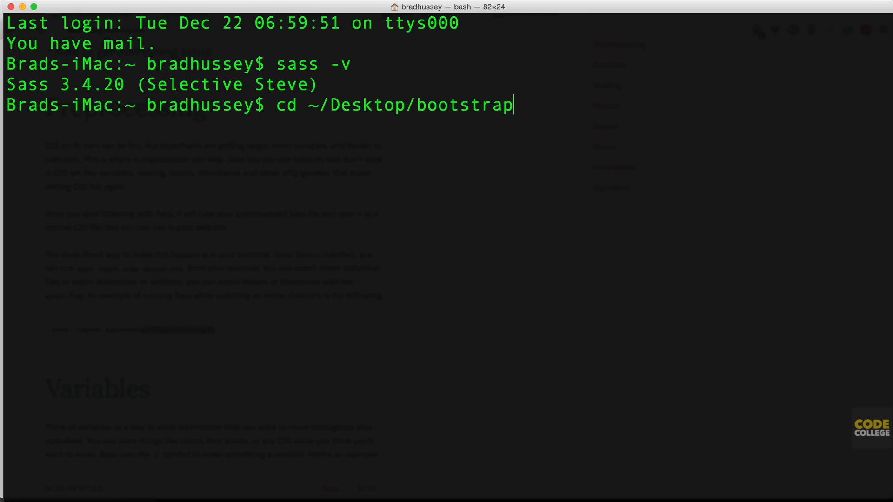
{"action": "type", "text": "4"}
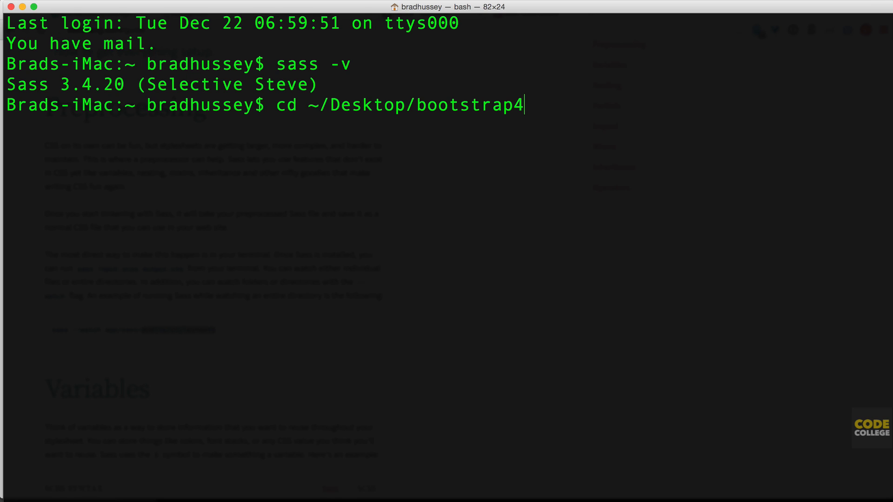
{"action": "type", "text": "/"}
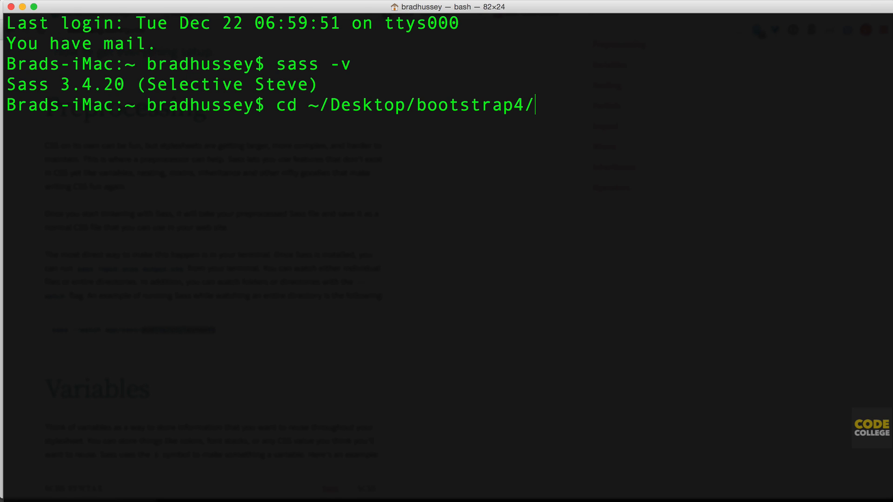
{"action": "type", "text": "bower_components/bootstrap/"}
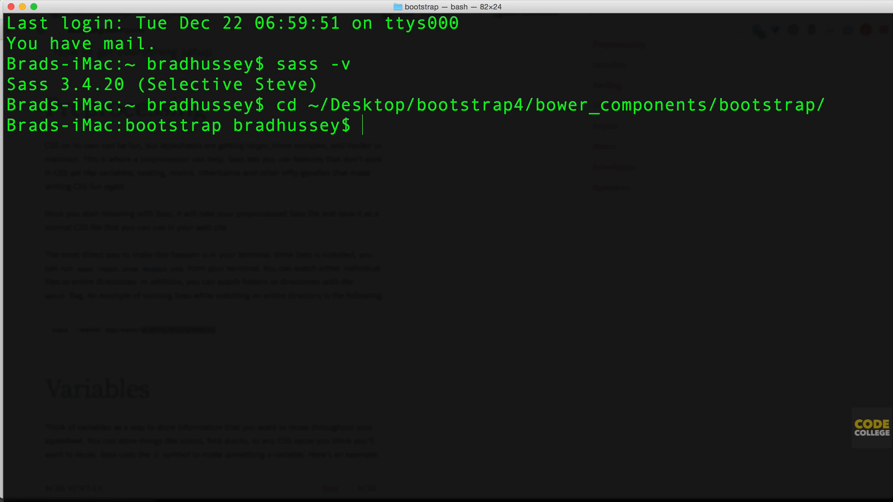
Step: Run sass --watch scss:compiled to compile the scss folder into compiled
{"action": "type", "text": "sas"}
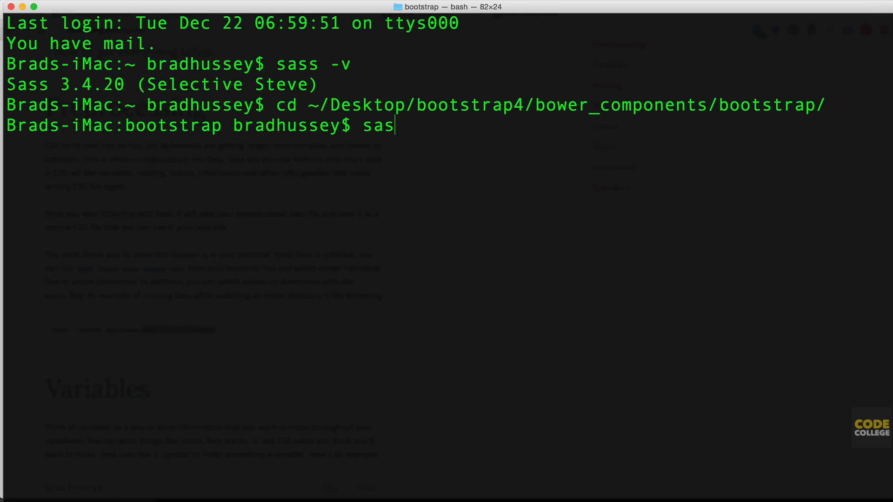
{"action": "type", "text": "s --"}
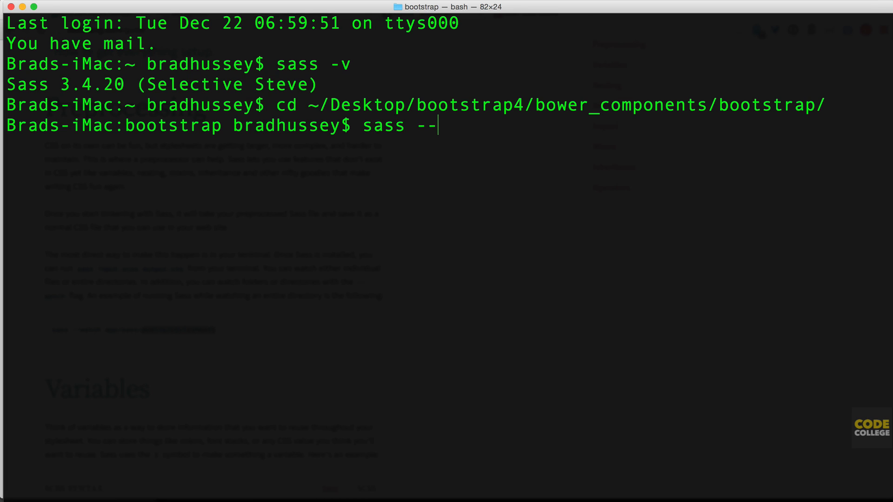
{"action": "type", "text": "watc"}
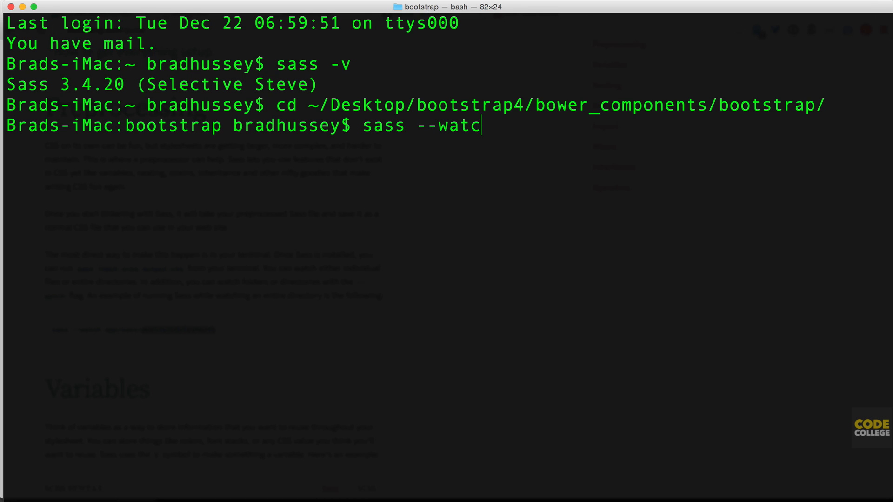
{"action": "type", "text": "h scs"}
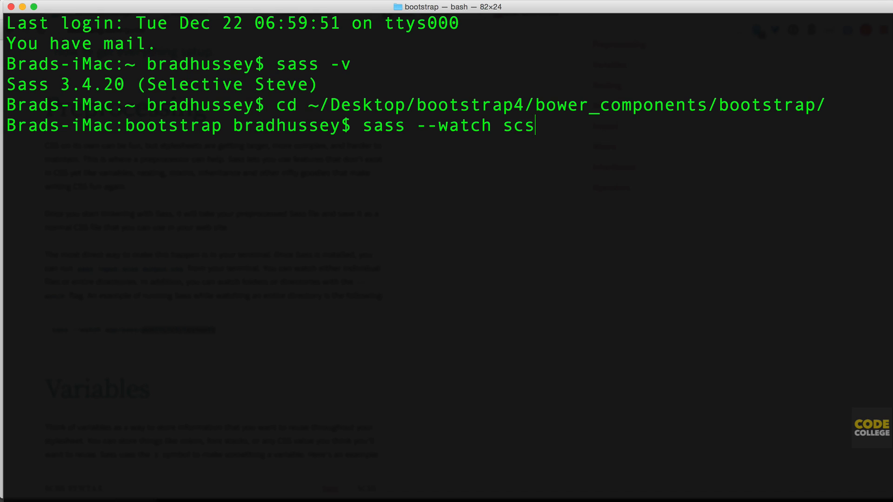
{"action": "type", "text": "s"}
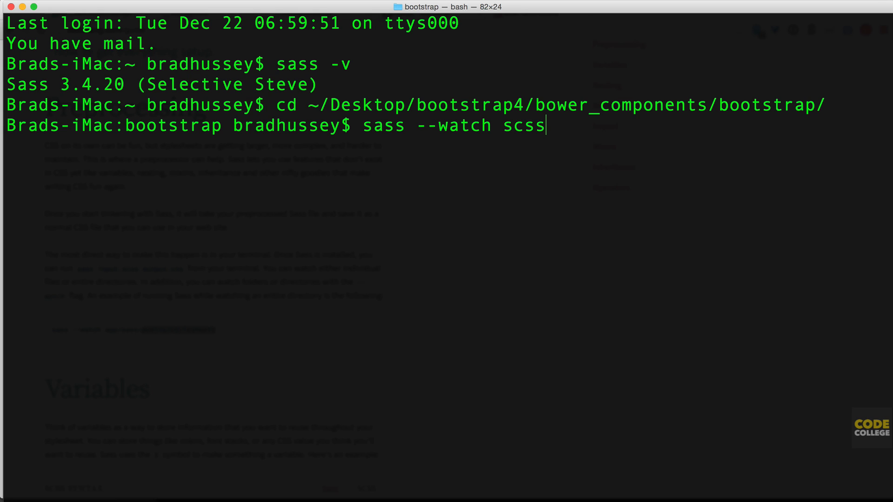
{"action": "type", "text": ":"}
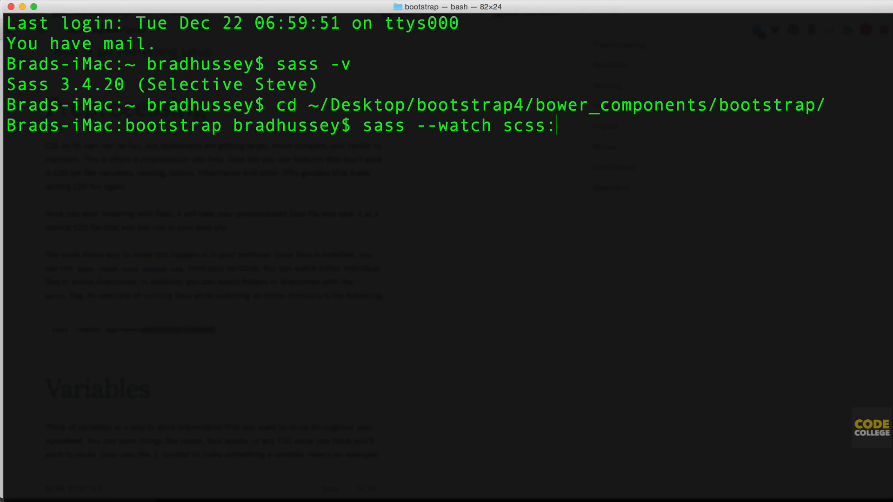
{"action": "type", "text": "compi"}
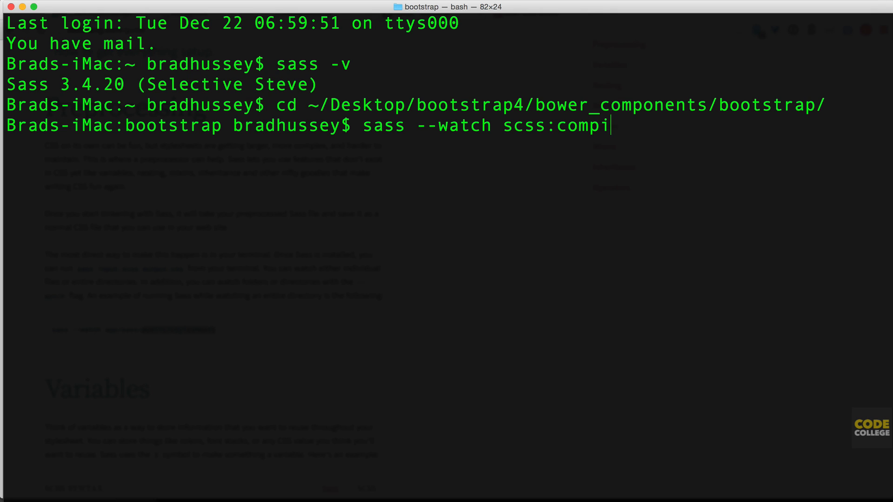
{"action": "type", "text": "led"}
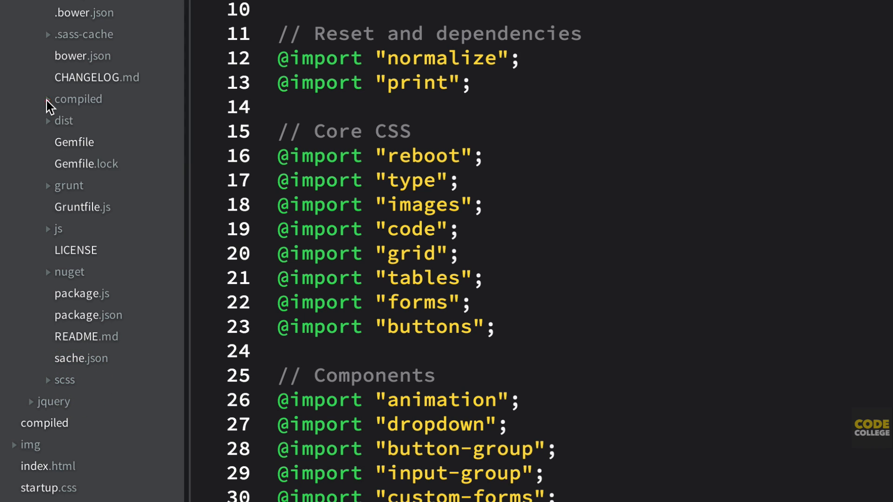
Step: Expand the compiled folder to list the generated CSS and map files beside the scss sources
{"action": "left_click", "coordinate": [78, 98]}
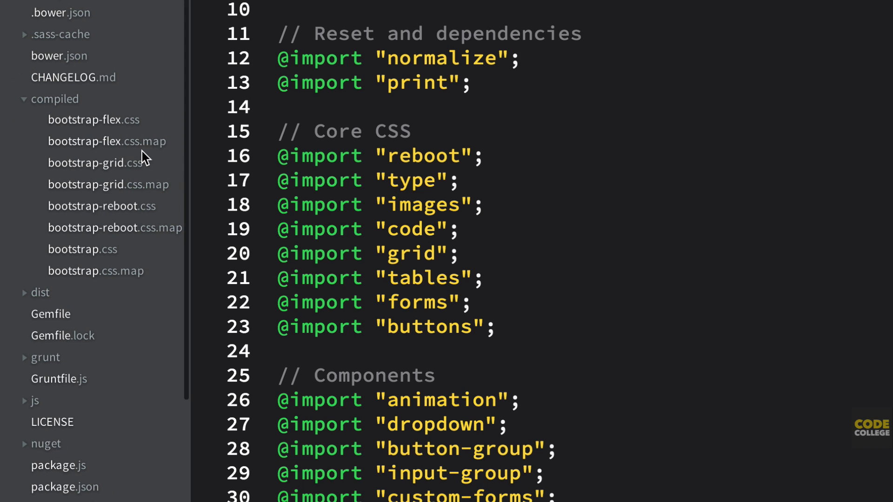
{"action": "mouse_move", "coordinate": [136, 278]}
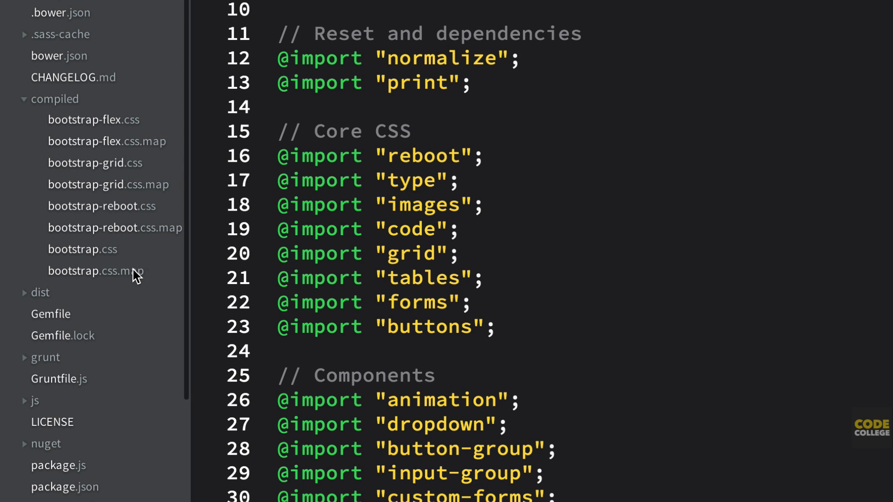
{"action": "mouse_move", "coordinate": [117, 137]}
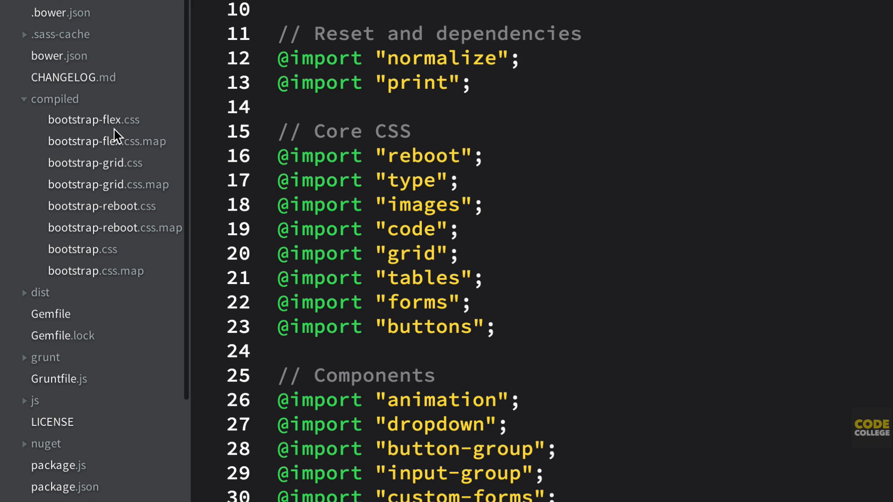
{"action": "mouse_move", "coordinate": [107, 212]}
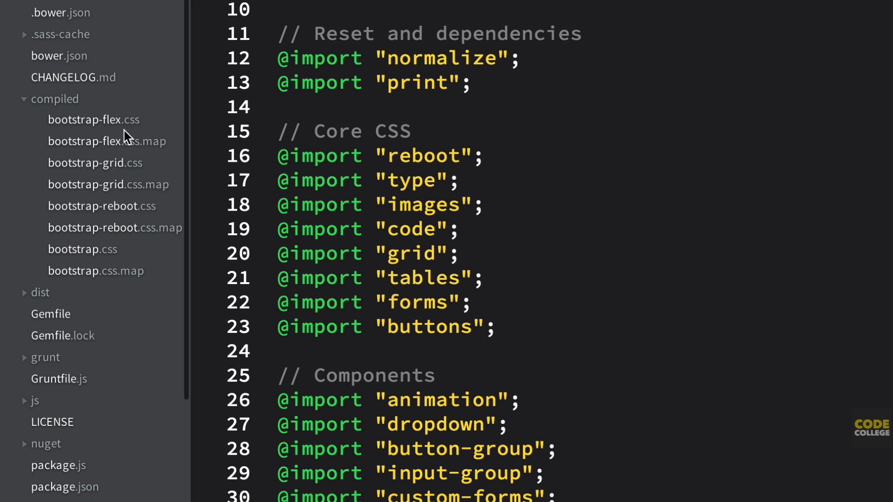
{"action": "mouse_move", "coordinate": [106, 126]}
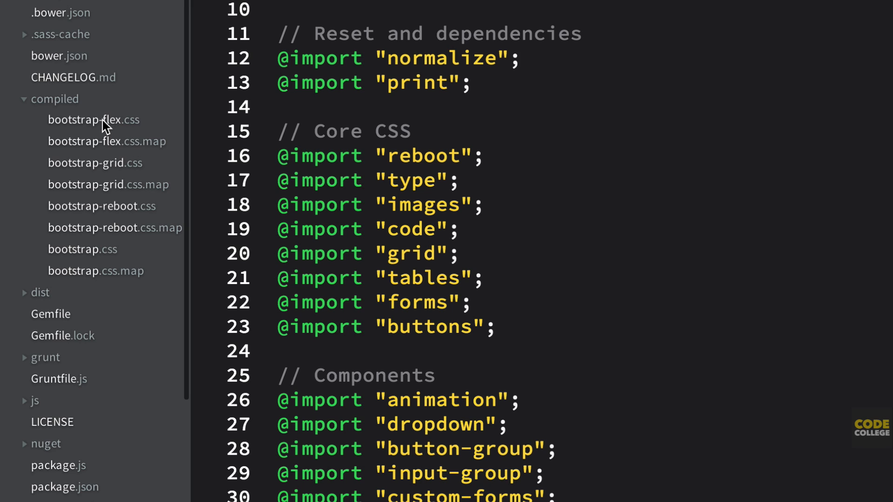
{"action": "mouse_move", "coordinate": [121, 127]}
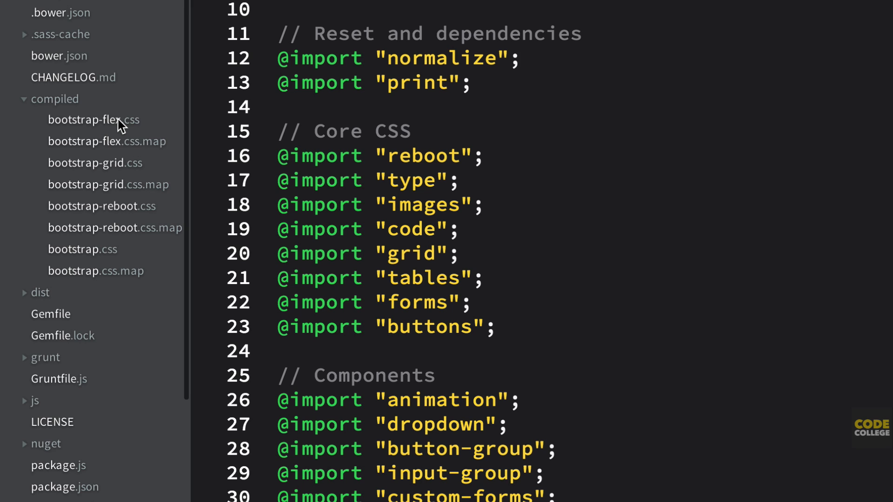
{"action": "mouse_move", "coordinate": [124, 168]}
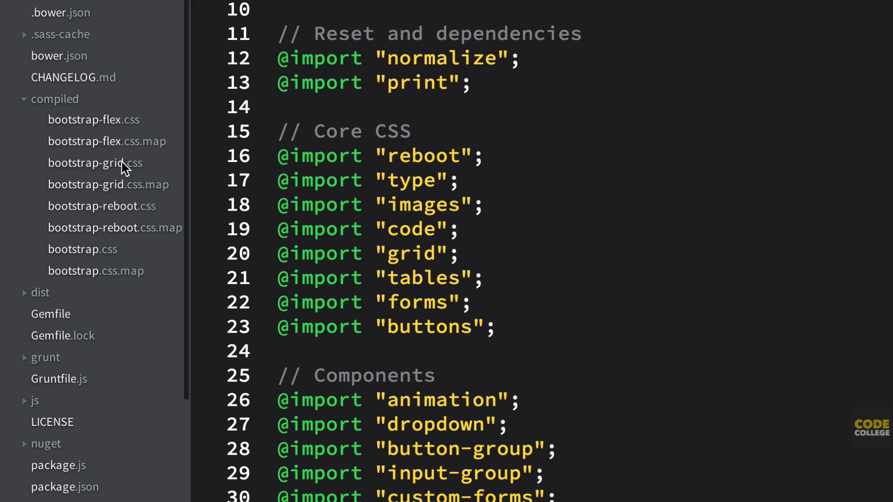
{"action": "scroll", "scroll_direction": "down", "scroll_amount": 3}
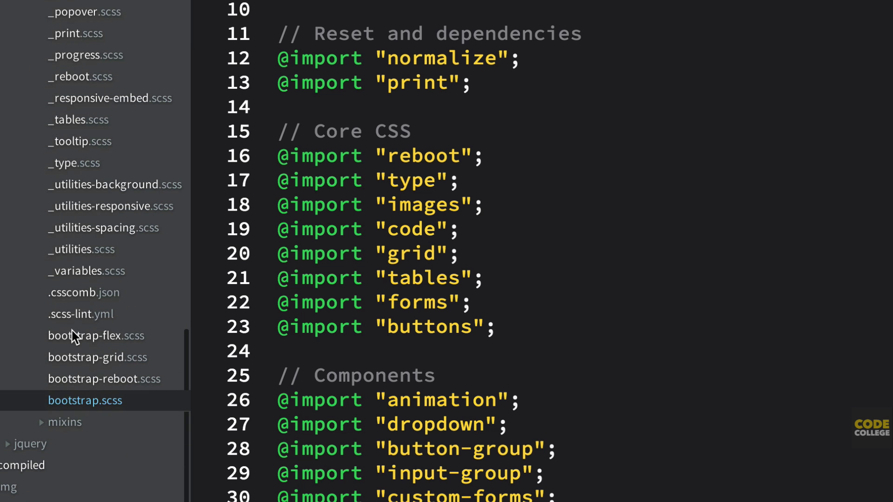
Step: View bootstrap-flex.scss, which sets $enable-flex true before importing bootstrap, beside bootstrap.scss
{"action": "left_click", "coordinate": [97, 335]}
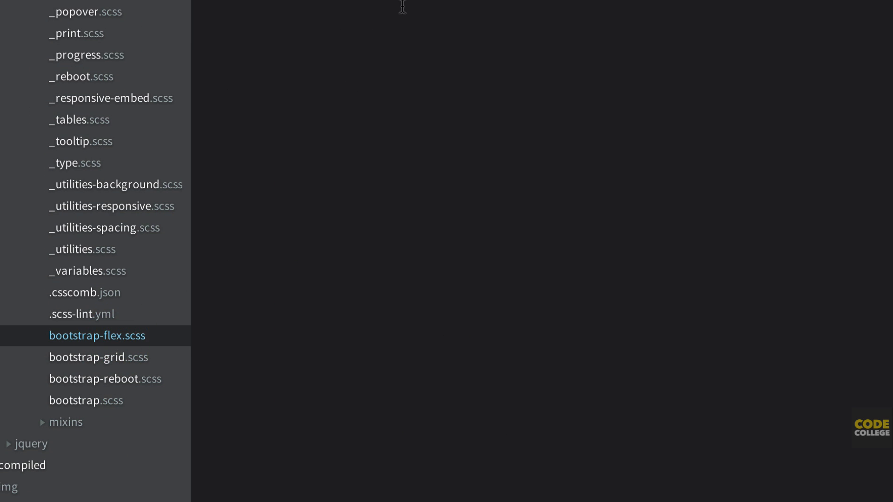
{"action": "double_click", "coordinate": [96, 336]}
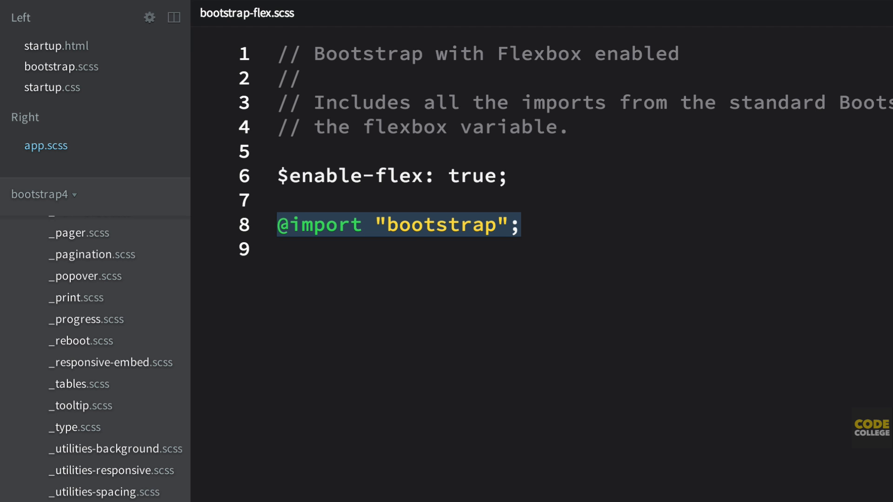
{"action": "left_click", "coordinate": [61, 66]}
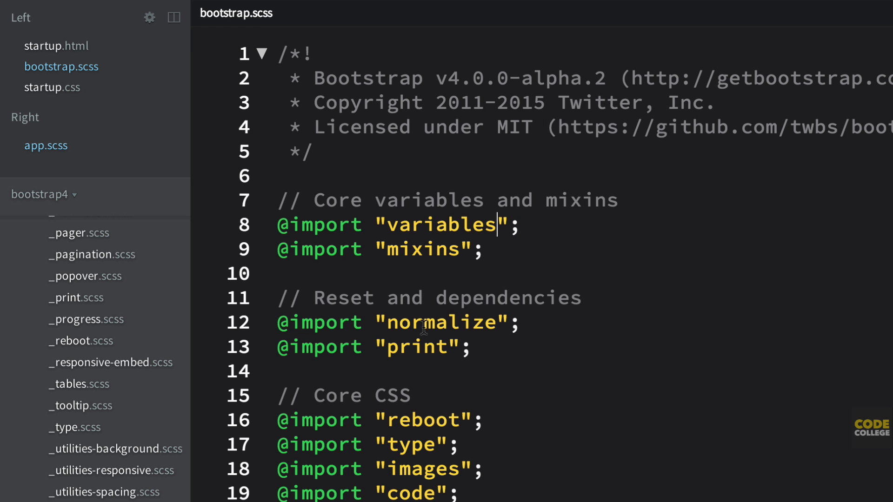
{"action": "mouse_move", "coordinate": [428, 428]}
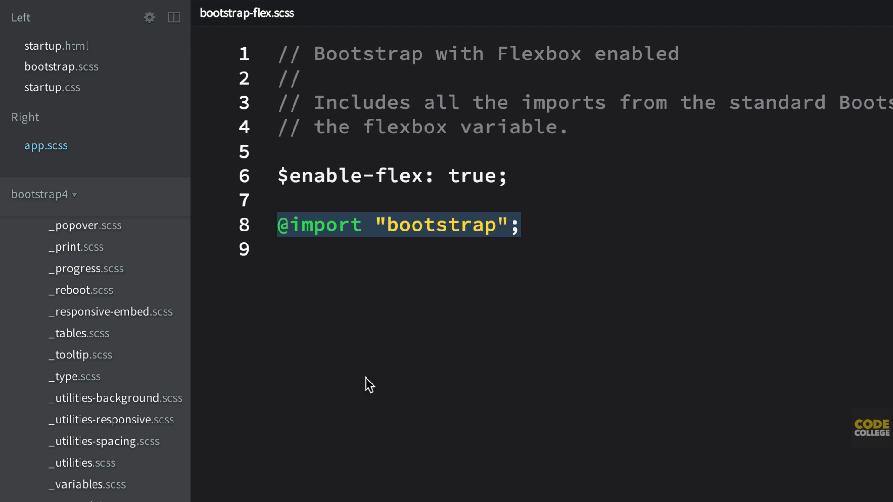
{"action": "left_click", "coordinate": [507, 176]}
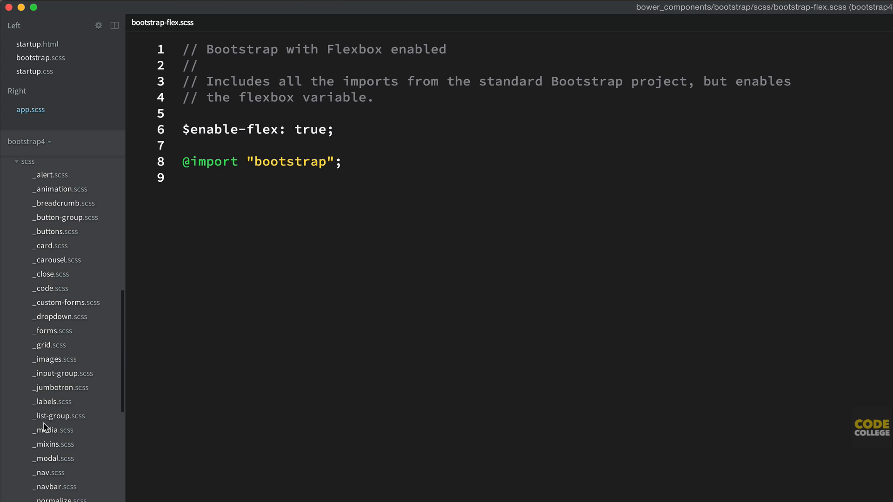
{"action": "scroll", "scroll_direction": "down", "scroll_amount": 3}
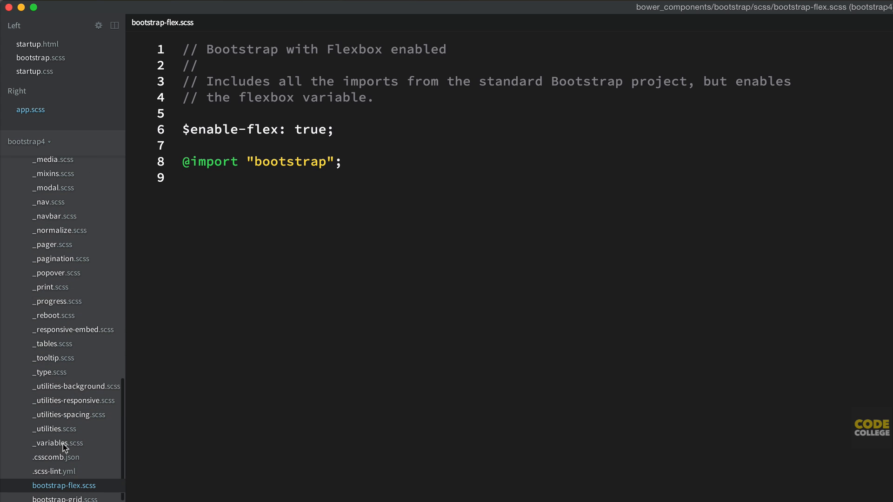
Step: Check the $enable-flex: false default in _variables.scss, then return to bootstrap-flex.scss
{"action": "left_click", "coordinate": [58, 443]}
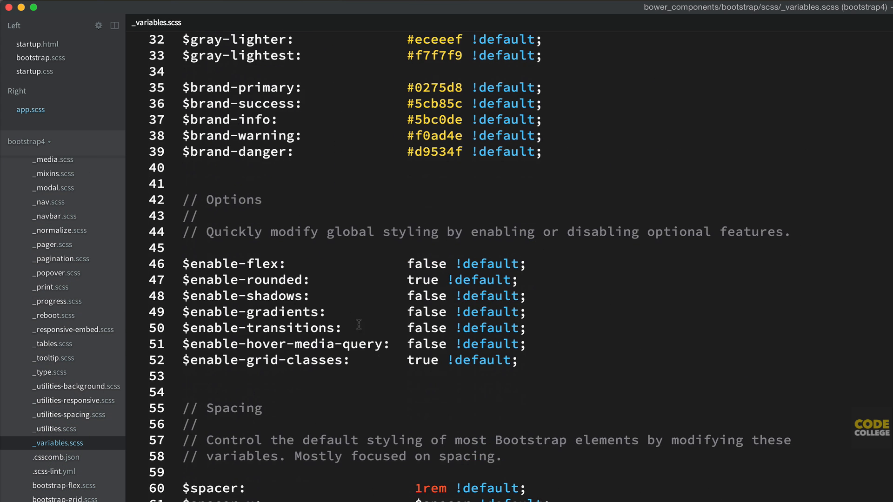
{"action": "scroll", "scroll_direction": "down", "scroll_amount": 3}
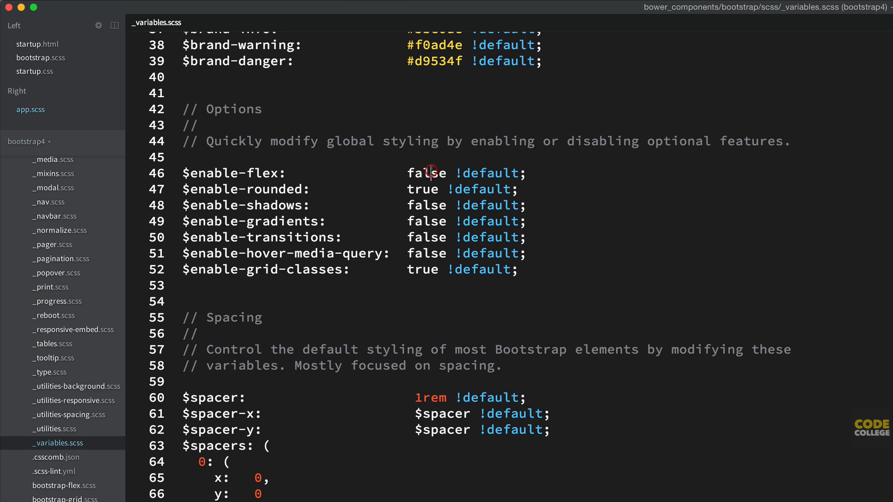
{"action": "scroll", "scroll_direction": "down", "scroll_amount": 3}
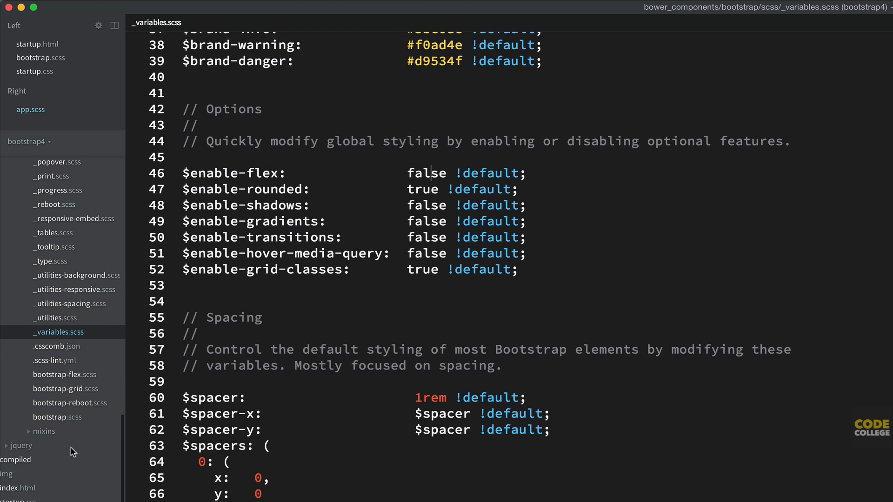
{"action": "left_click", "coordinate": [64, 375]}
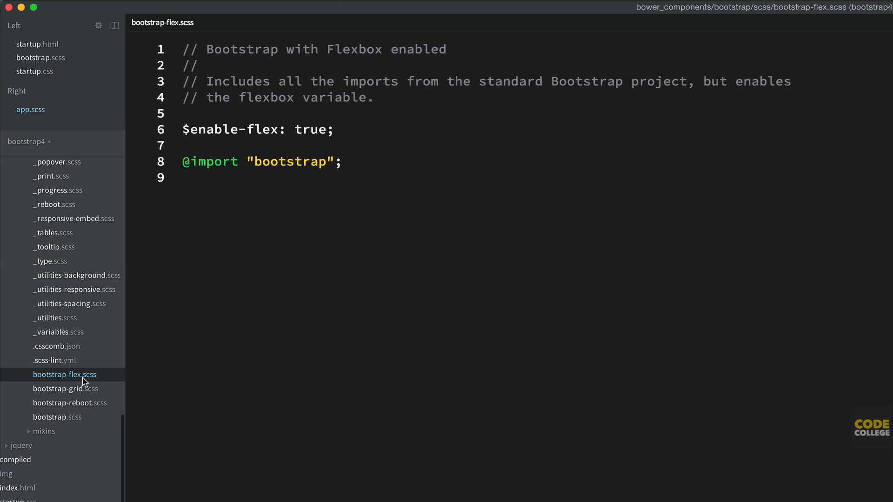
{"action": "scroll", "scroll_direction": "down", "scroll_amount": 3}
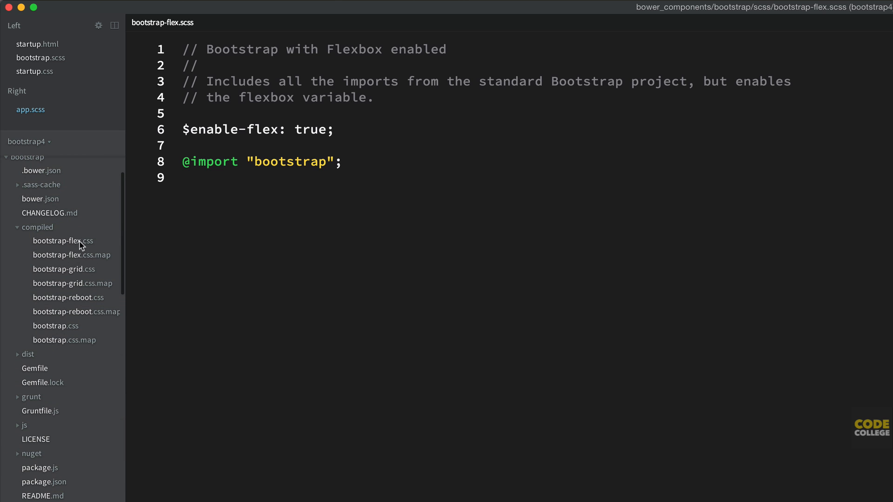
{"action": "left_click", "coordinate": [63, 241]}
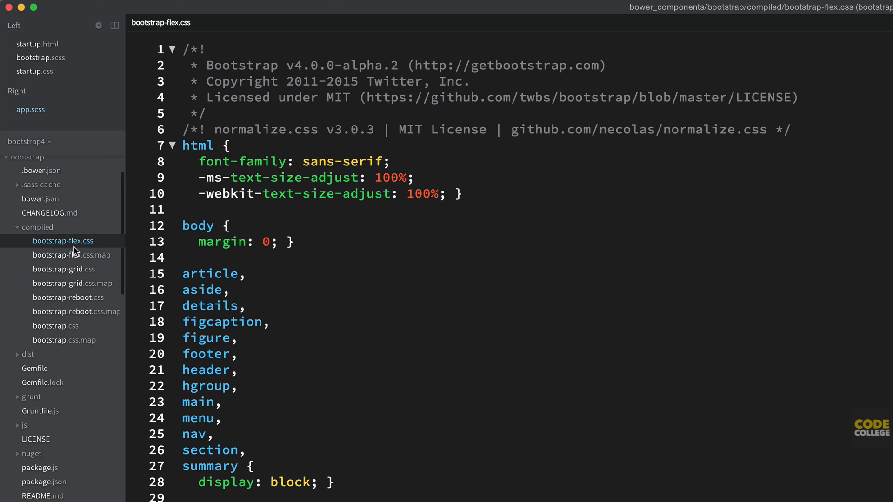
{"action": "left_click", "coordinate": [64, 269]}
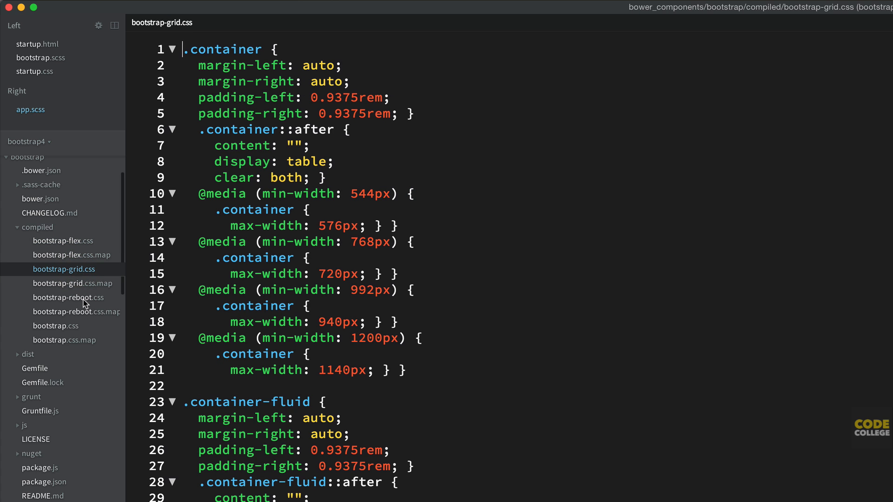
{"action": "left_click", "coordinate": [67, 298]}
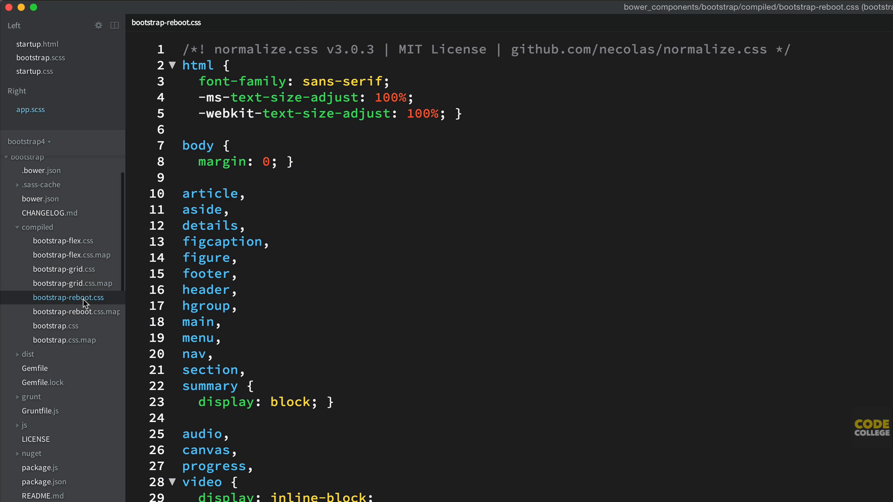
{"action": "left_click", "coordinate": [56, 326]}
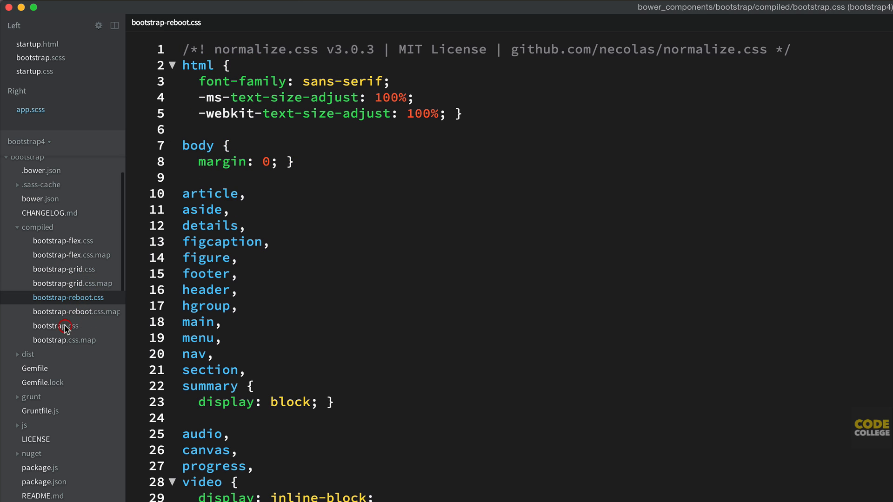
{"action": "left_click", "coordinate": [55, 325]}
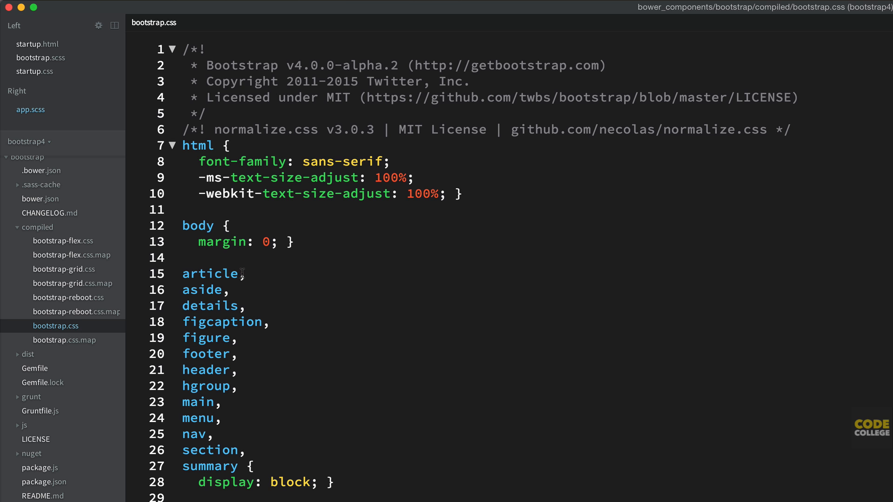
{"action": "scroll", "scroll_direction": "down", "scroll_amount": 3}
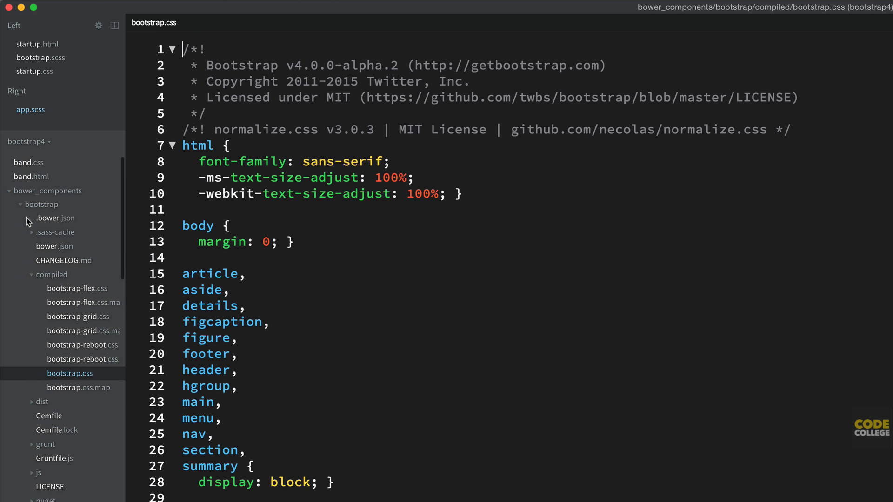
{"action": "mouse_move", "coordinate": [57, 461]}
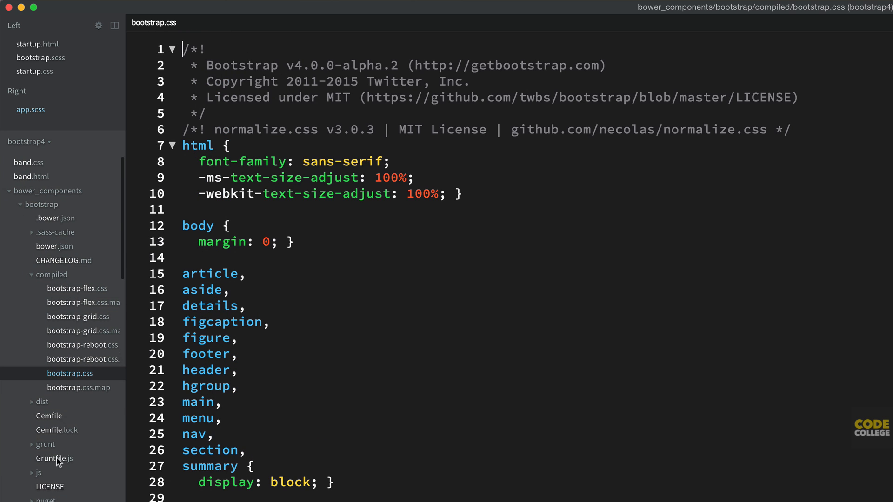
{"action": "scroll", "scroll_direction": "down", "scroll_amount": 3}
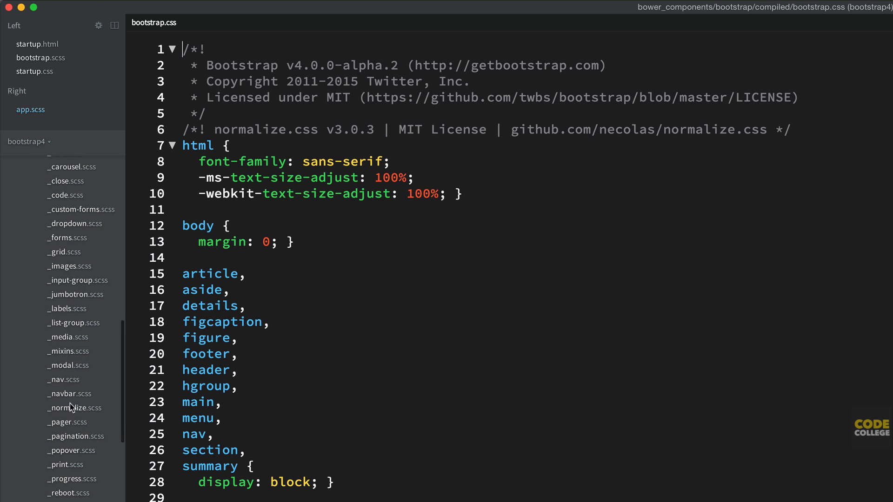
{"action": "mouse_move", "coordinate": [77, 393]}
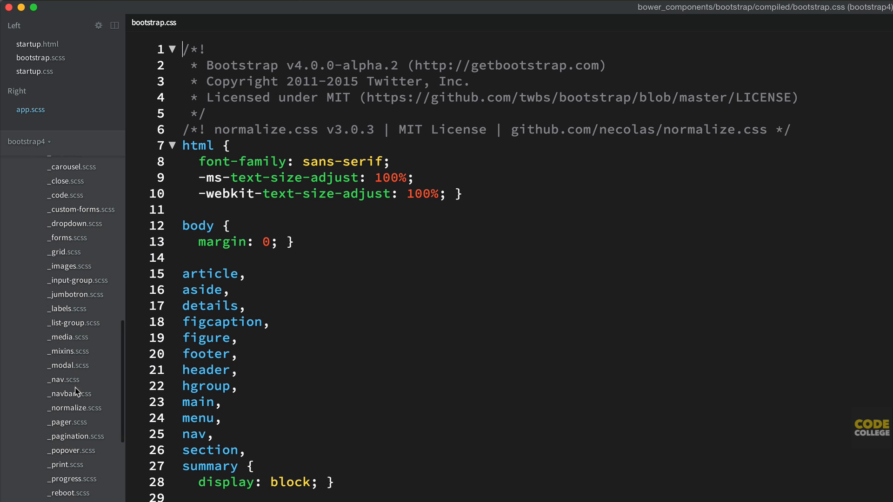
Step: View the _nav.scss partial and review Terminal's watcher output showing bootstrap CSS rewritten
{"action": "left_click", "coordinate": [65, 380]}
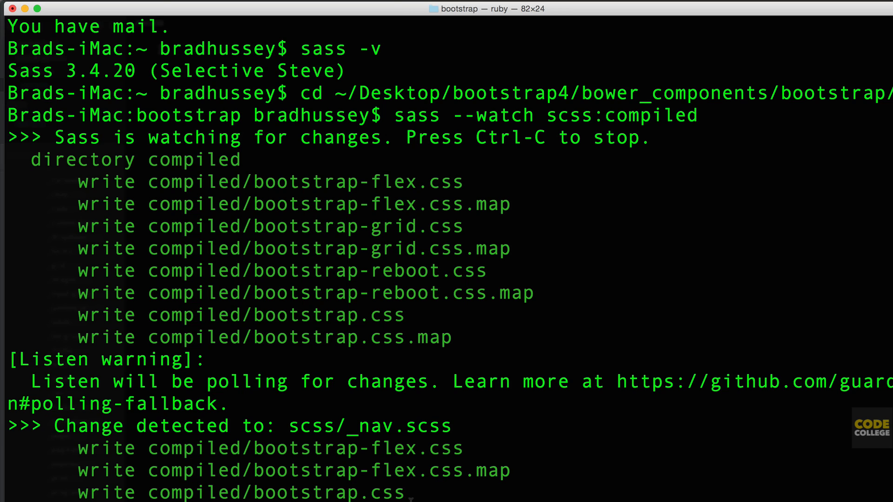
{"action": "mouse_move", "coordinate": [158, 496]}
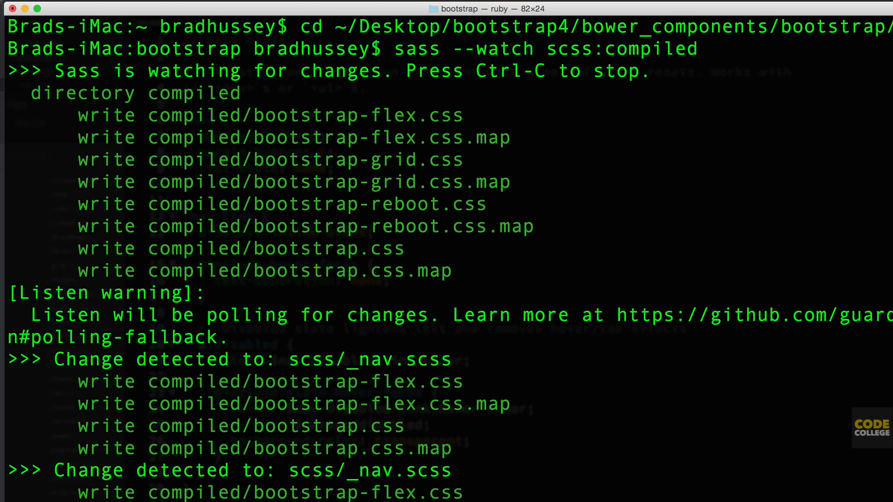
{"action": "scroll", "scroll_direction": "down", "scroll_amount": 3}
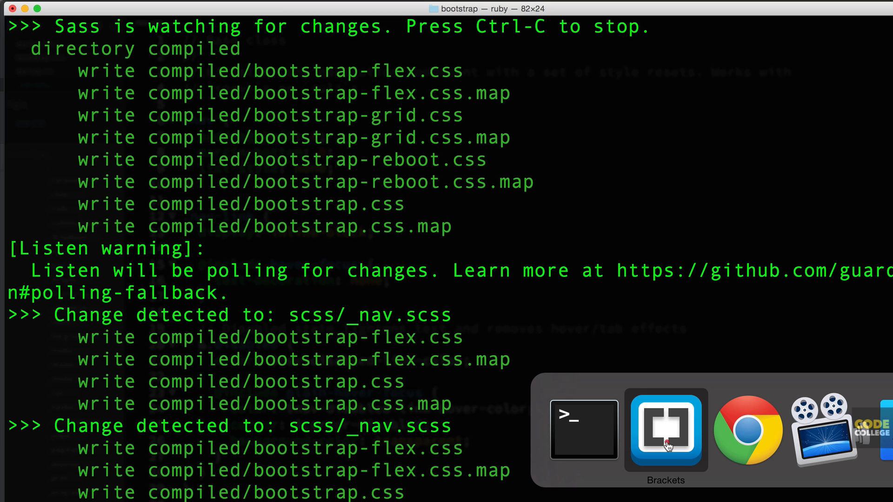
Step: Browse through the _nav.scss code in the editor
{"action": "left_click", "coordinate": [665, 431]}
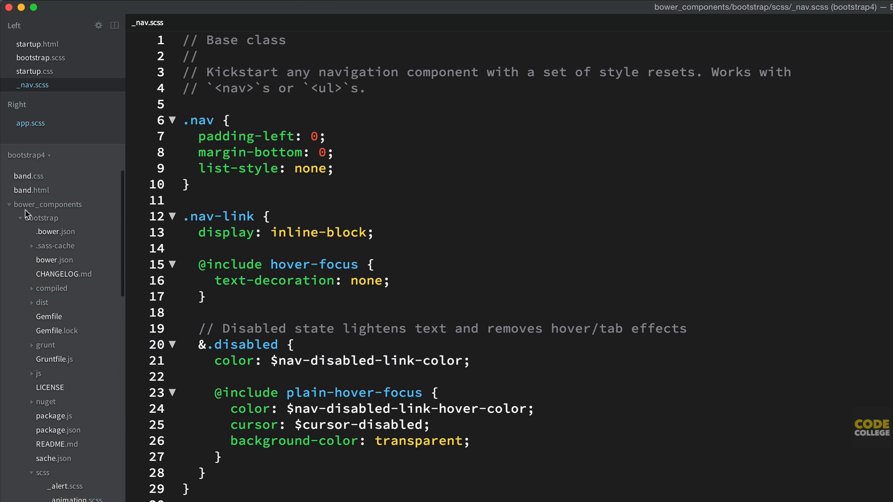
{"action": "scroll", "scroll_direction": "down", "scroll_amount": 3}
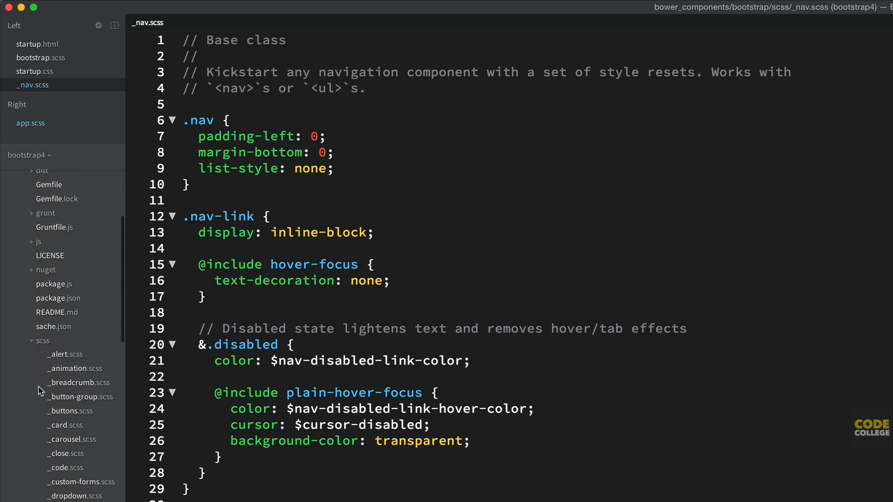
{"action": "scroll", "scroll_direction": "down", "scroll_amount": 3}
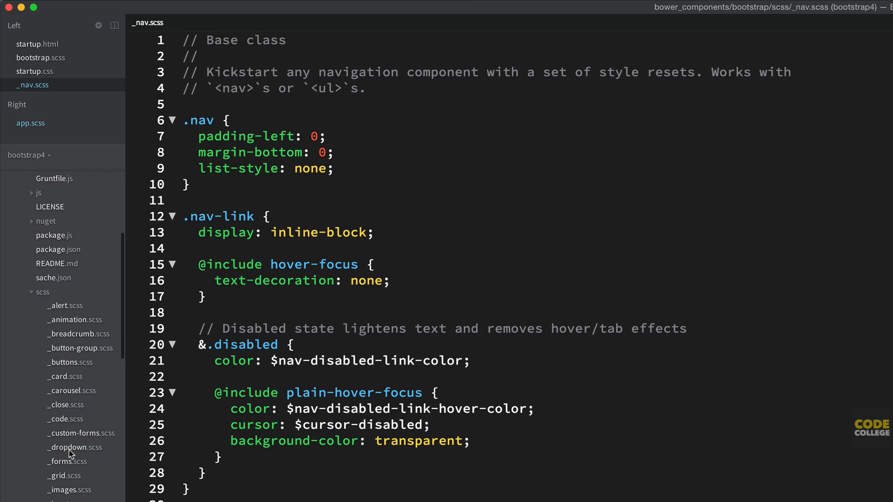
{"action": "scroll", "scroll_direction": "down", "scroll_amount": 3}
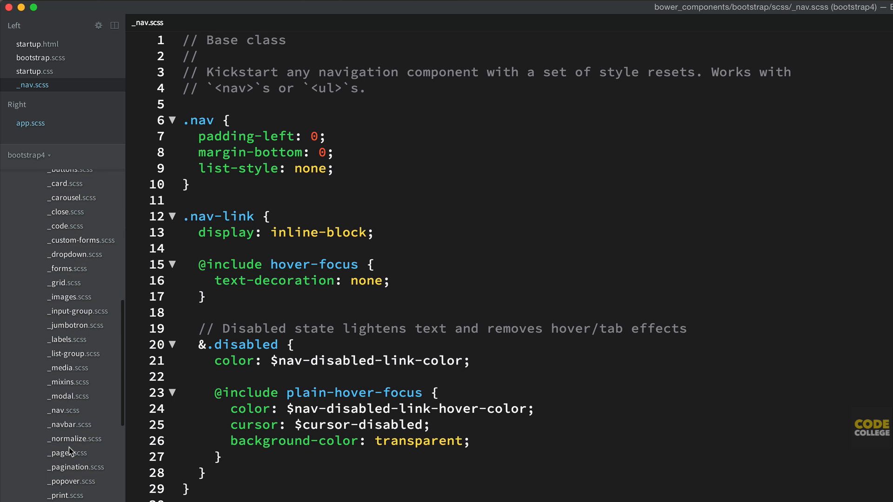
{"action": "left_click", "coordinate": [335, 168]}
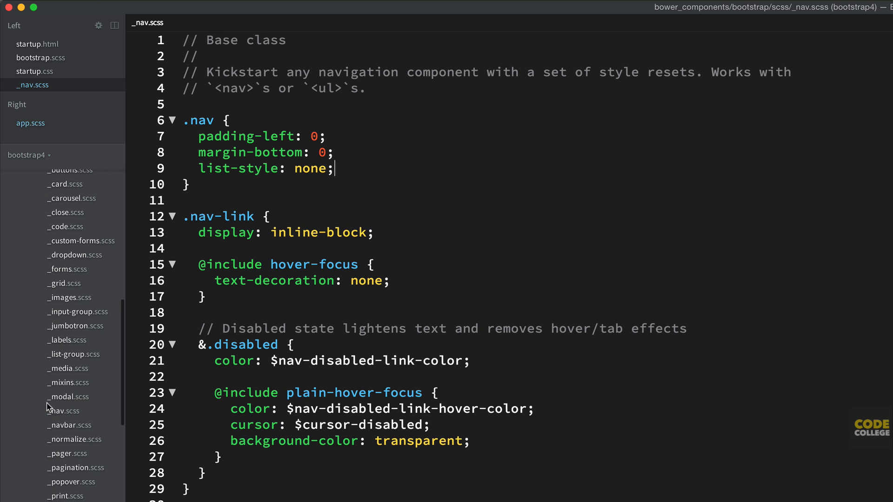
{"action": "scroll", "scroll_direction": "down", "scroll_amount": 3}
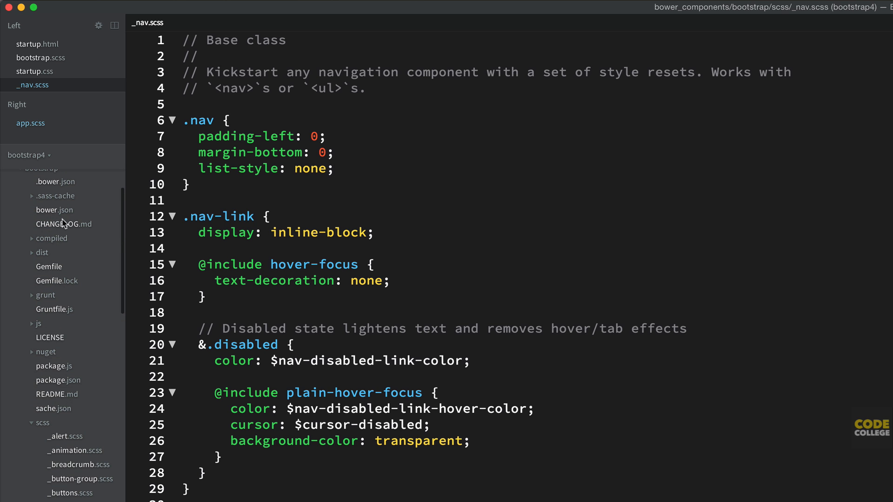
{"action": "scroll", "scroll_direction": "down", "scroll_amount": 3}
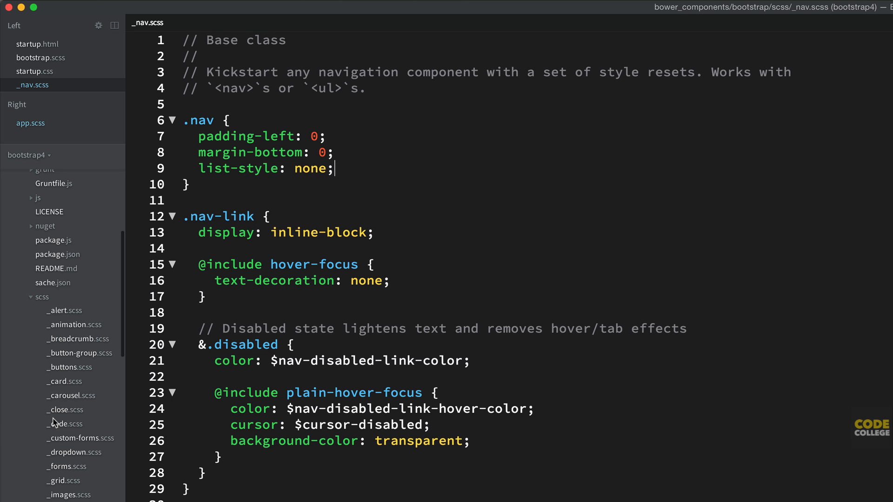
{"action": "scroll", "scroll_direction": "down", "scroll_amount": 3}
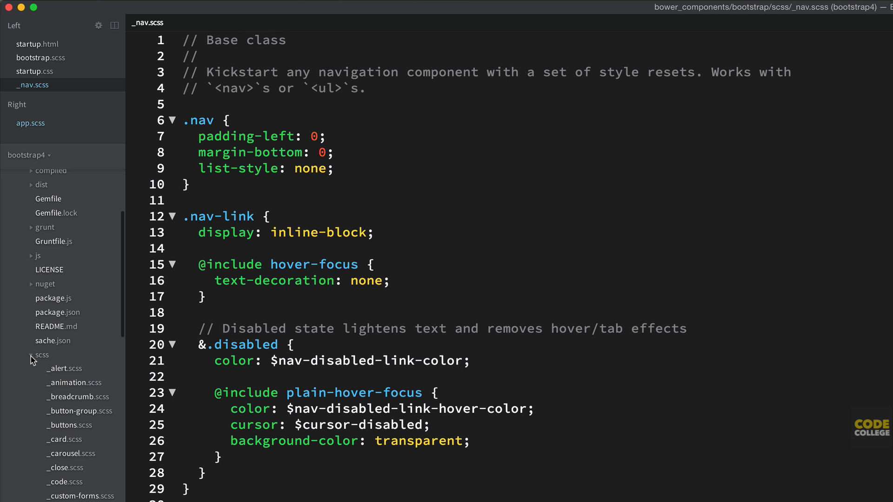
Step: Collapse the scss subfolder and then the bootstrap folder in the sidebar
{"action": "left_click", "coordinate": [41, 355]}
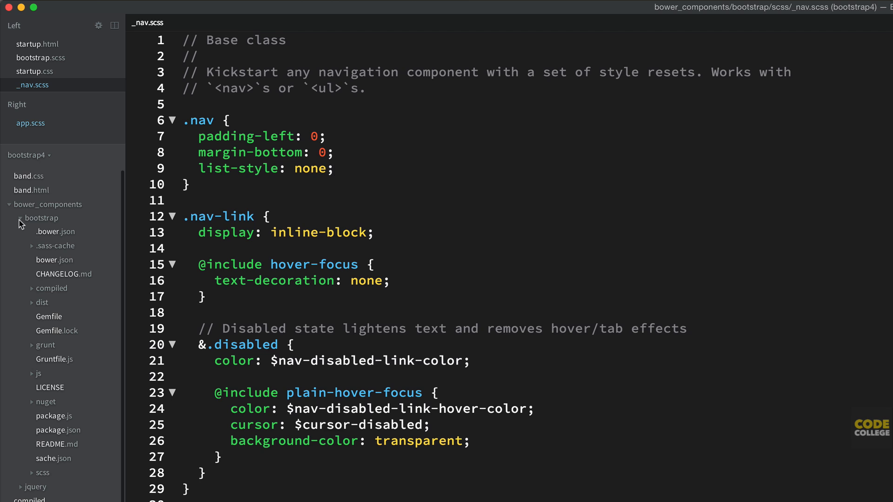
{"action": "left_click", "coordinate": [40, 218]}
{"action": "type", "text": "sty"}
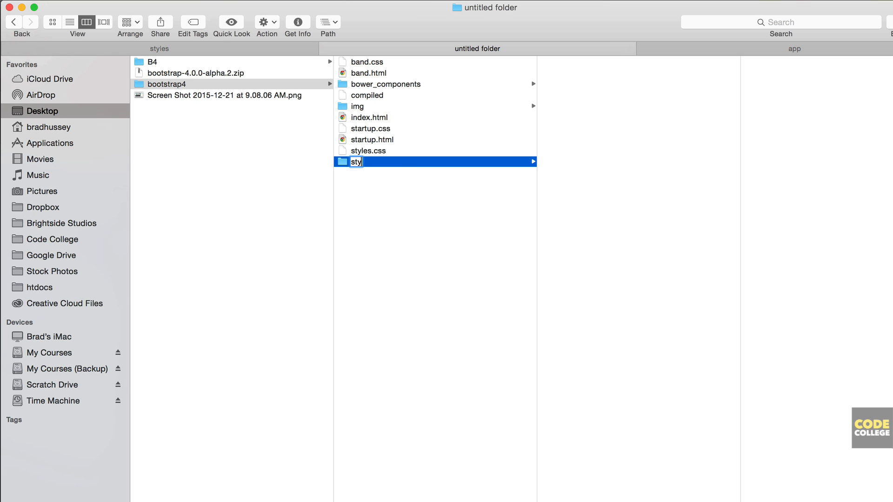
Step: Confirm the new Finder folder's name as 'styles'
{"action": "key", "text": "Return"}
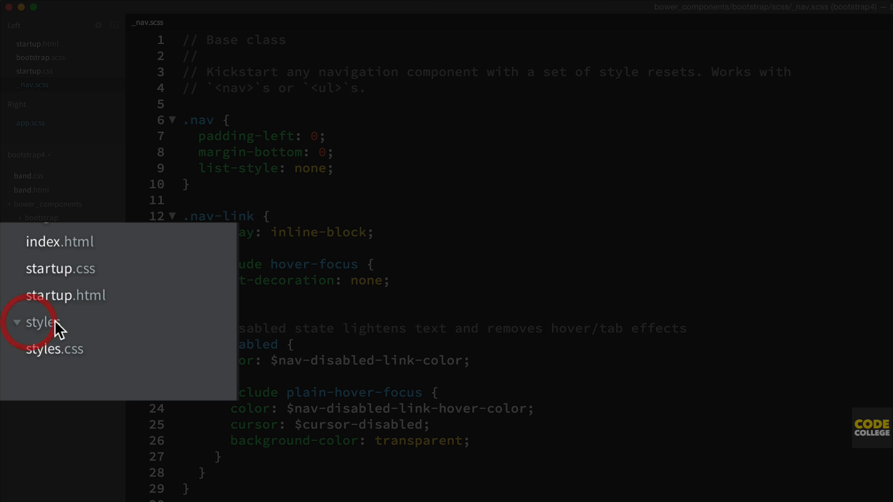
Step: Create sass.scss in styles with body font-size 20px and h1 color pink, closing _nav.scss
{"action": "type", "text": "sass.scss"}
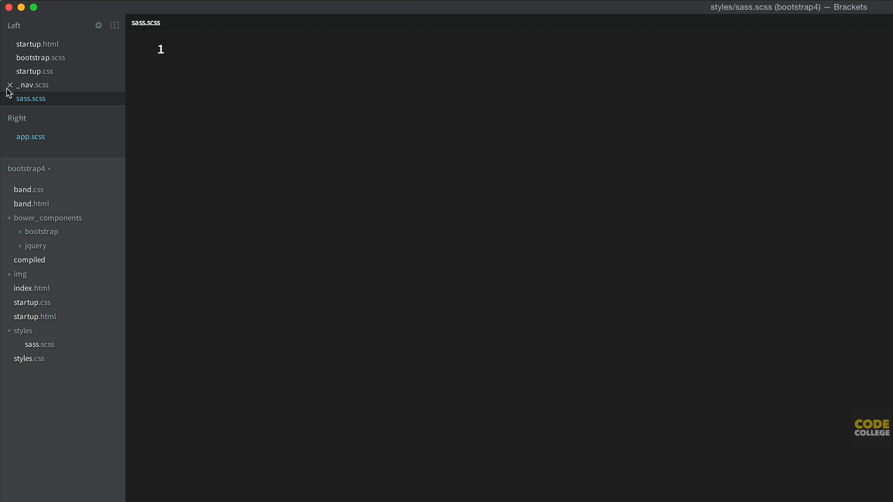
{"action": "left_click", "coordinate": [10, 86]}
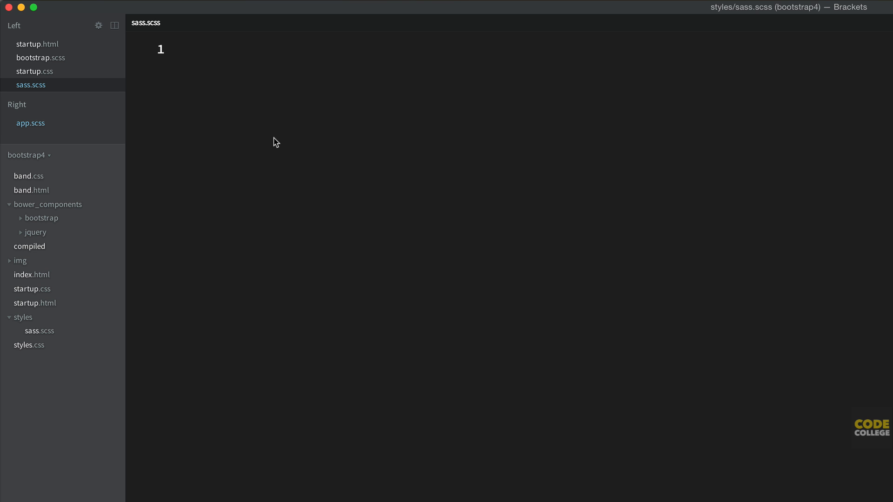
{"action": "left_click", "coordinate": [183, 50]}
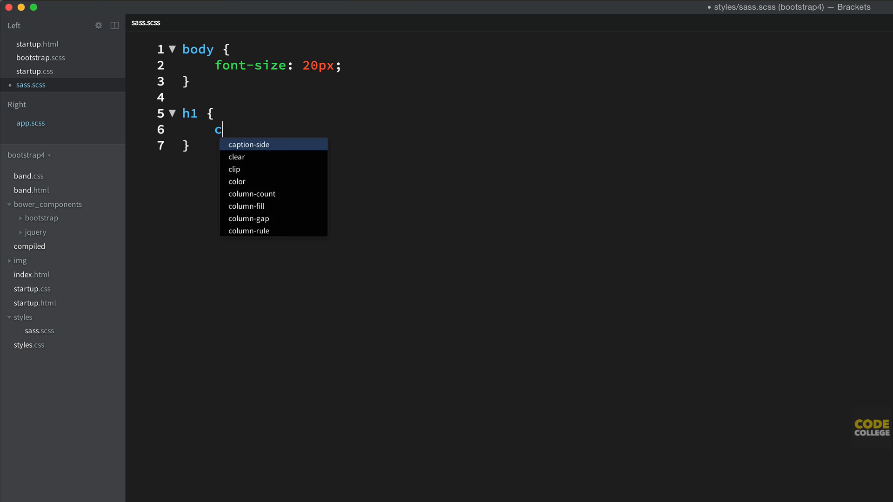
{"action": "type", "text": "olor: pink;"}
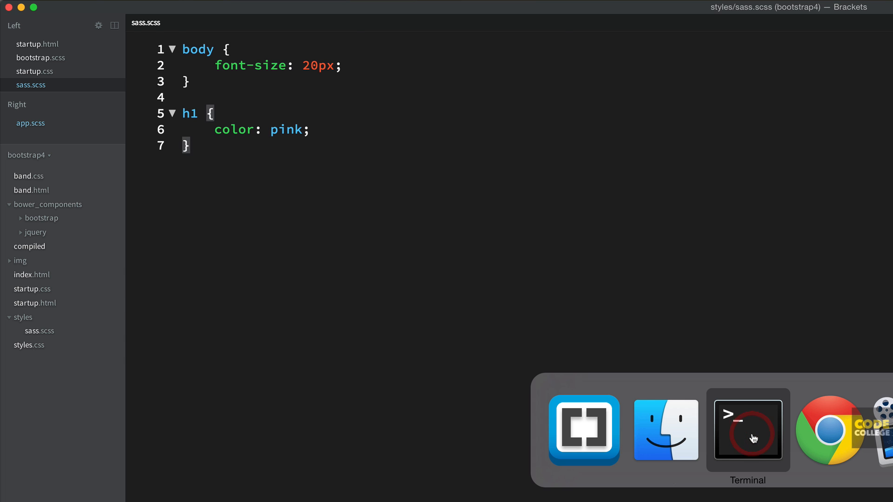
Step: Stop the Bootstrap sass watcher with Ctrl-C and cd ../../ back to the project root
{"action": "left_click", "coordinate": [748, 431]}
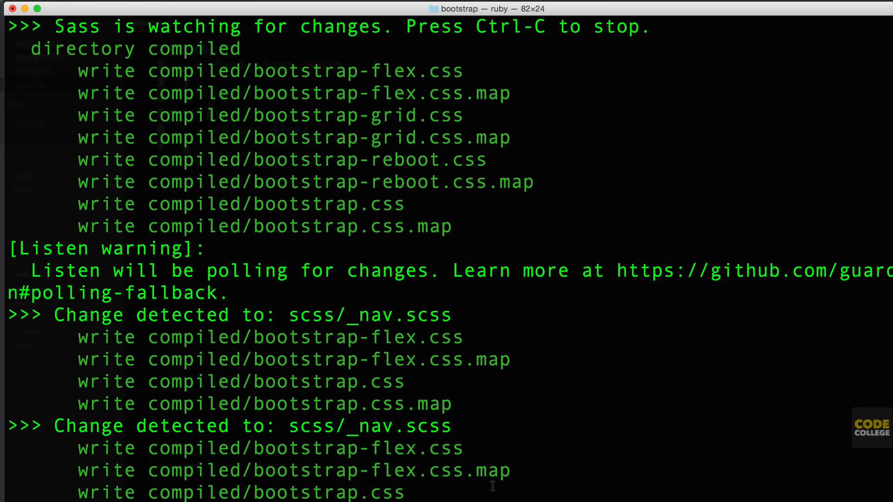
{"action": "key", "text": "ctrl+c"}
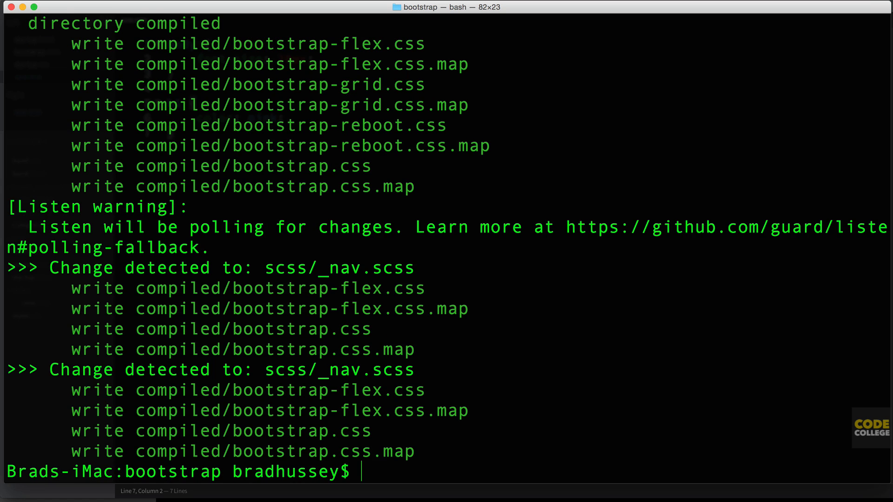
{"action": "type", "text": "cd"}
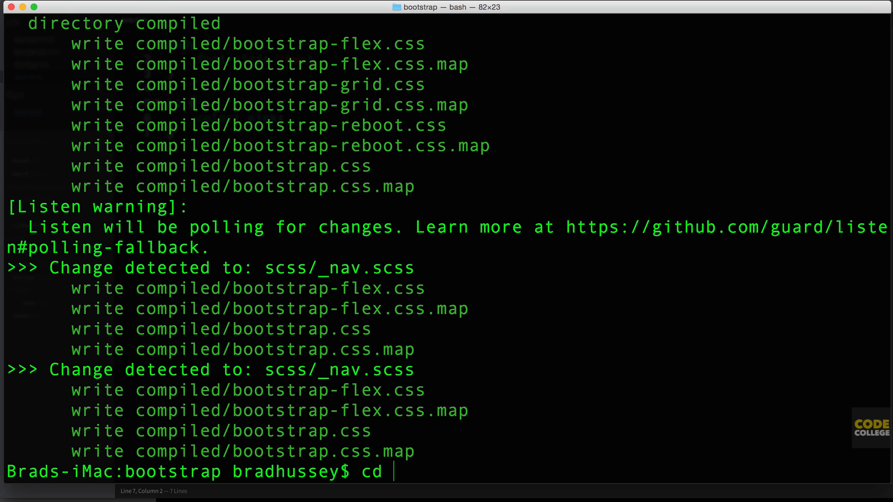
{"action": "type", "text": "../../"}
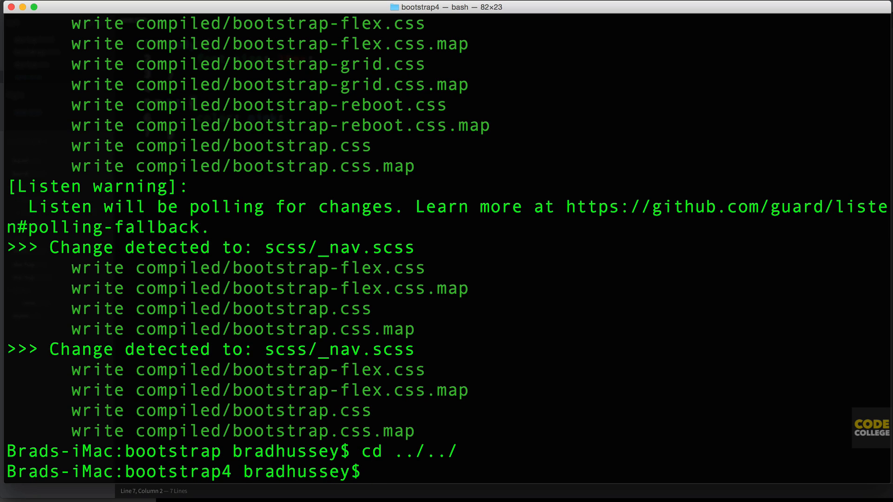
Step: Run sass --watch styles:styles/compiled to compile sass.scss into styles/compiled
{"action": "type", "text": "sass --watch"}
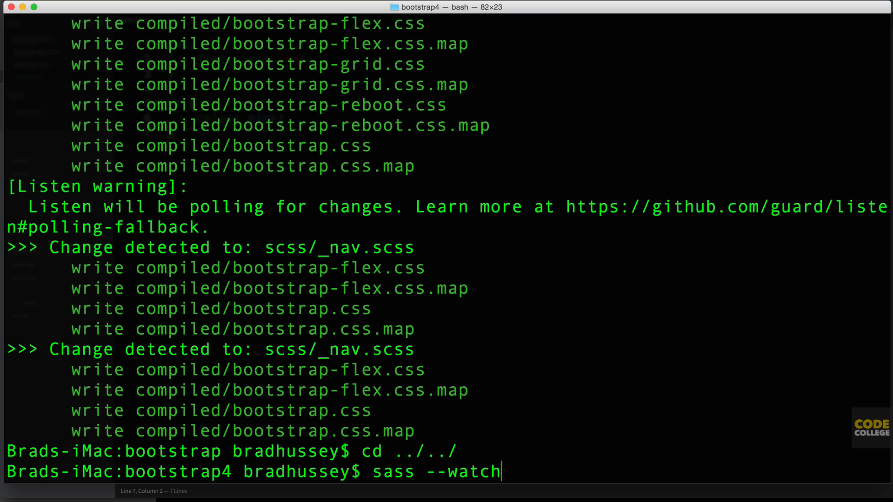
{"action": "type", "text": "st"}
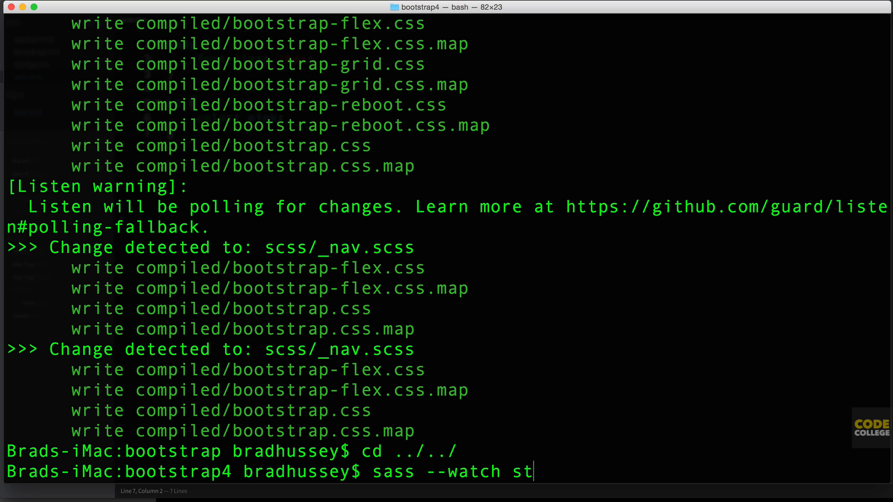
{"action": "type", "text": "yles:"}
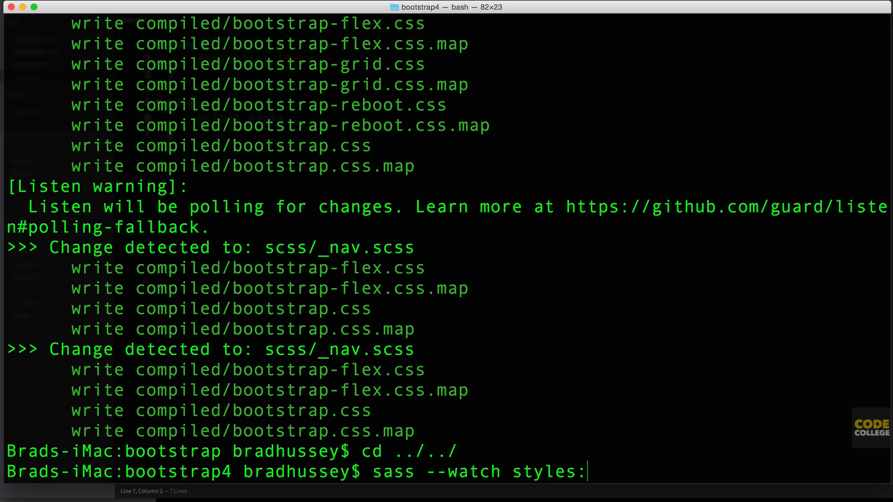
{"action": "type", "text": "sty"}
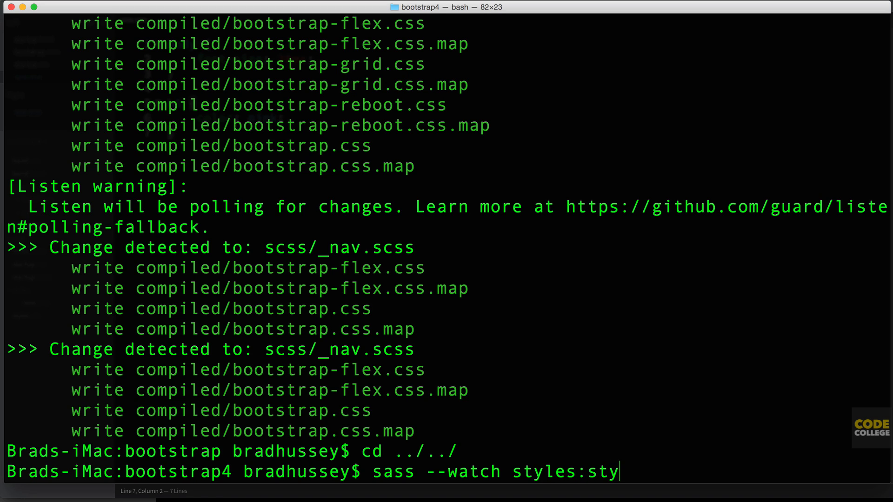
{"action": "type", "text": "les/compi"}
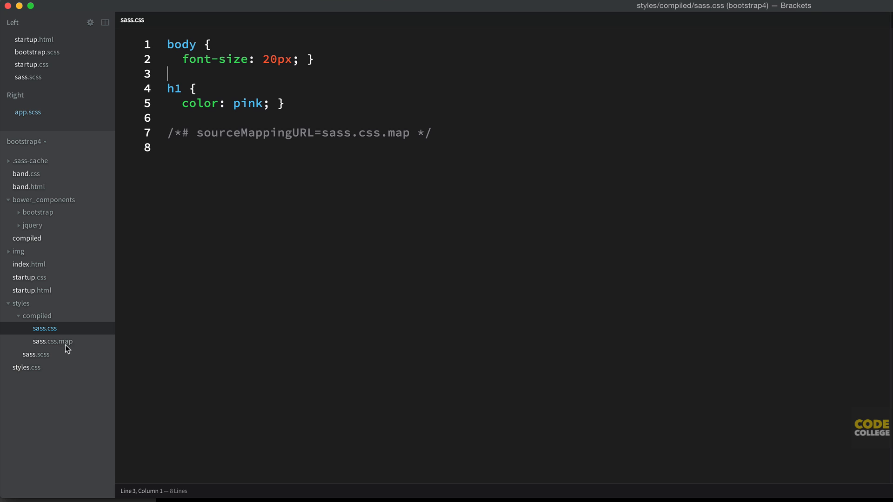
Step: View the compiled styles/compiled/sass.css, then launch CodeKit via Spotlight
{"action": "left_click", "coordinate": [36, 355]}
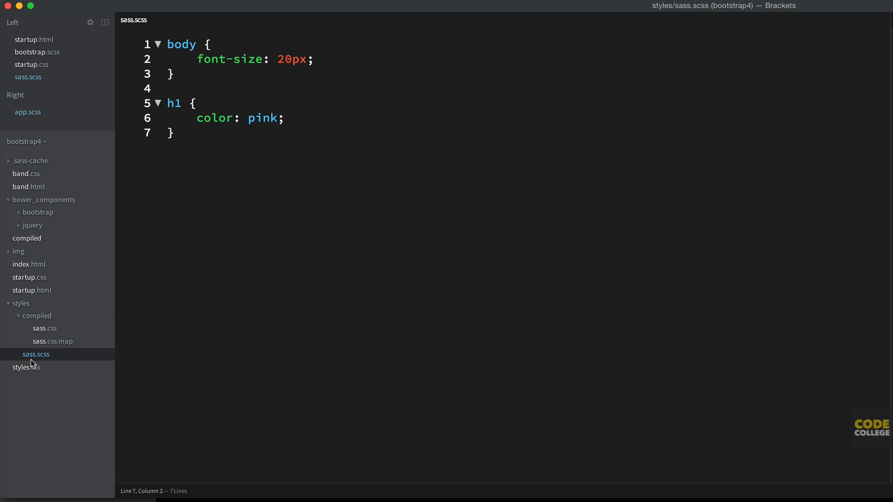
{"action": "left_click", "coordinate": [44, 328]}
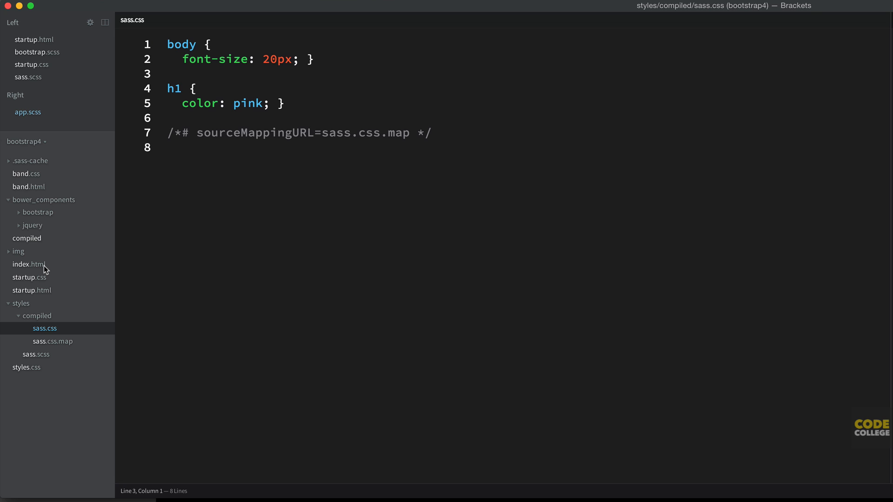
{"action": "mouse_move", "coordinate": [61, 336]}
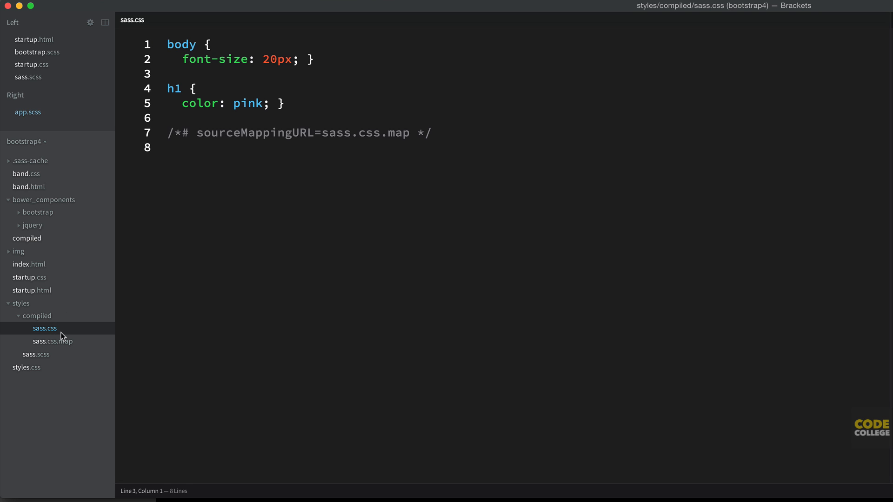
{"action": "left_click", "coordinate": [168, 74]}
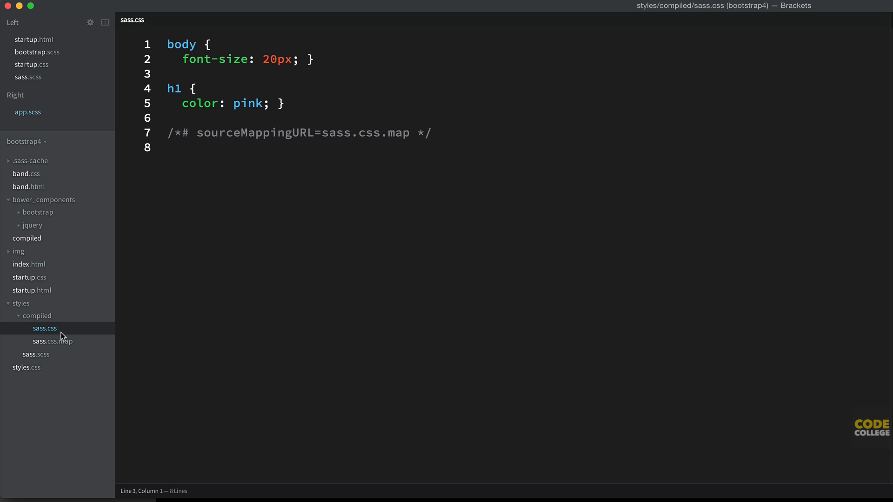
{"action": "type", "text": "codekit"}
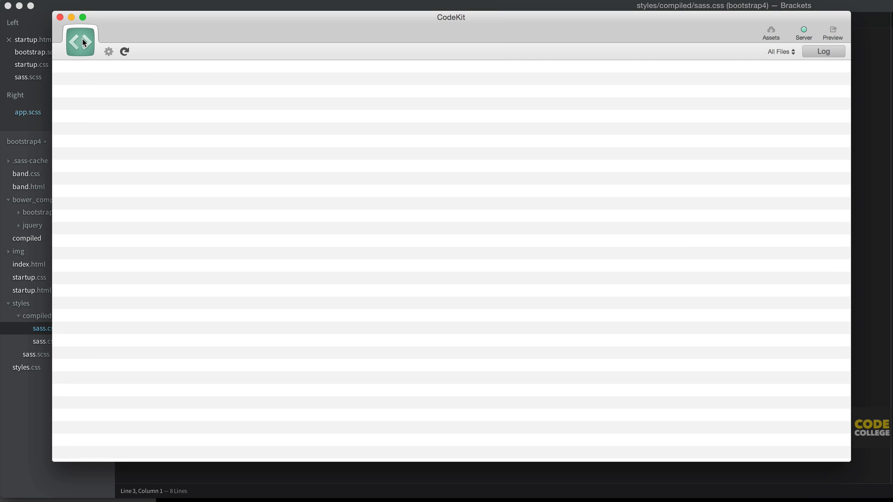
Step: Add bootstrap4 as a CodeKit project and select styles/sass.scss to show its /css/sass.css output
{"action": "left_click", "coordinate": [80, 42]}
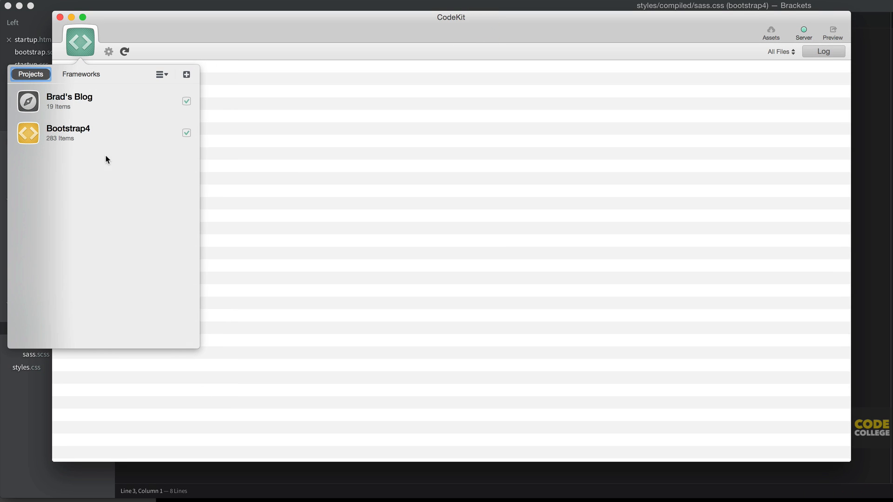
{"action": "right_click", "coordinate": [68, 133]}
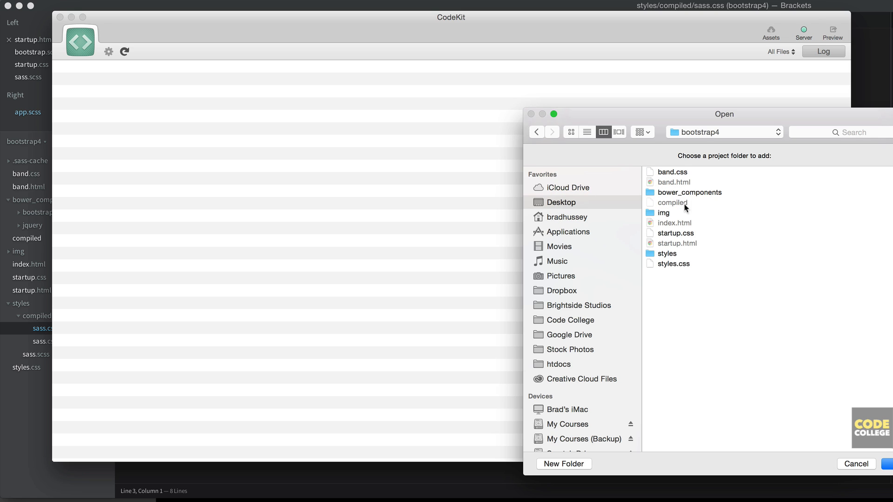
{"action": "mouse_move", "coordinate": [686, 207]}
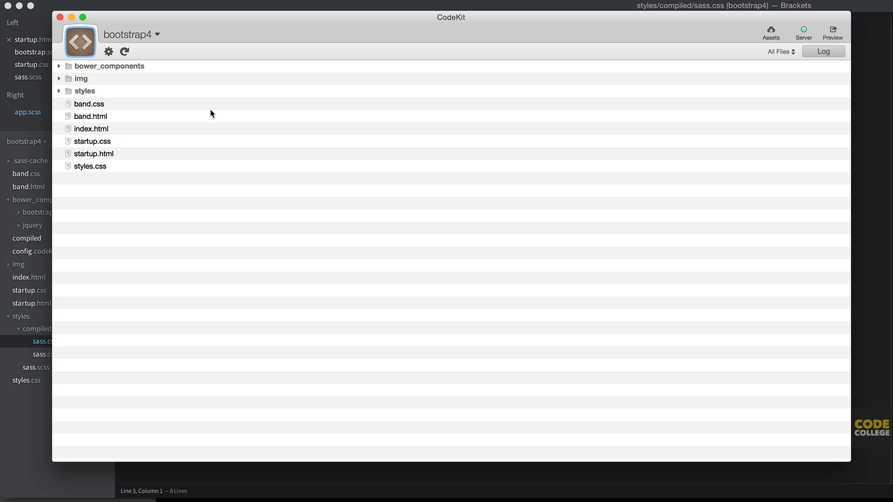
{"action": "mouse_move", "coordinate": [75, 96]}
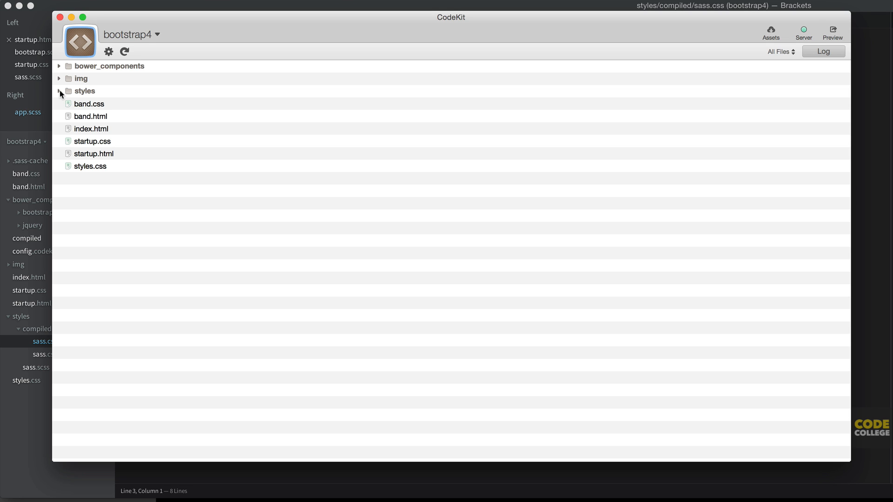
{"action": "left_click", "coordinate": [60, 90]}
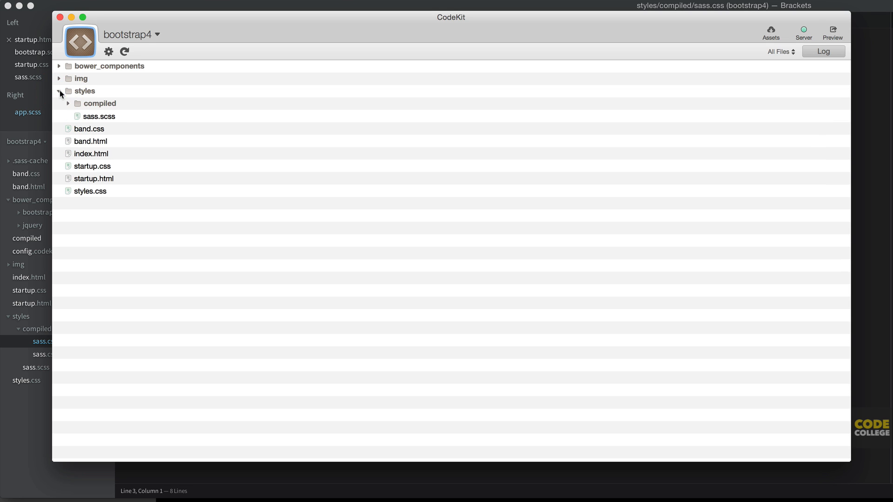
{"action": "left_click", "coordinate": [99, 116]}
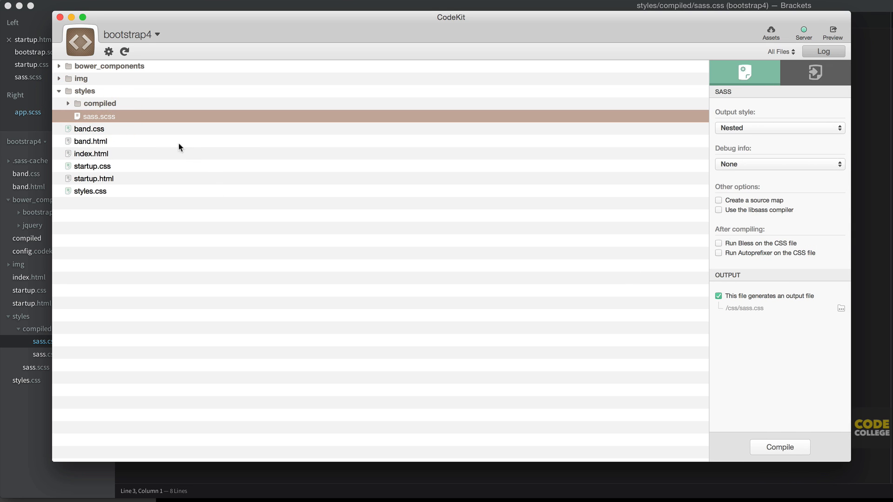
{"action": "mouse_move", "coordinate": [741, 126]}
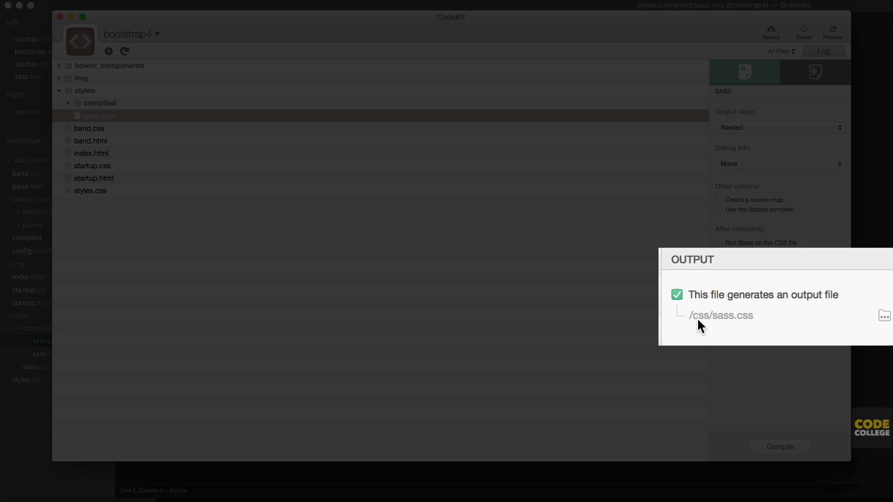
{"action": "mouse_move", "coordinate": [742, 325]}
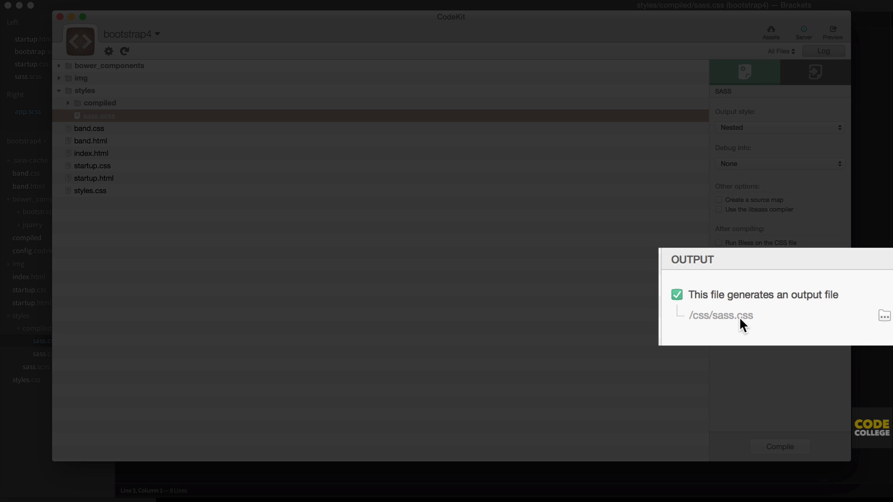
{"action": "mouse_move", "coordinate": [878, 323]}
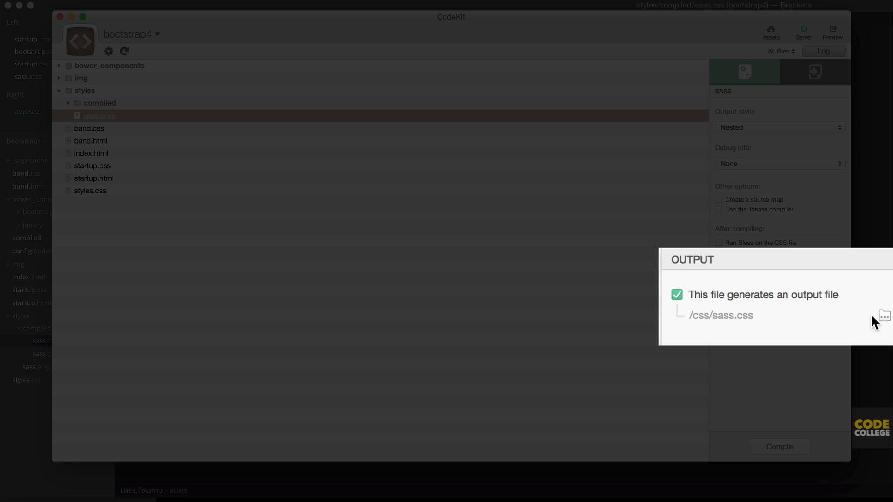
{"action": "mouse_move", "coordinate": [742, 328]}
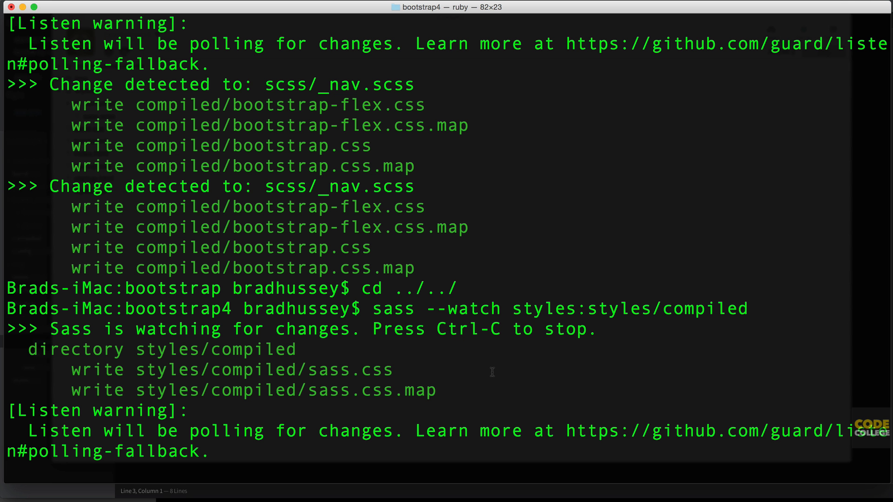
Step: Leave the Terminal watcher view and return to the other open application
{"action": "key", "text": "ctrl+c"}
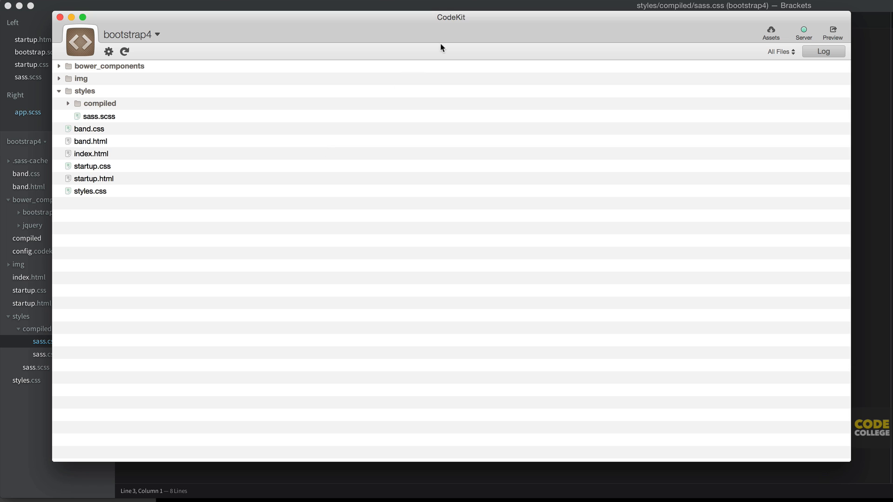
{"action": "mouse_move", "coordinate": [103, 45]}
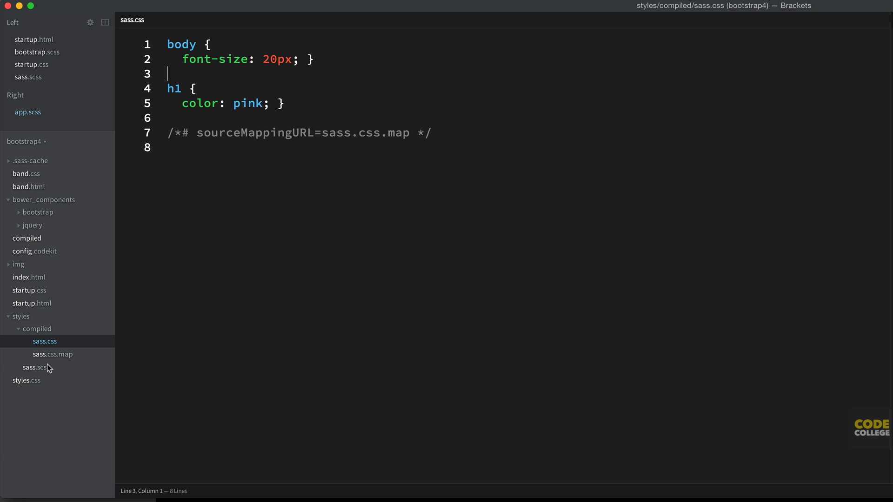
Step: Add a p rule with font-size 30px to sass.scss
{"action": "left_click", "coordinate": [35, 368]}
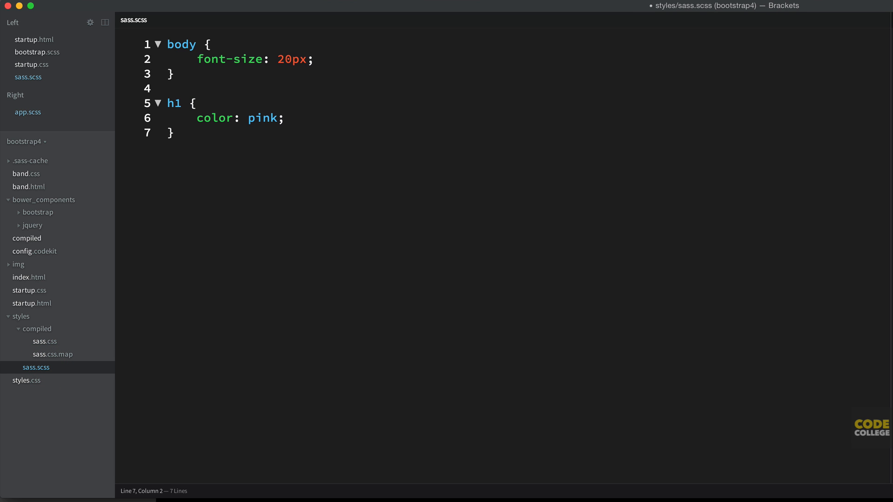
{"action": "type", "text": "p {"}
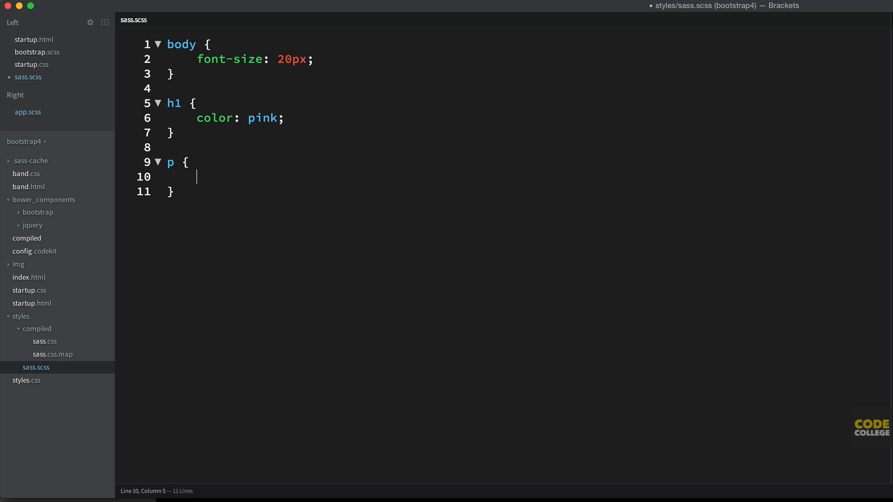
{"action": "type", "text": "font-size: 30px;"}
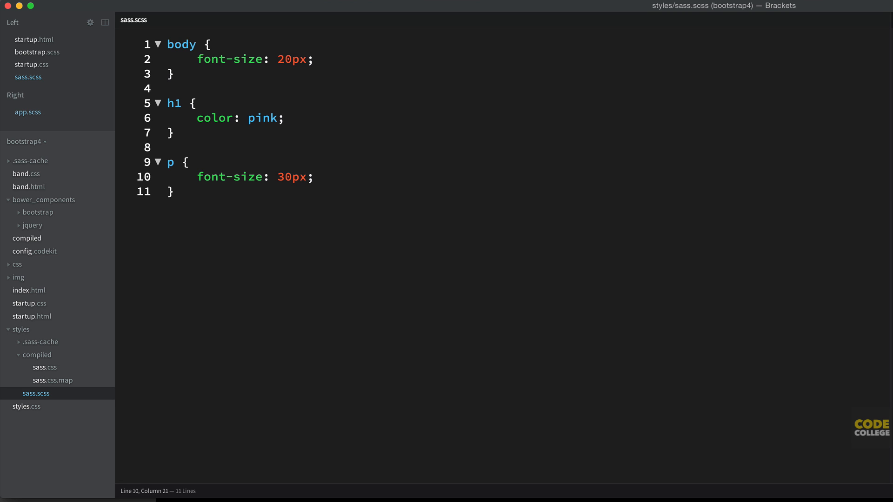
{"action": "mouse_move", "coordinate": [21, 405]}
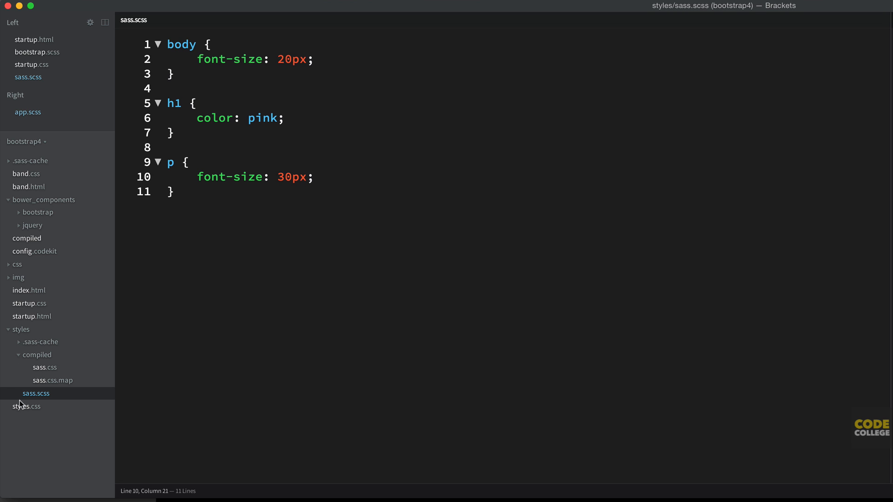
Step: View the CodeKit-compiled css/sass.css in the new css folder, then switch to CodeKit
{"action": "left_click", "coordinate": [17, 265]}
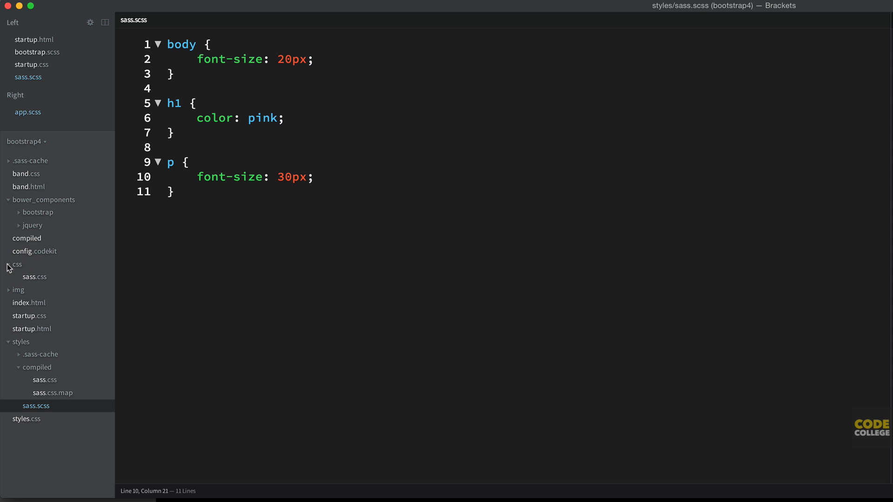
{"action": "left_click", "coordinate": [34, 277]}
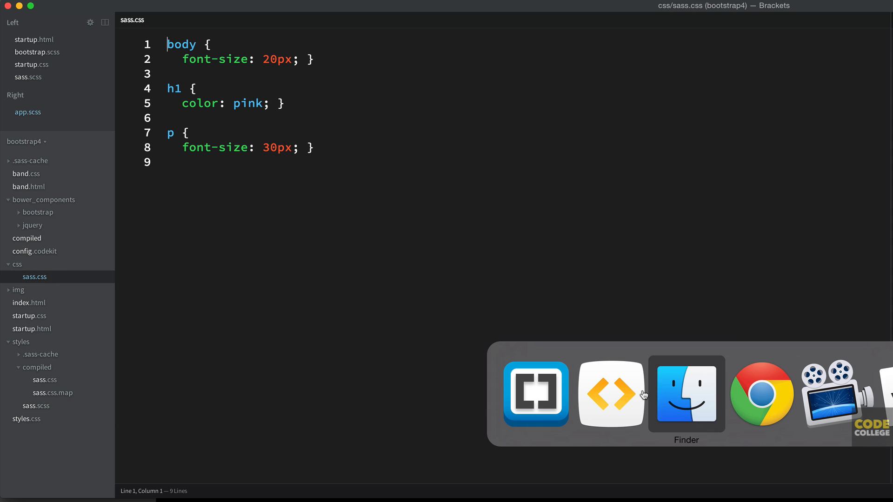
{"action": "left_click", "coordinate": [611, 393]}
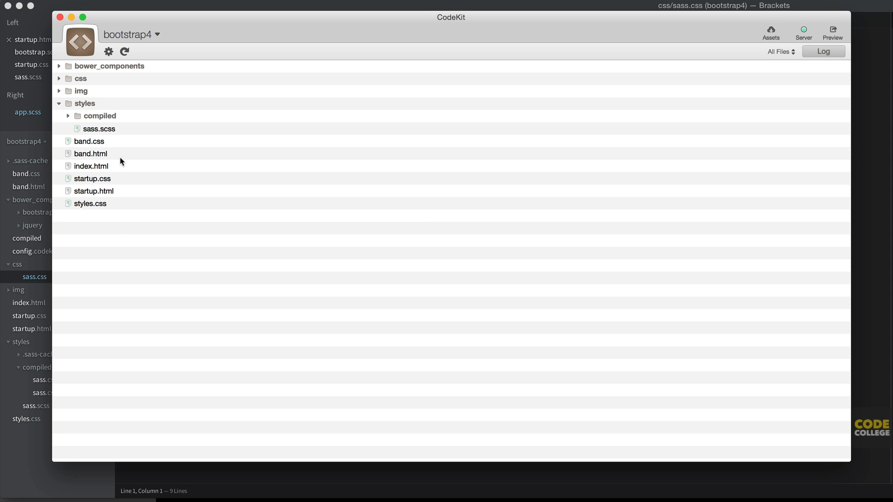
Step: Check index.html details, then show sass.scss's Sass settings with output /css/sass.css
{"action": "left_click", "coordinate": [91, 165]}
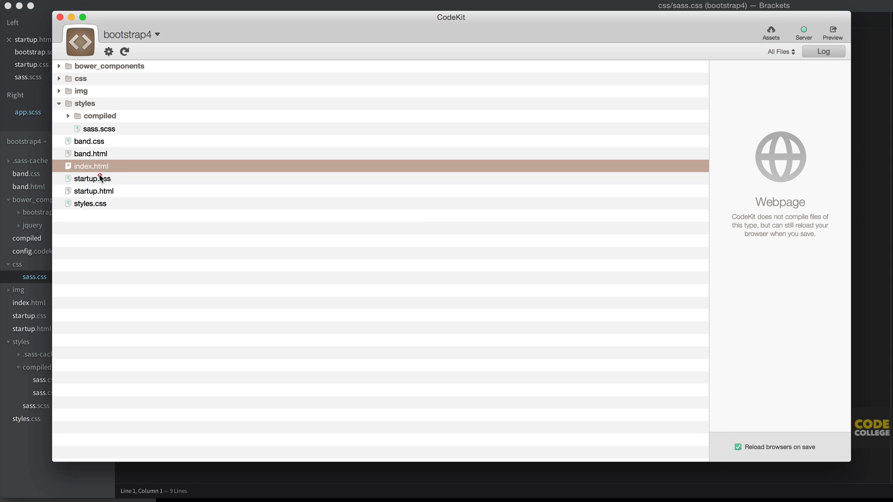
{"action": "left_click", "coordinate": [99, 129]}
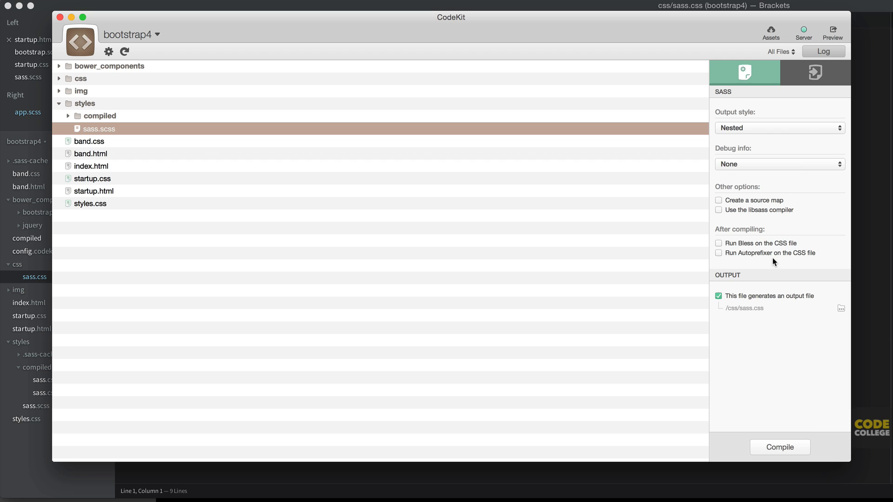
{"action": "mouse_move", "coordinate": [634, 481]}
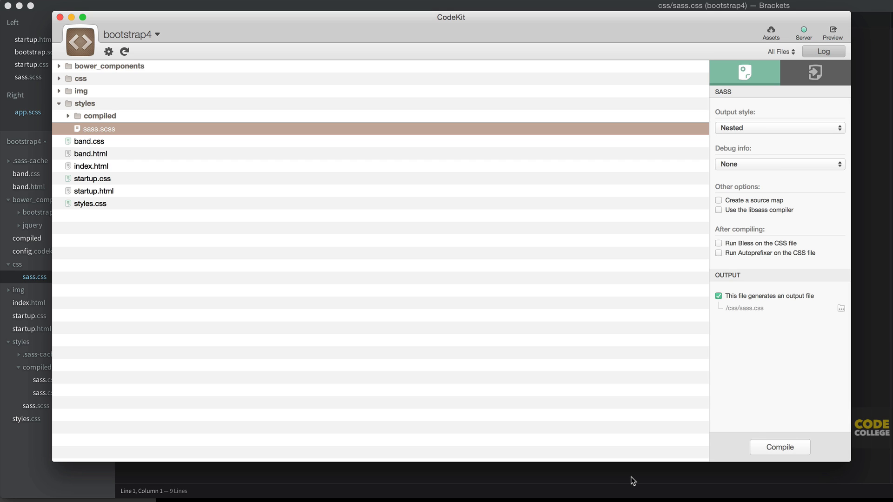